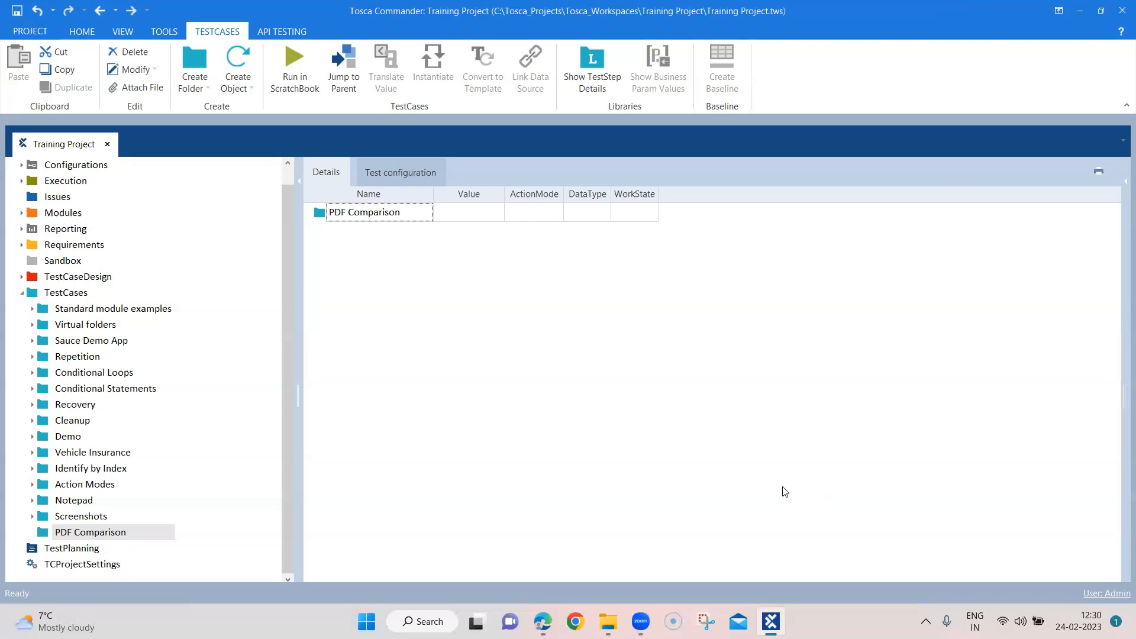
mouse_move(465, 324)
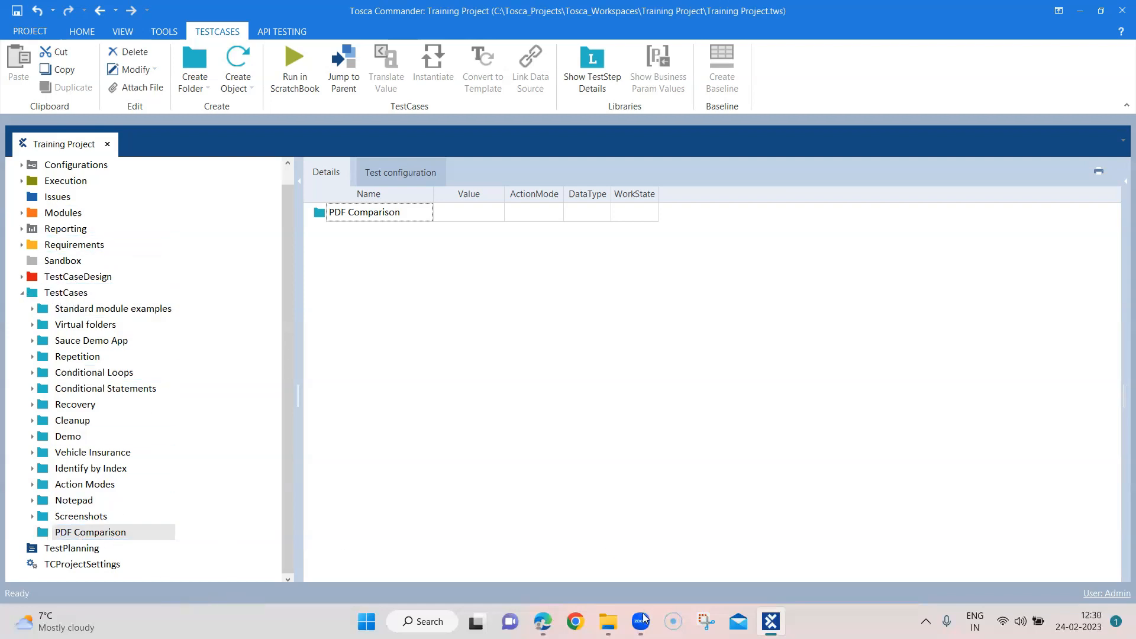
- Switch from the empty PDF Comparison folder in Tosca to File Explorer
left_click(607, 621)
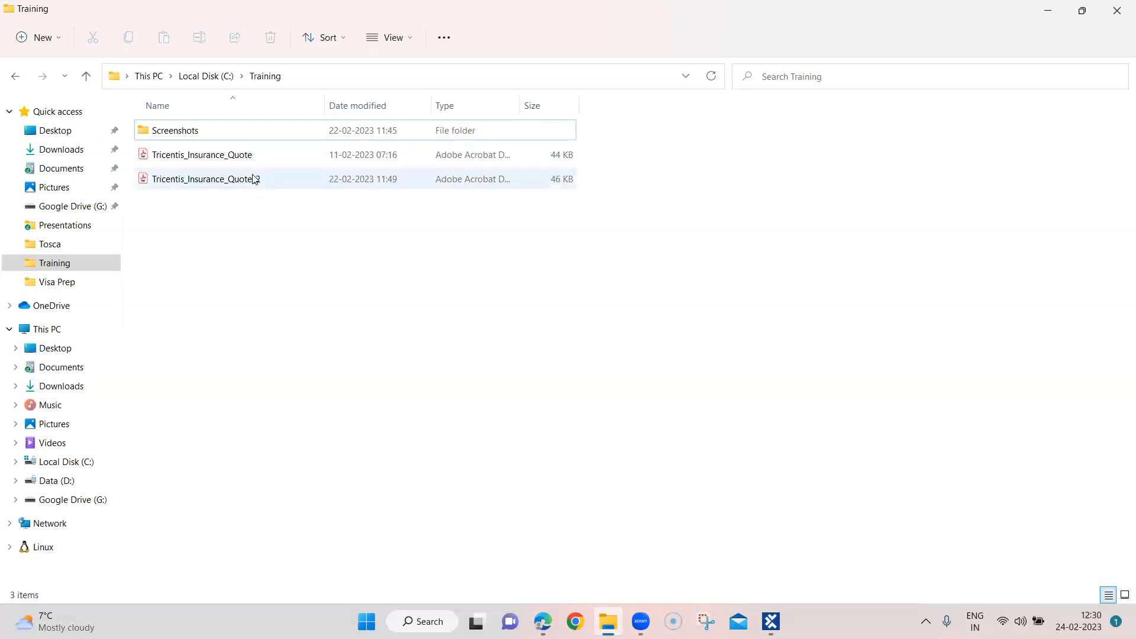
mouse_move(260, 155)
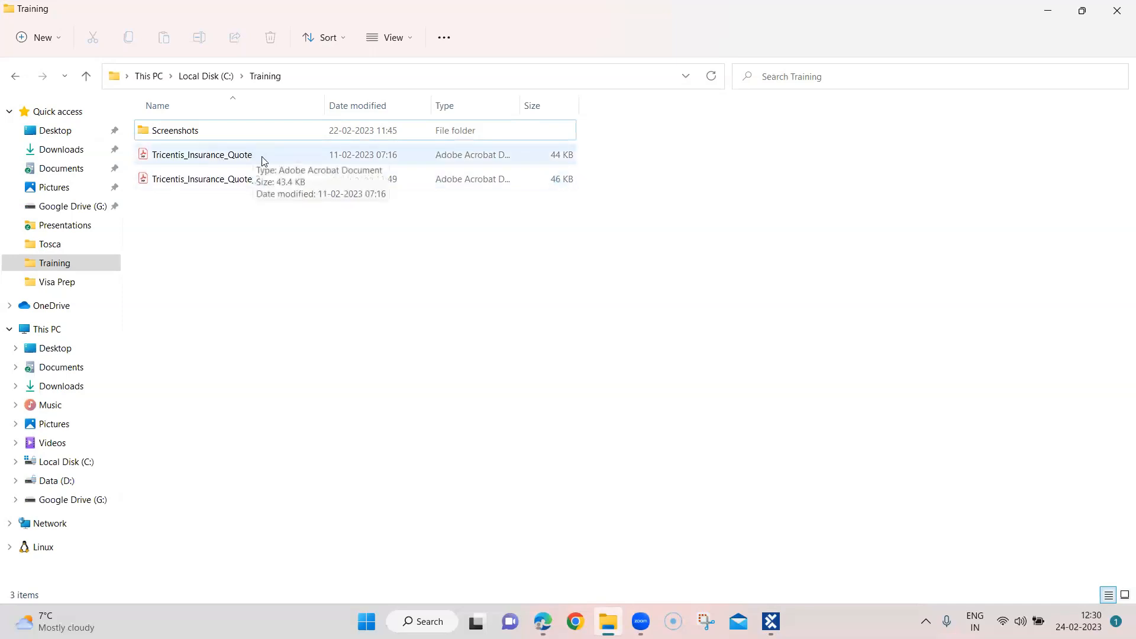
mouse_move(220, 178)
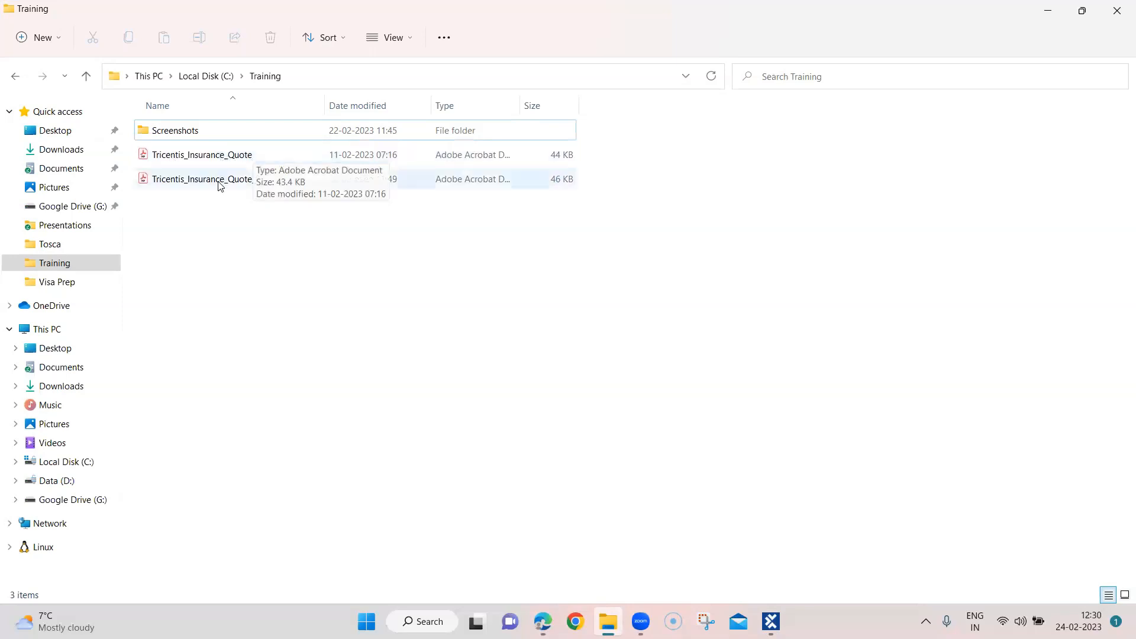
mouse_move(227, 158)
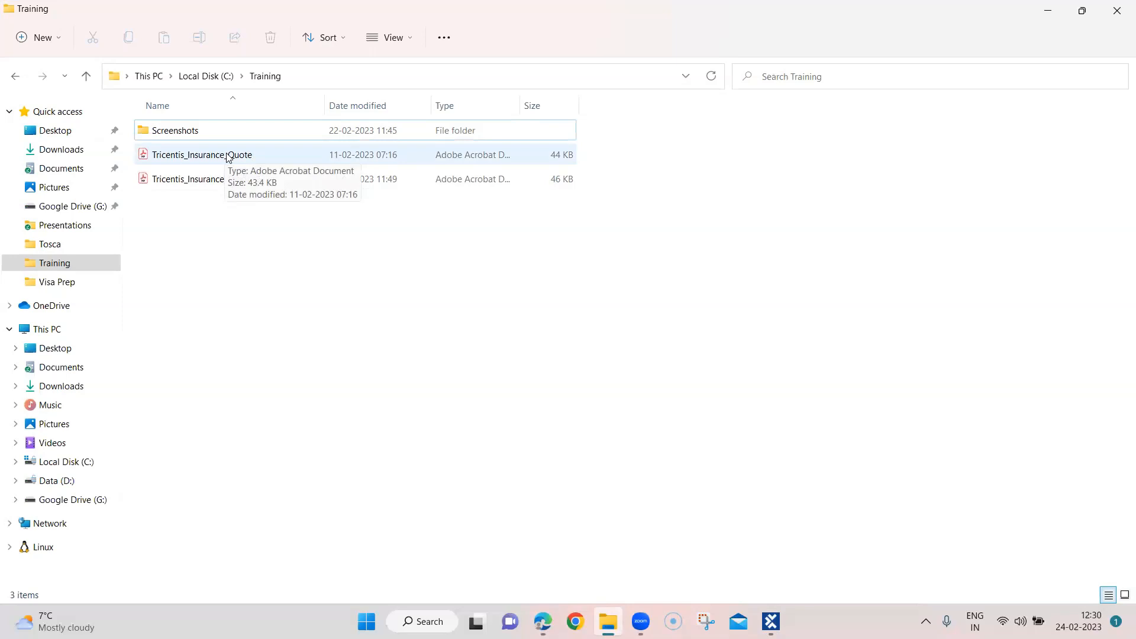
- Open Tricentis_Insurance_Quote.pdf from the Training folder in Acrobat Reader
left_click(201, 154)
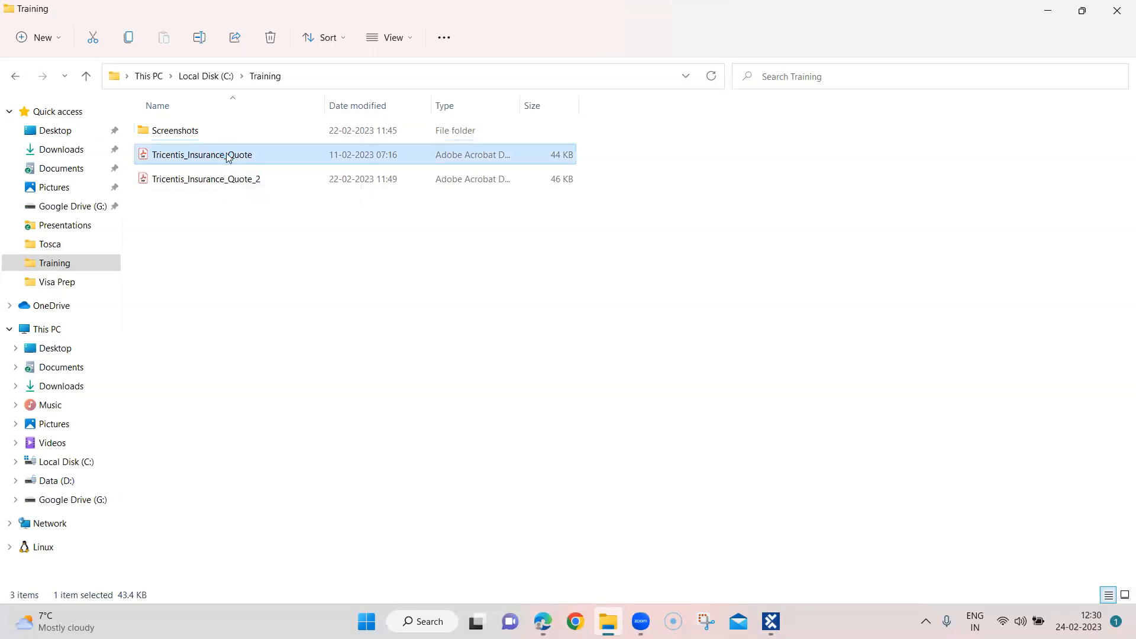
right_click(227, 154)
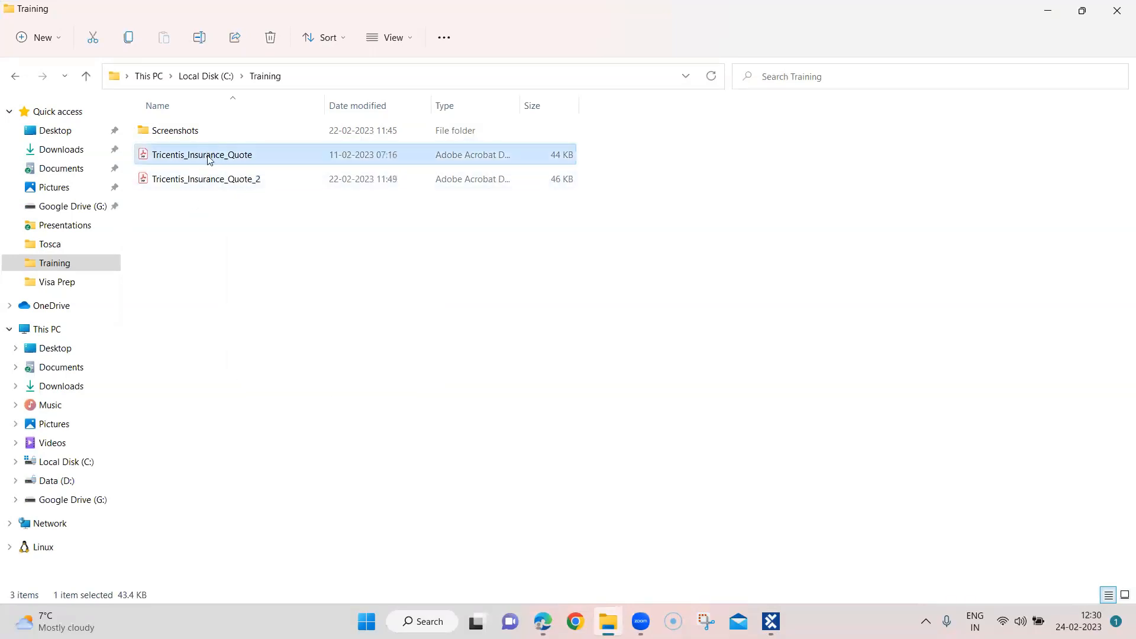
double_click(201, 153)
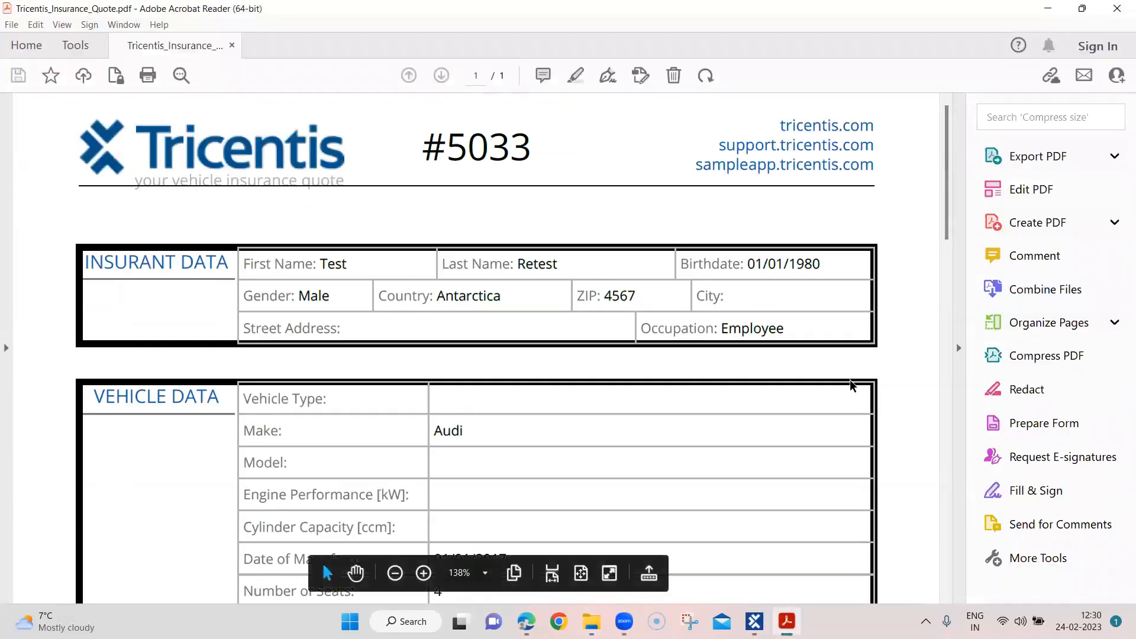
- Scroll through quote #5033's Insurant, Vehicle, Product and 659.00$ p.a. Pricing sections
scroll("down", 3)
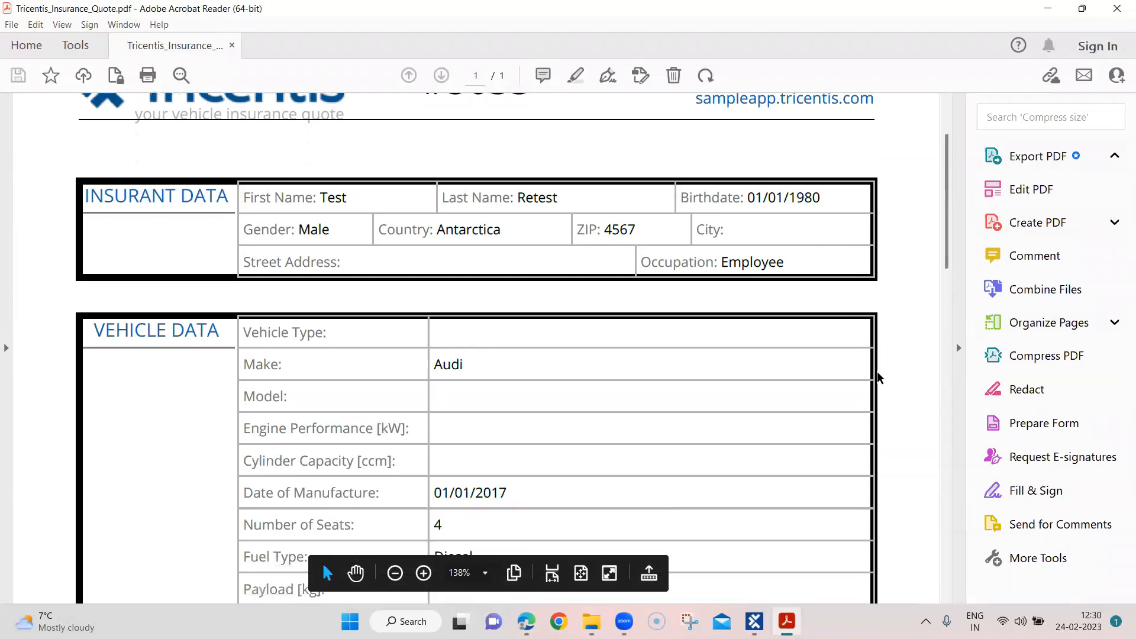
scroll("down", 3)
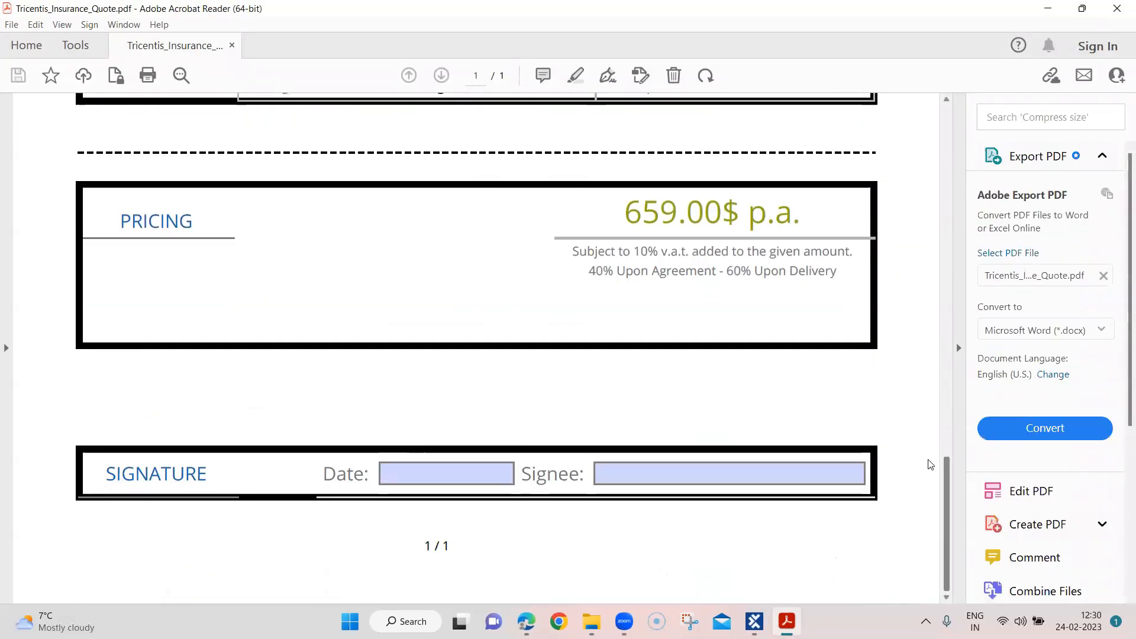
scroll("up", 3)
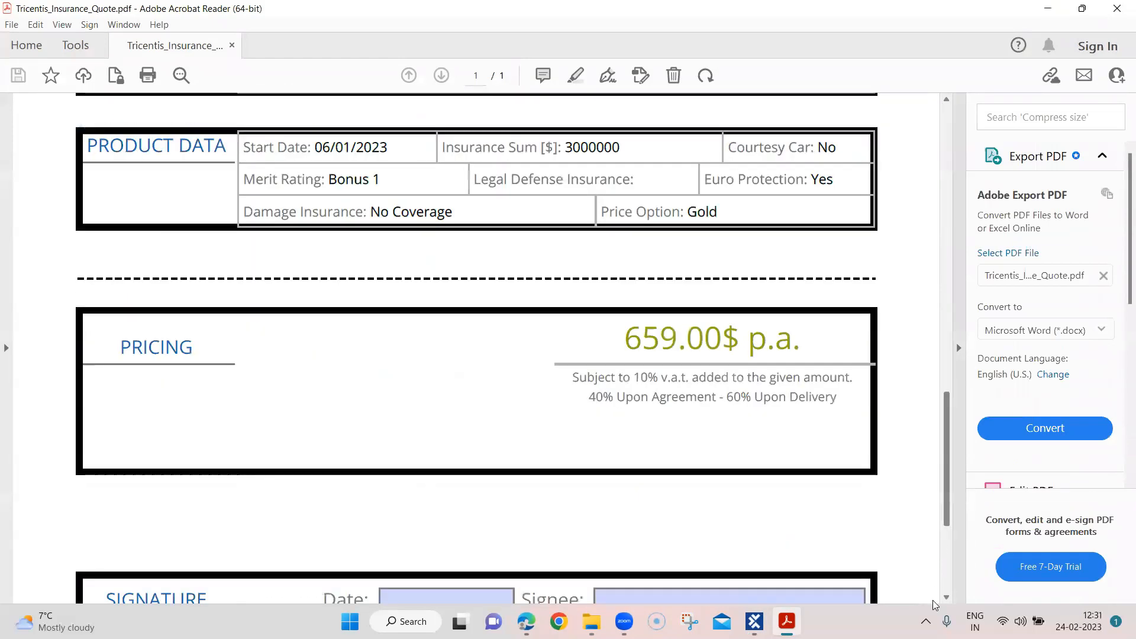
scroll("up", 3)
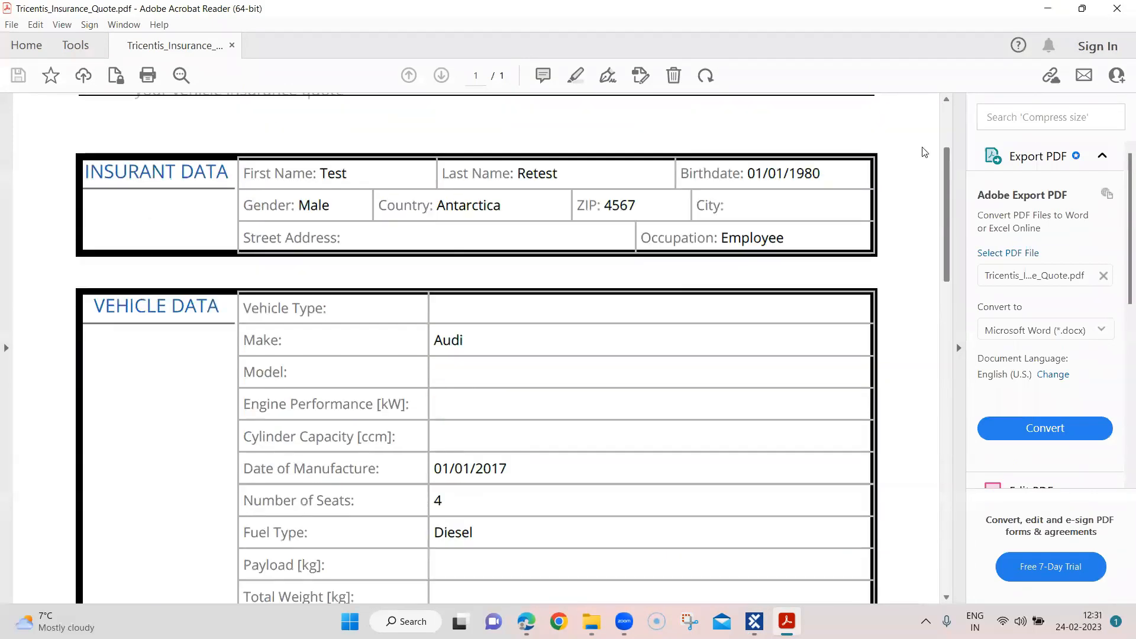
scroll("down", 3)
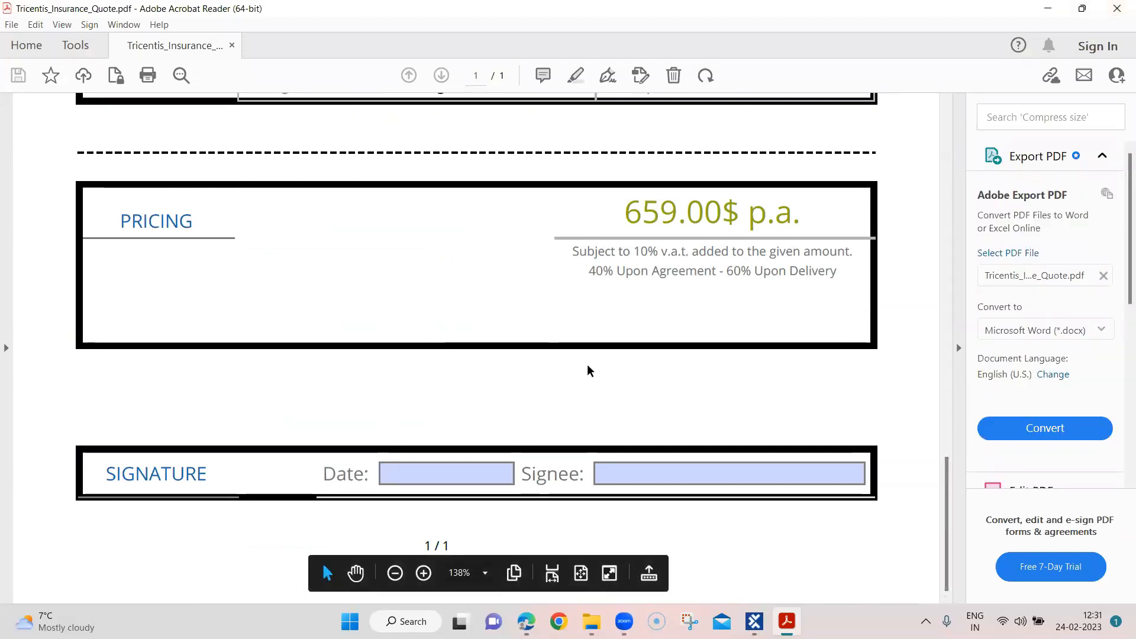
mouse_move(524, 316)
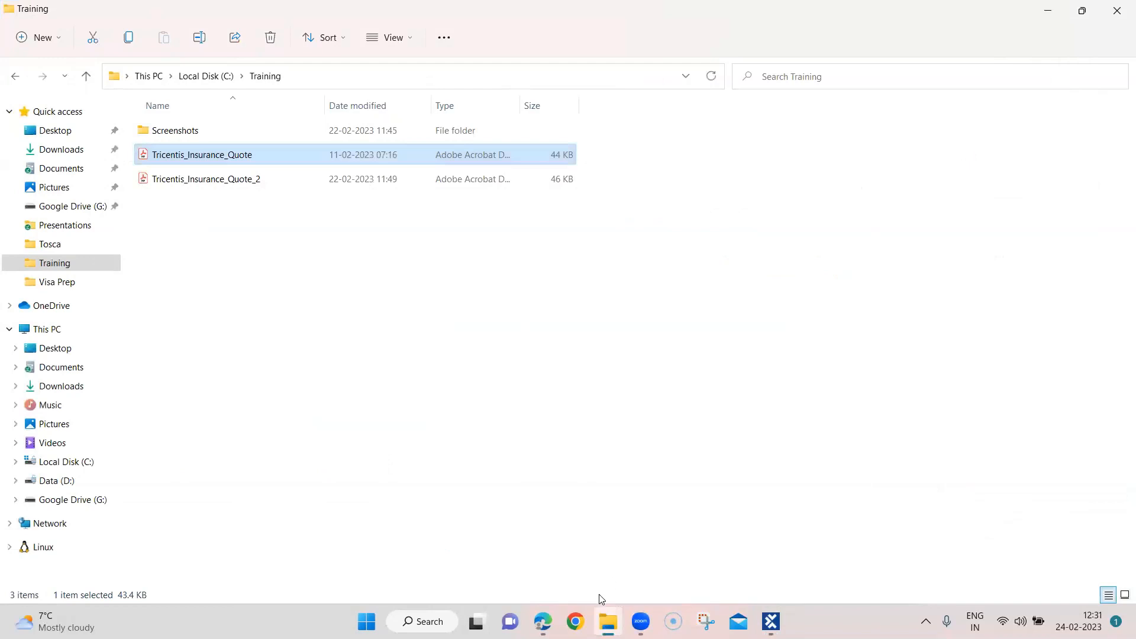
- Create a test case named 'Compare PDF' under the PDF Comparison folder
left_click(769, 621)
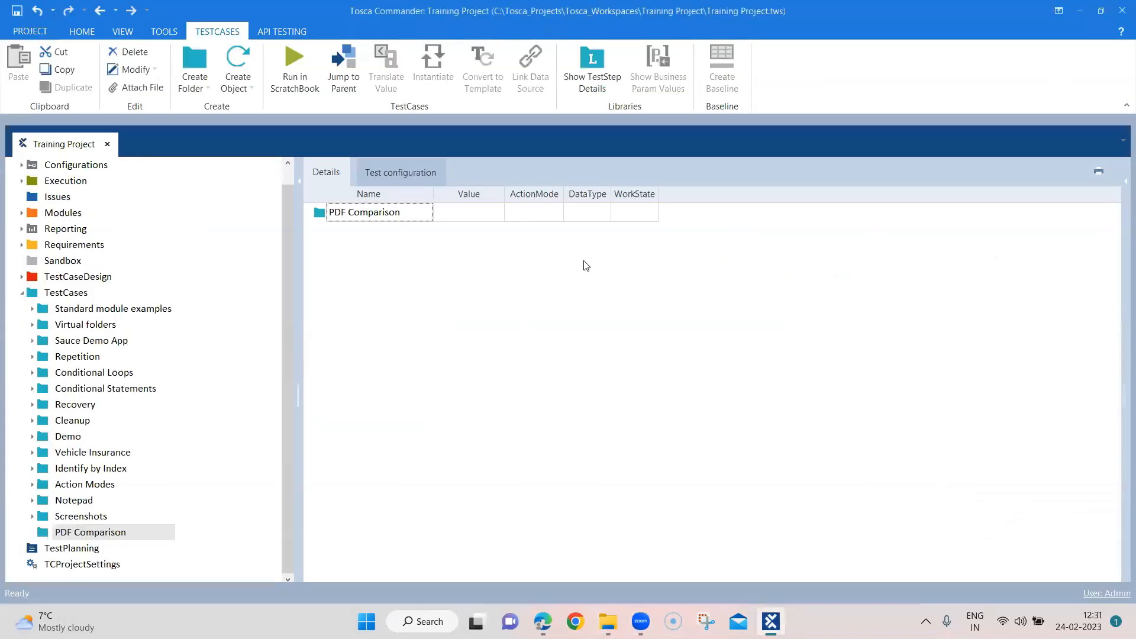
right_click(364, 212)
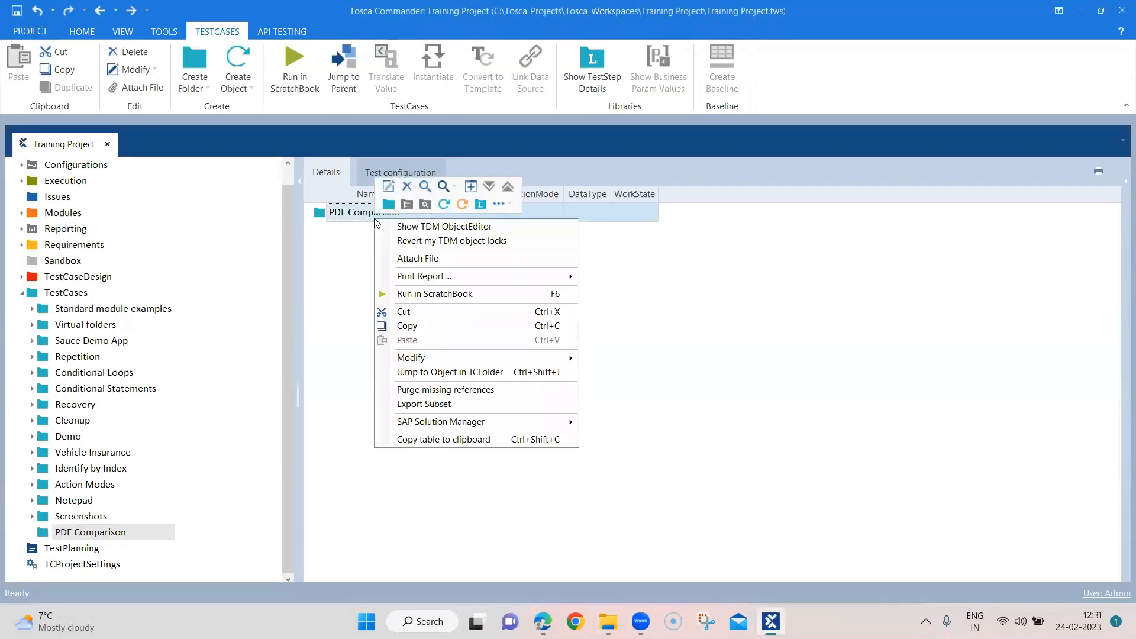
mouse_move(407, 340)
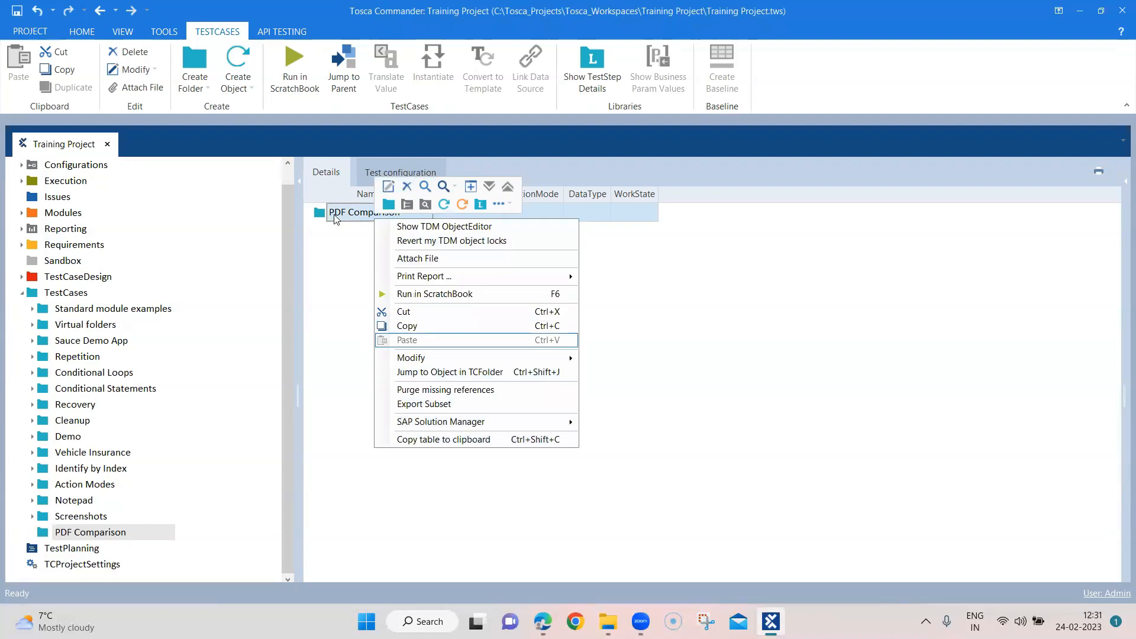
left_click(235, 65)
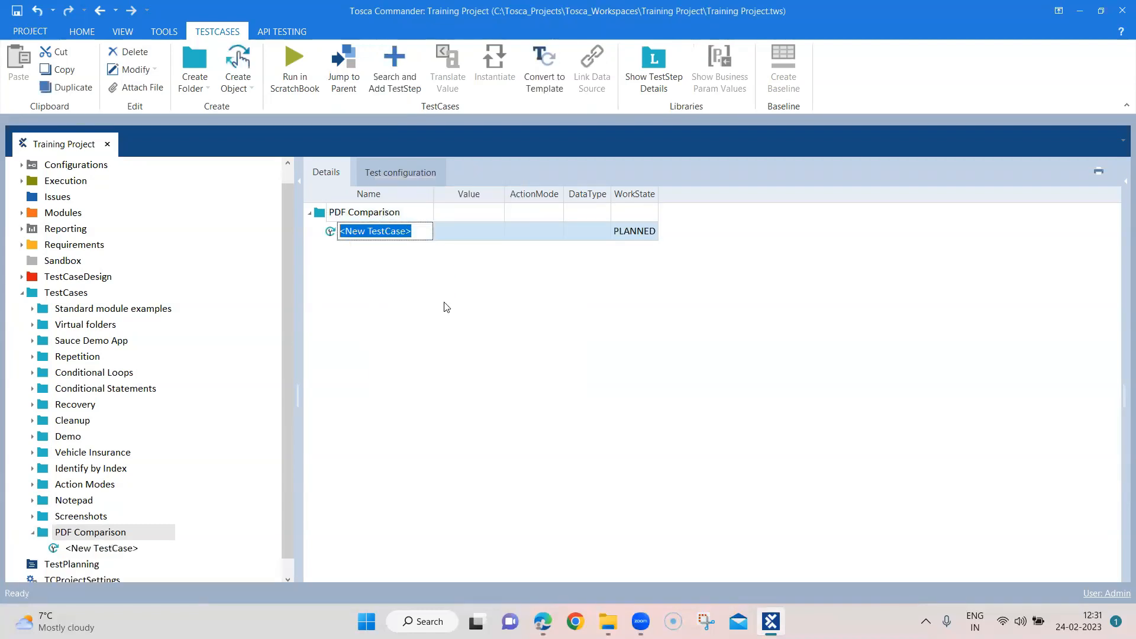
type("Compar")
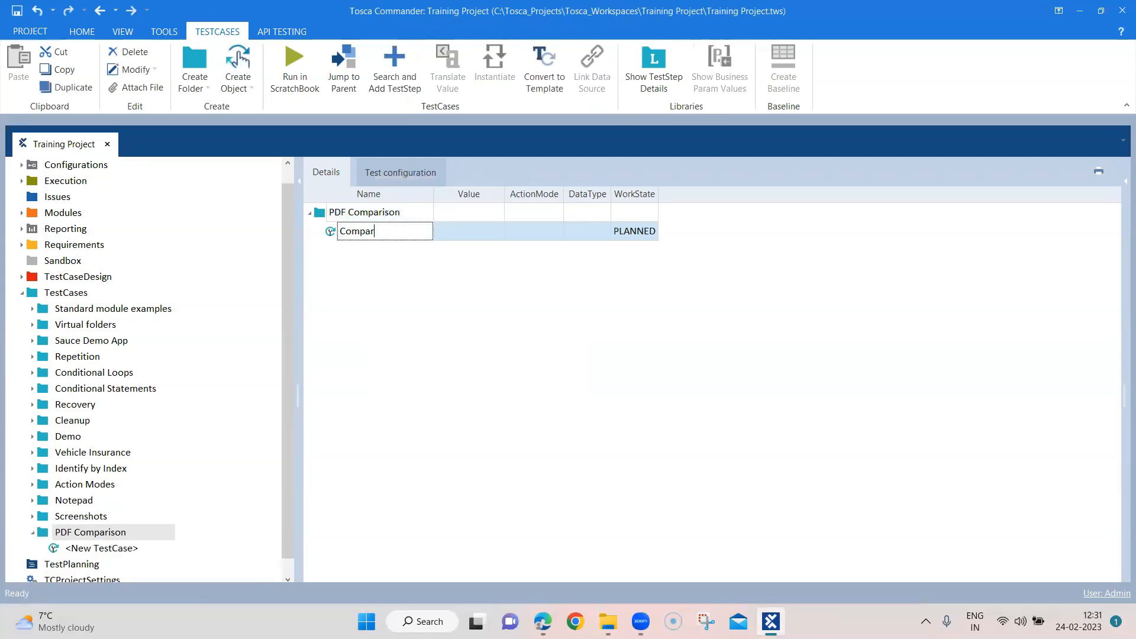
type("e PDF")
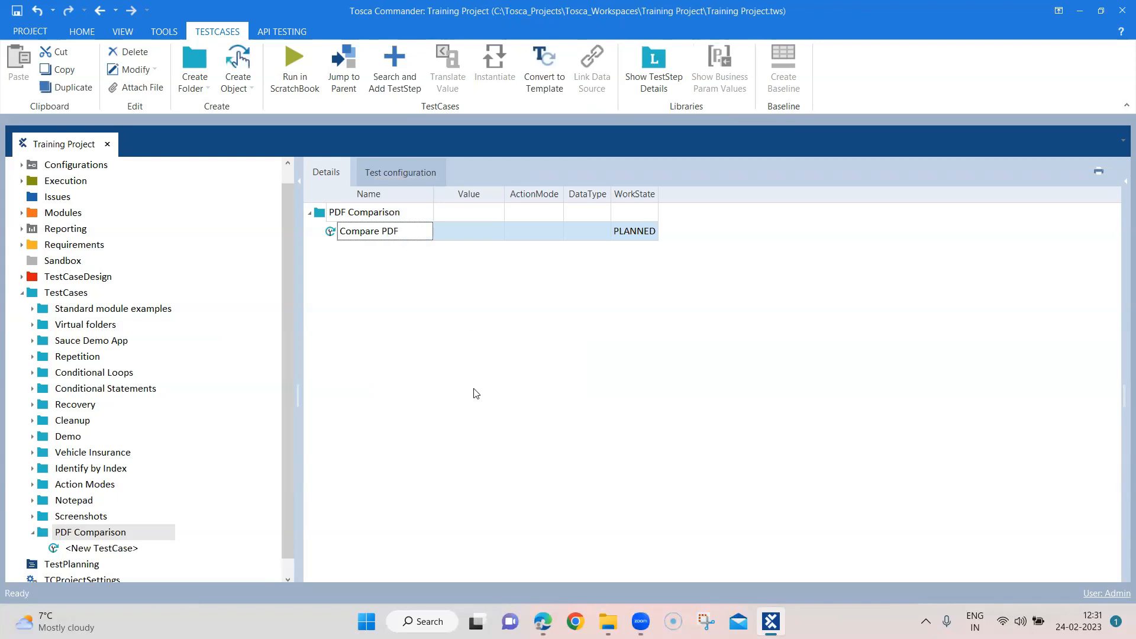
right_click(369, 231)
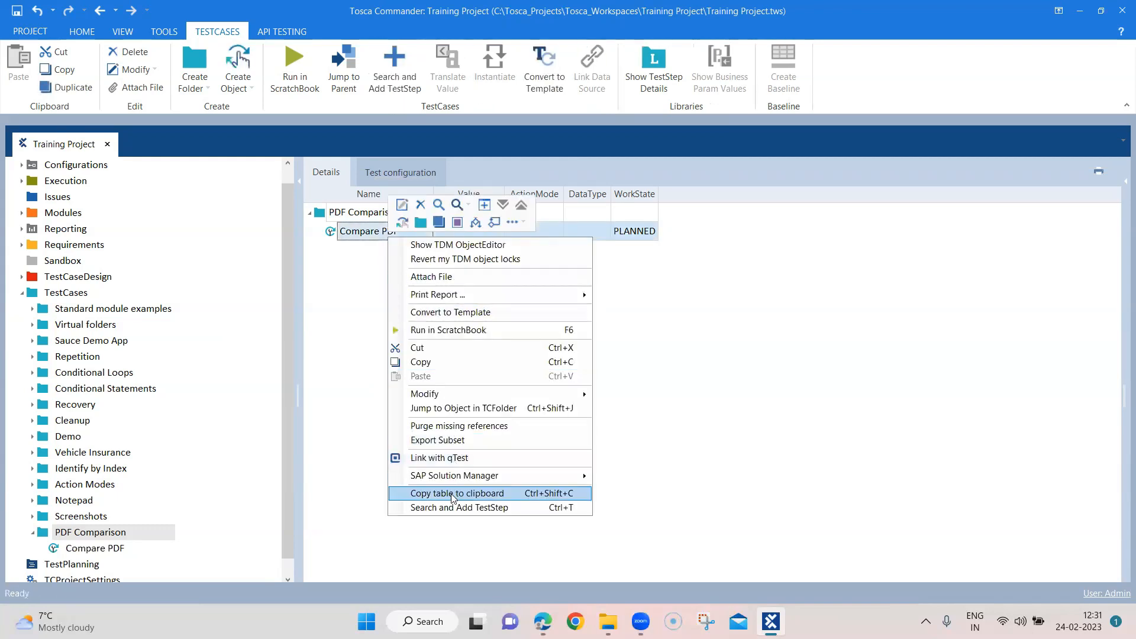
- Search for 'compare' in Search and Add TestStep to find the 1:1 Compare PDF module
left_click(458, 508)
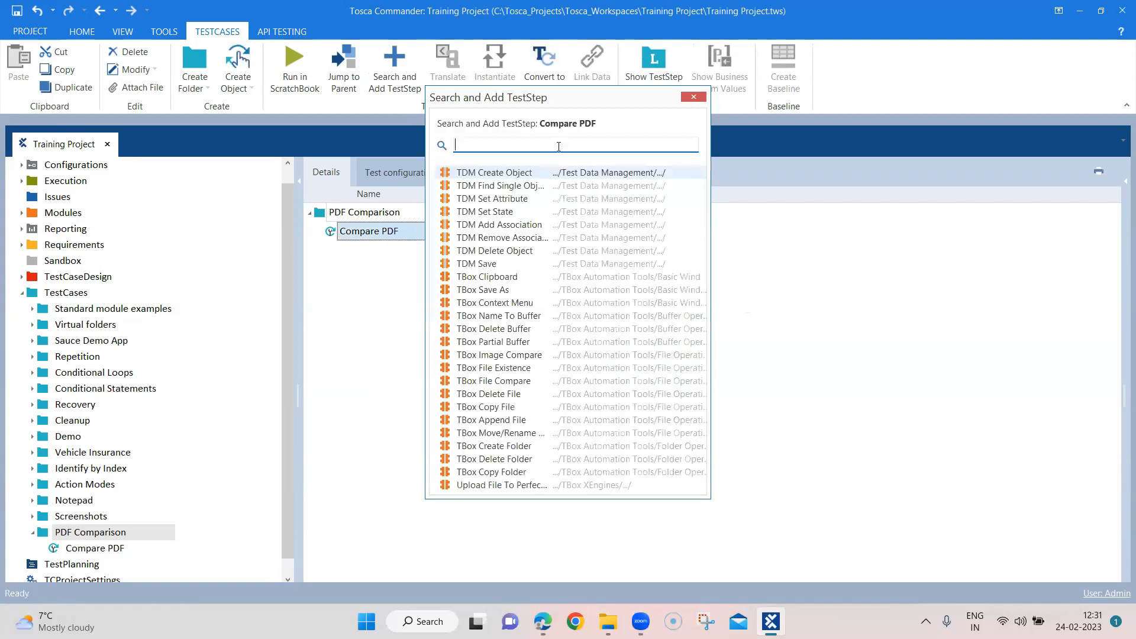
type("compare")
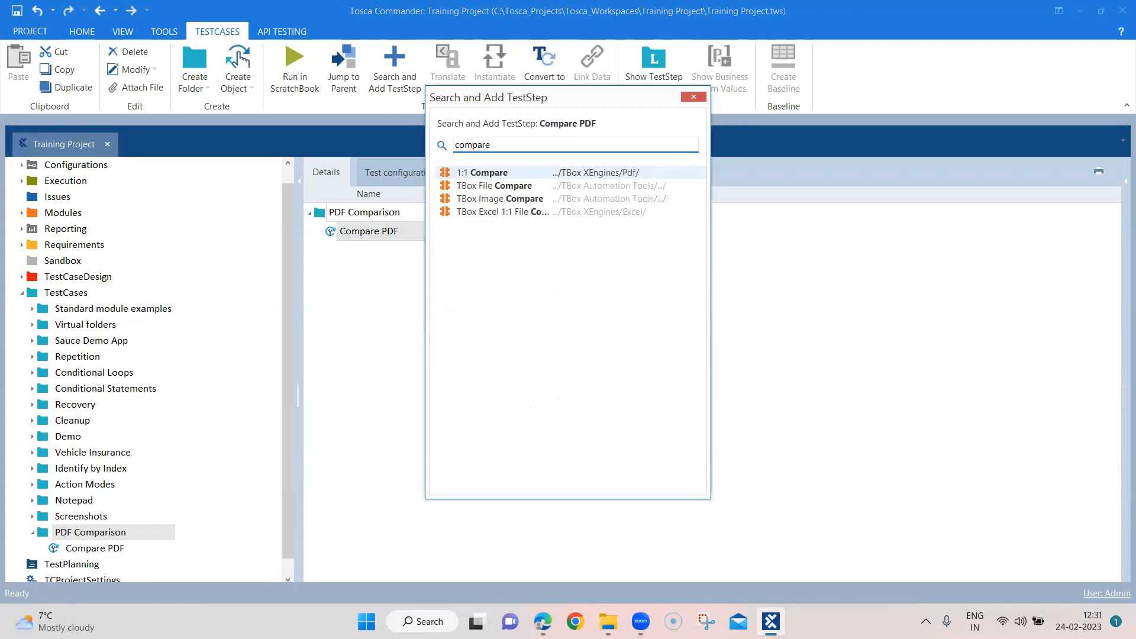
mouse_move(485, 172)
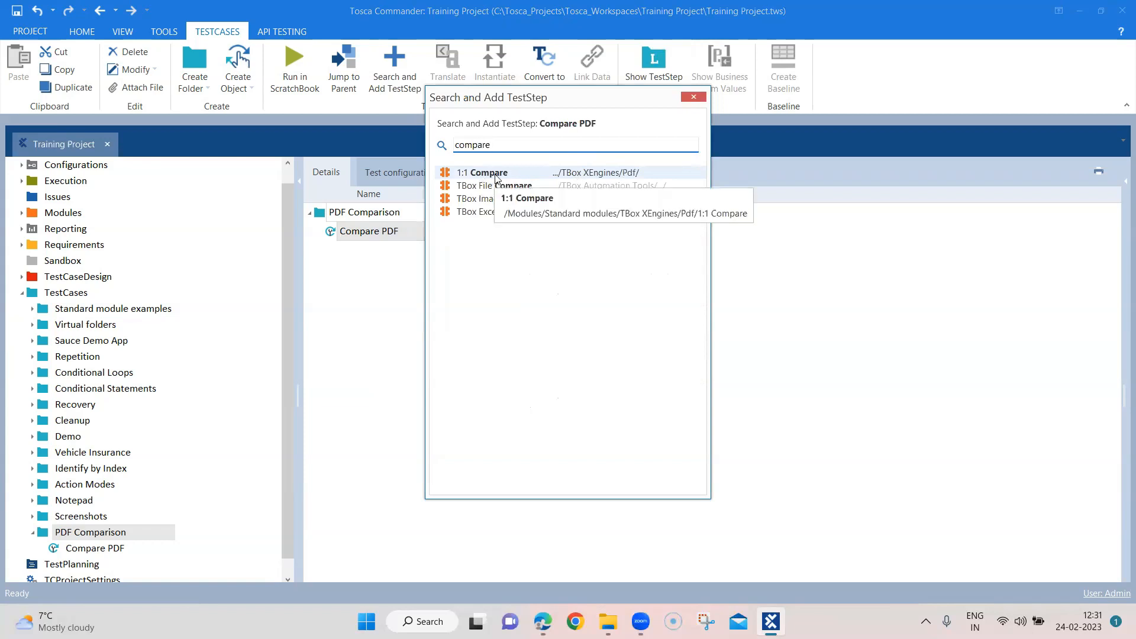
mouse_move(507, 198)
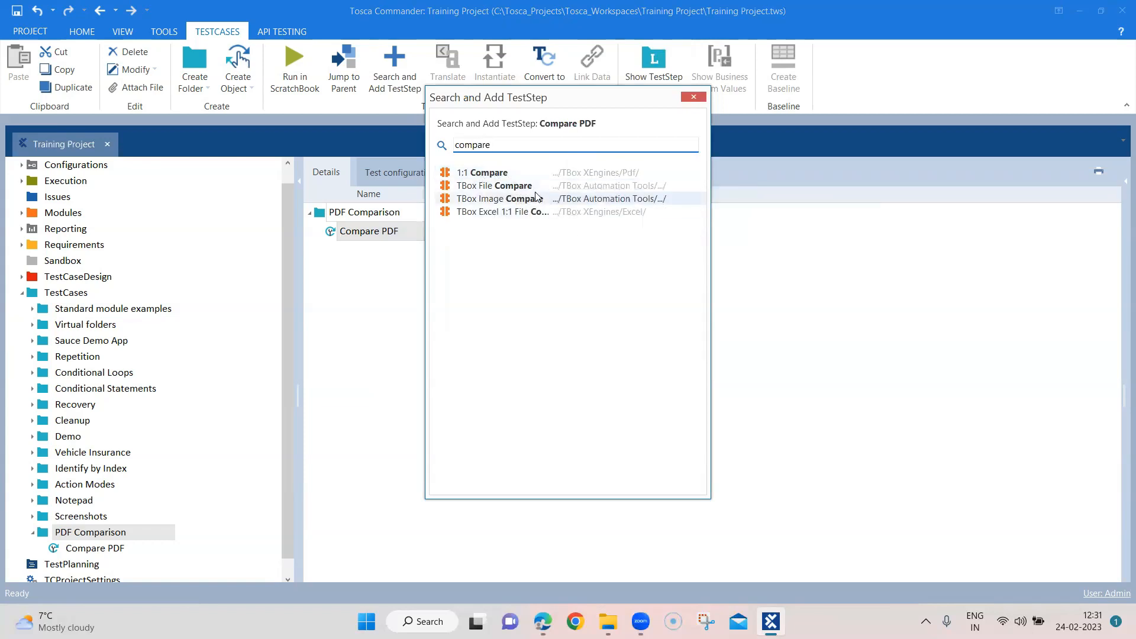
mouse_move(509, 185)
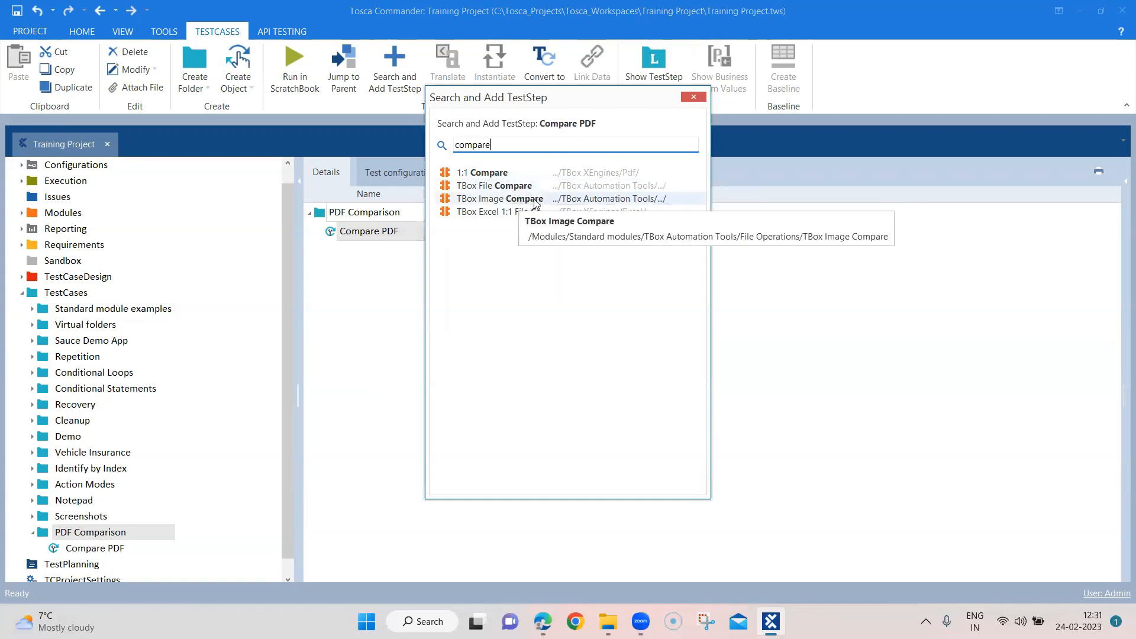
mouse_move(513, 212)
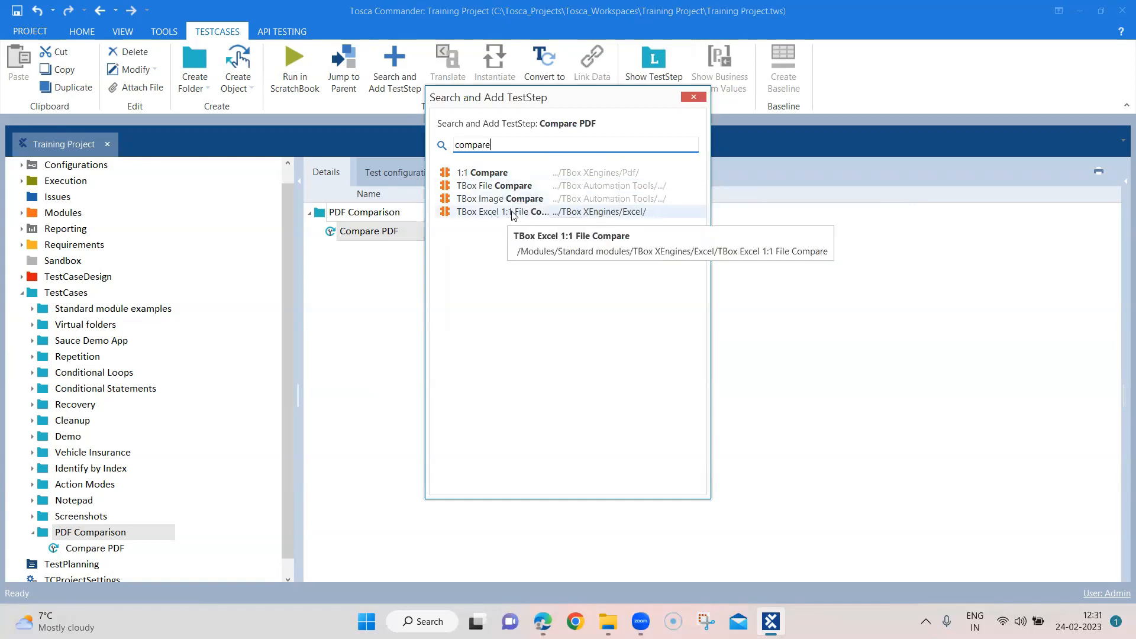
mouse_move(512, 175)
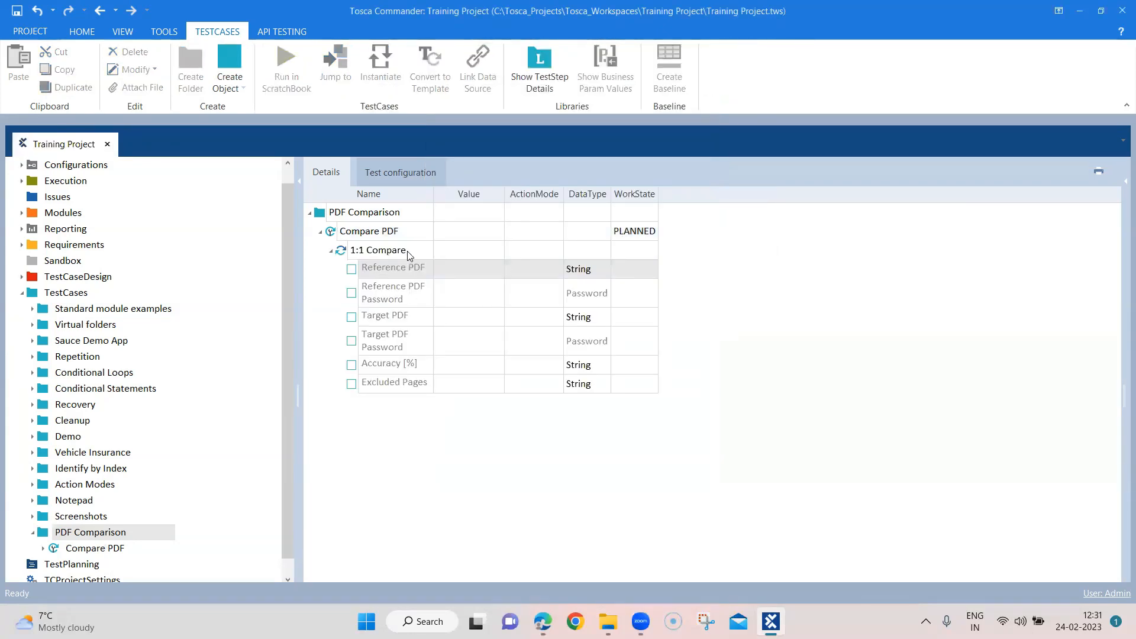
mouse_move(453, 279)
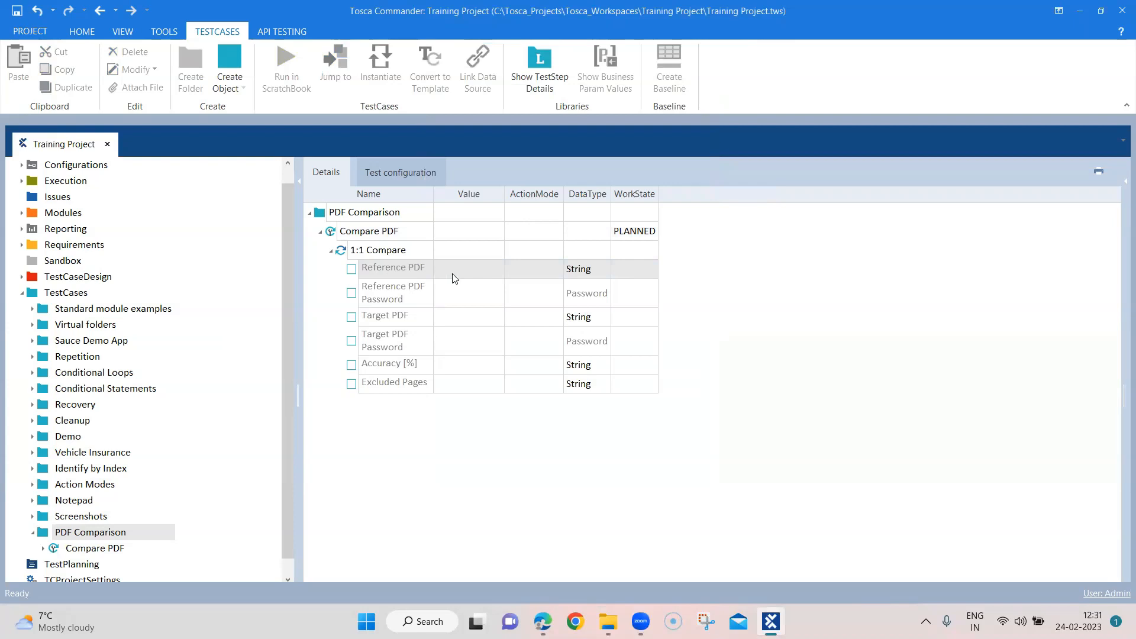
mouse_move(403, 308)
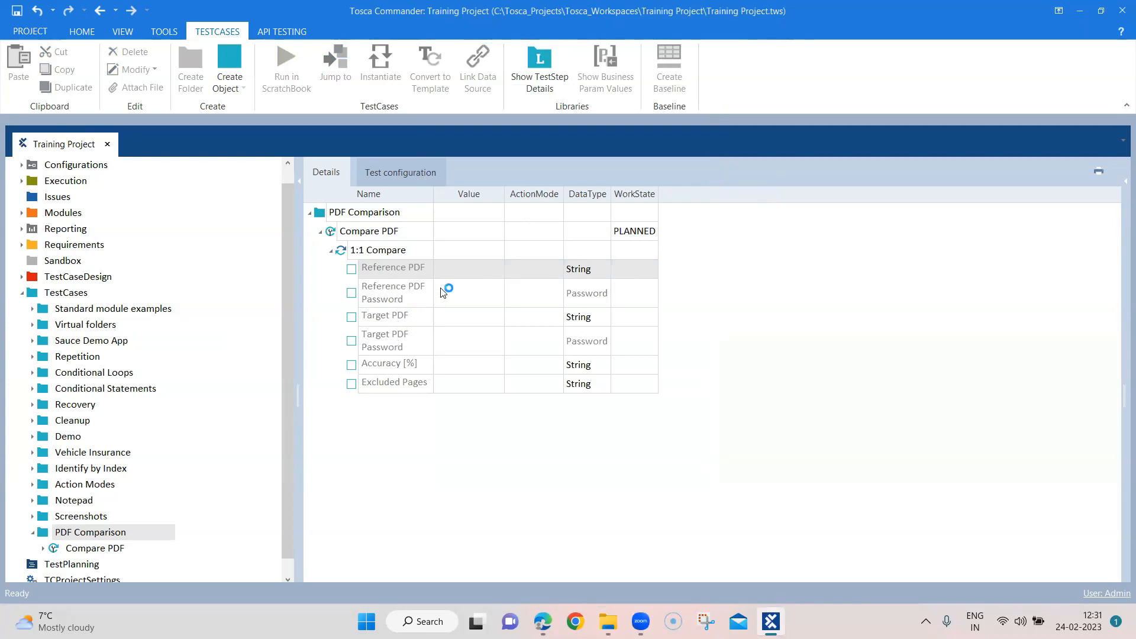
left_click(469, 269)
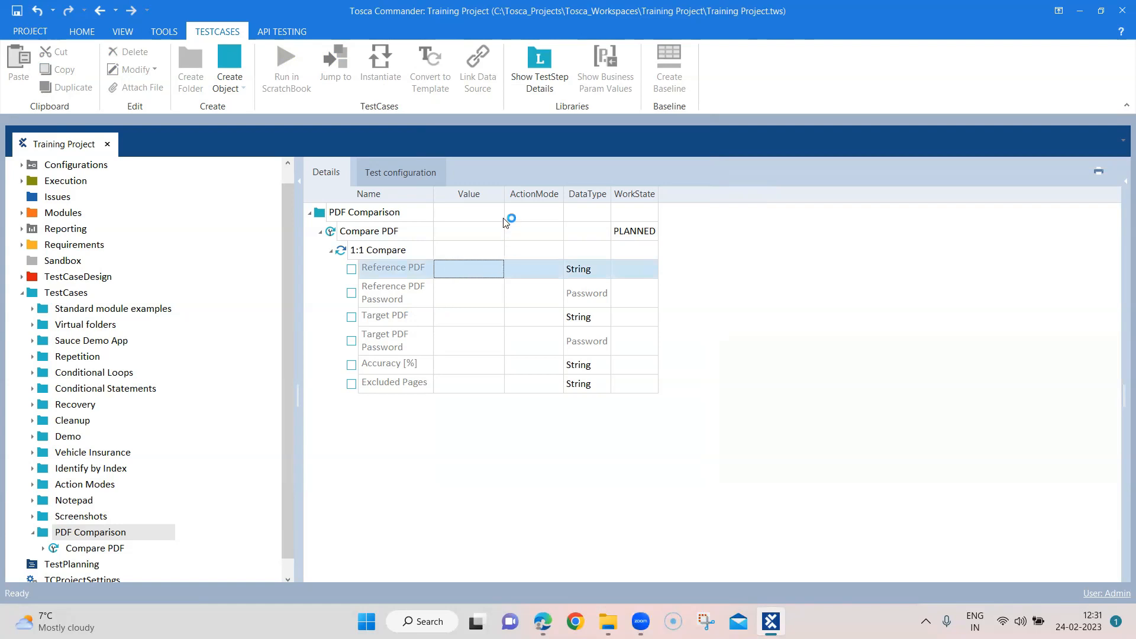
mouse_move(499, 192)
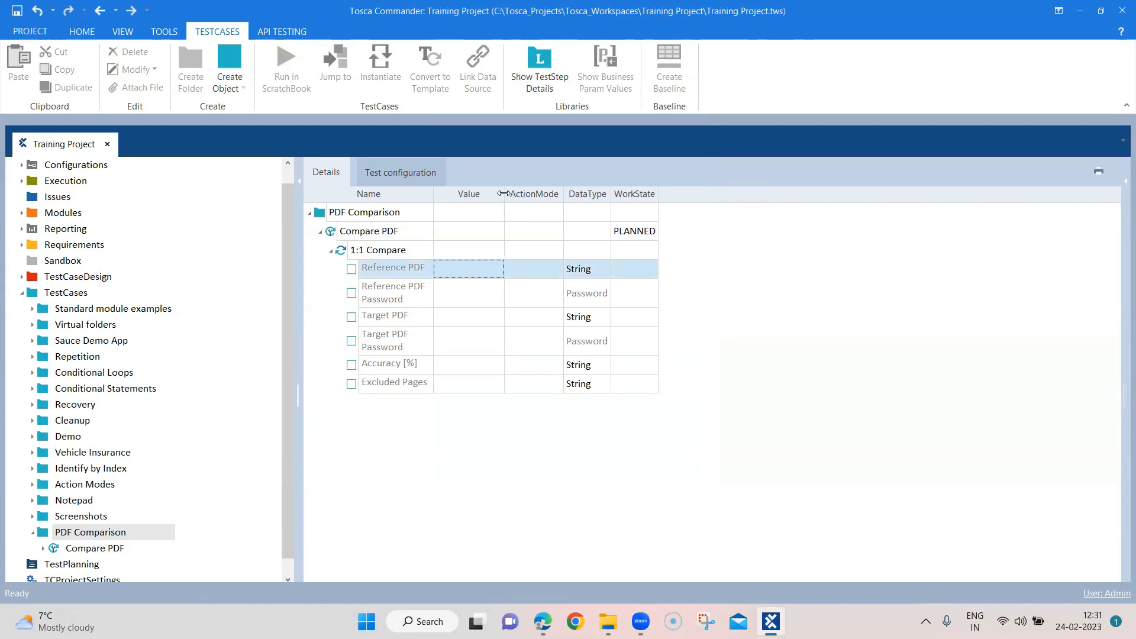
mouse_move(460, 327)
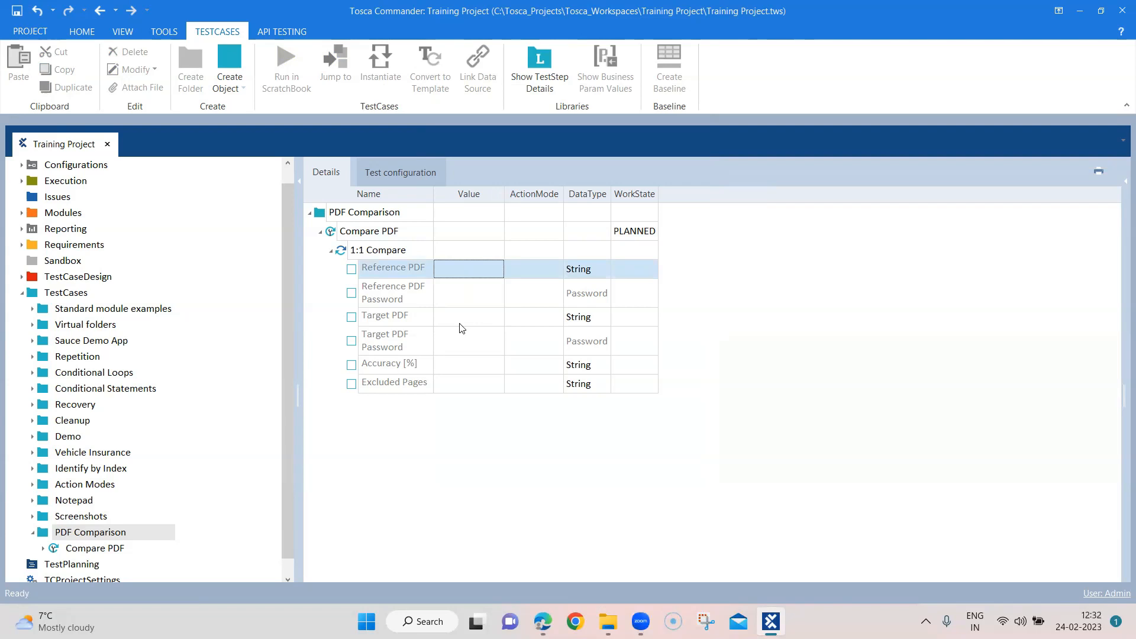
left_click(468, 317)
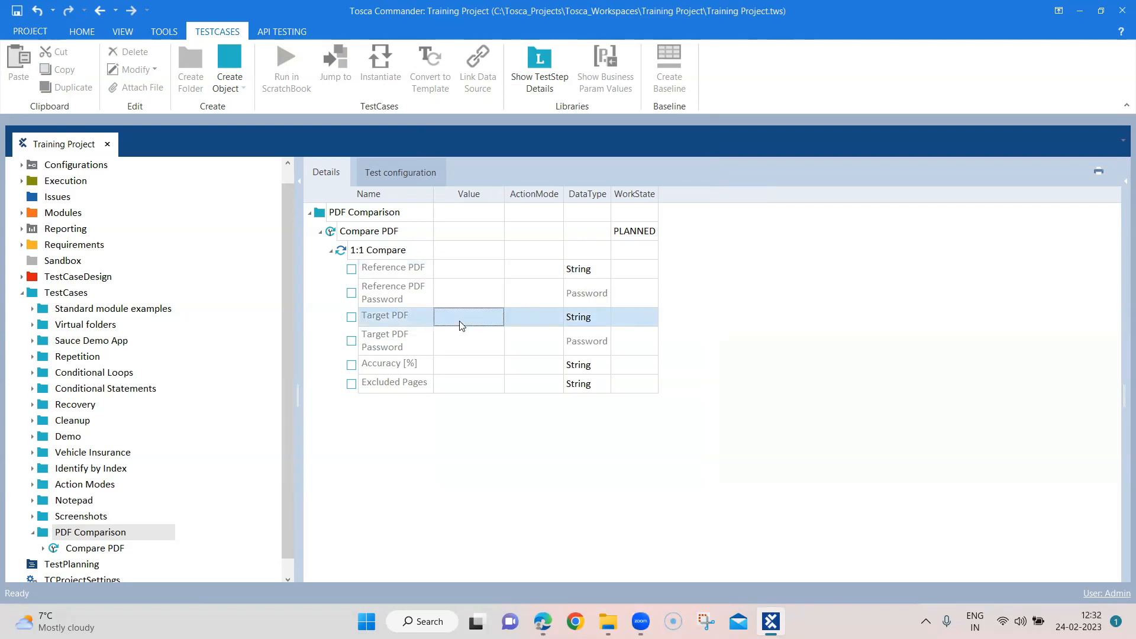
mouse_move(456, 347)
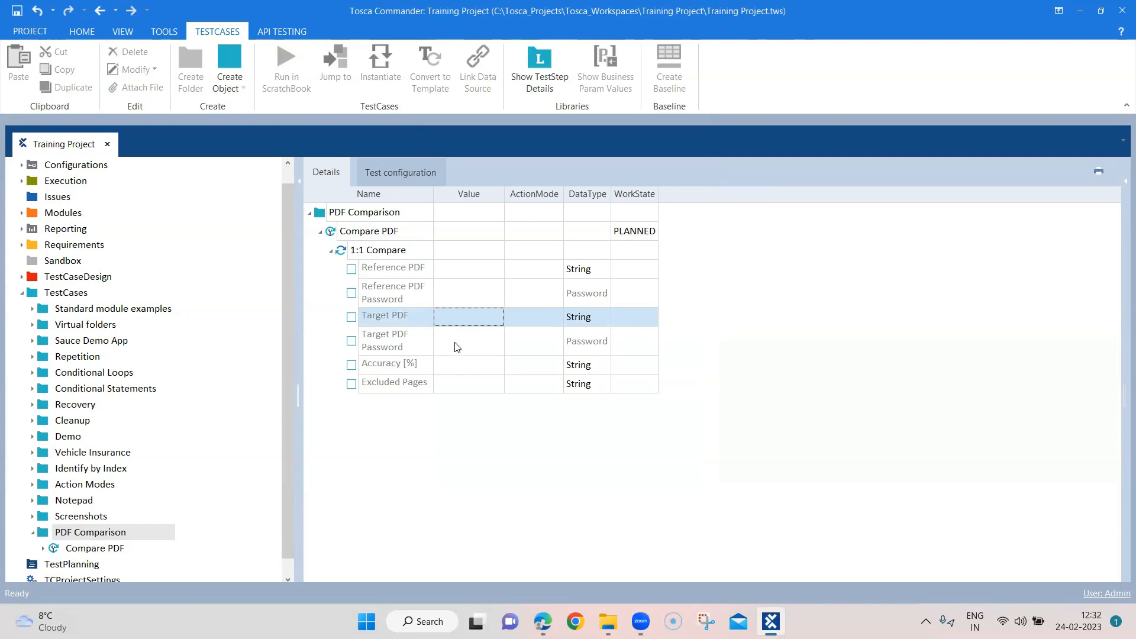
left_click(469, 292)
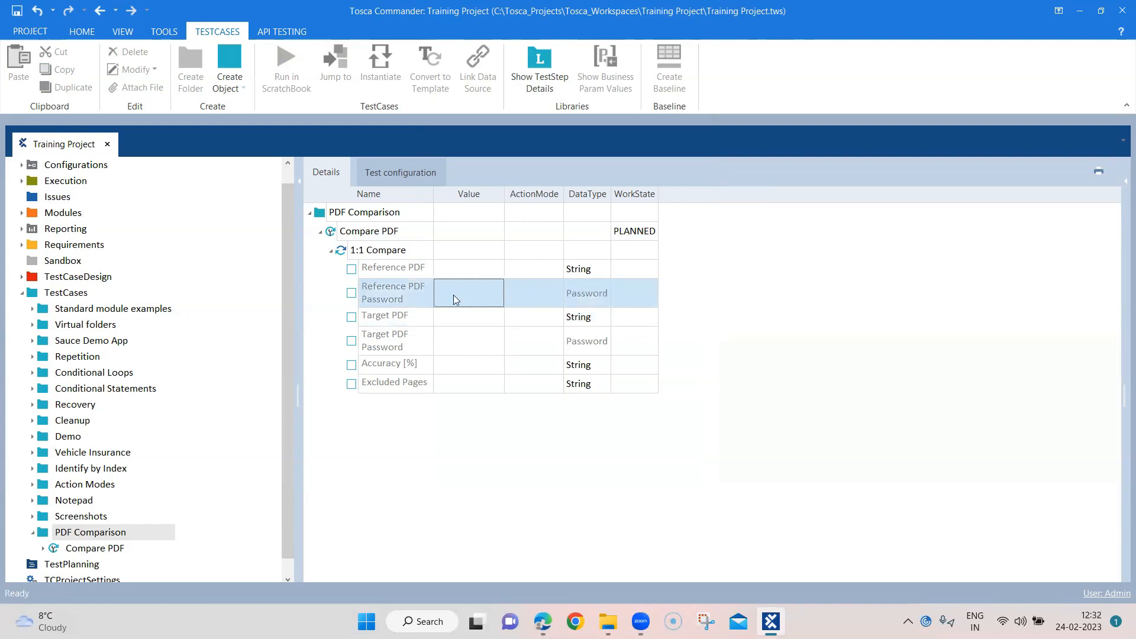
left_click(468, 292)
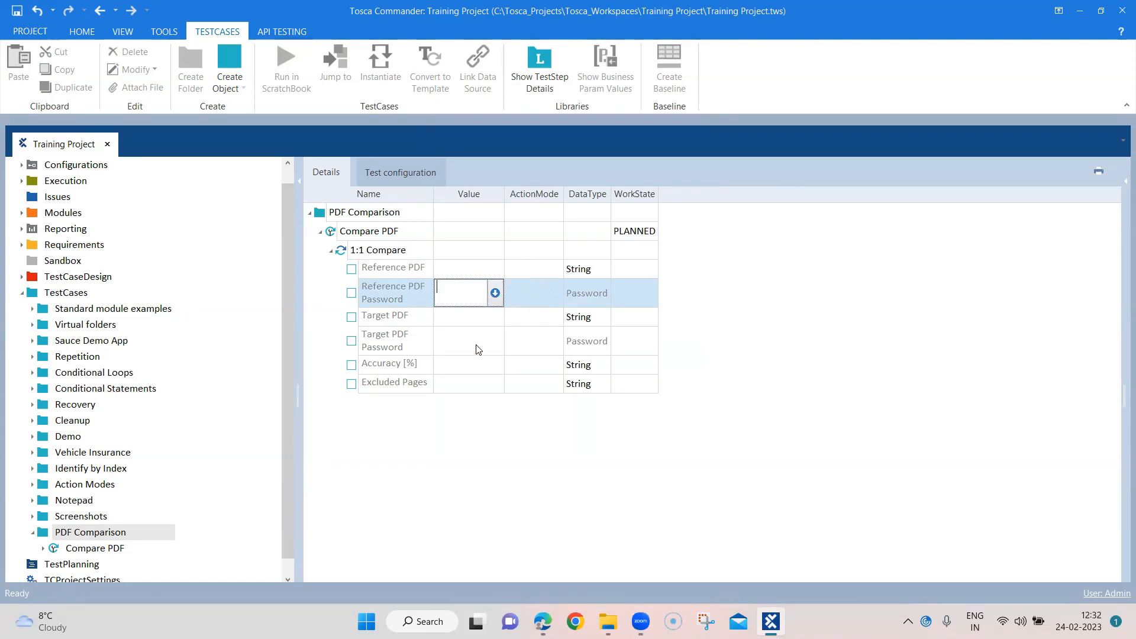
left_click(468, 341)
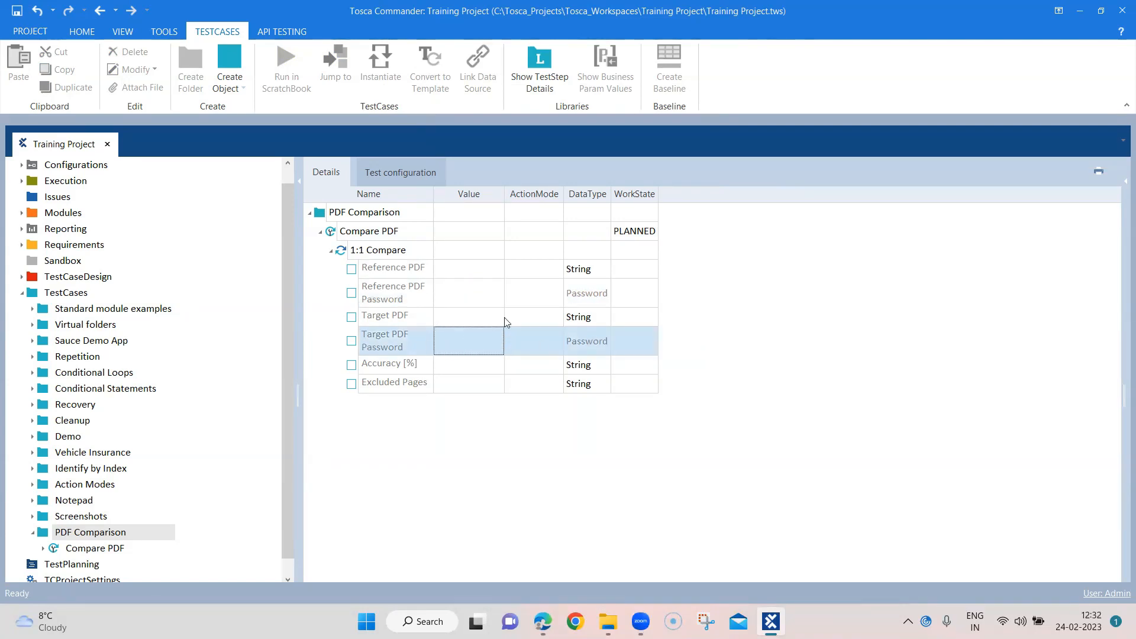
mouse_move(505, 198)
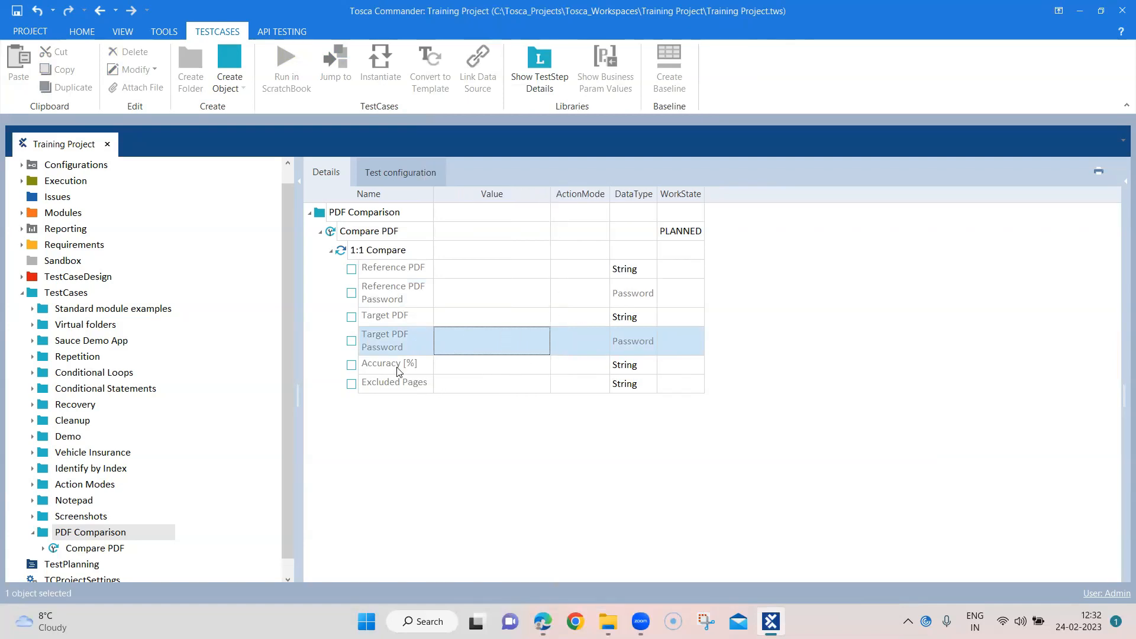
left_click(468, 364)
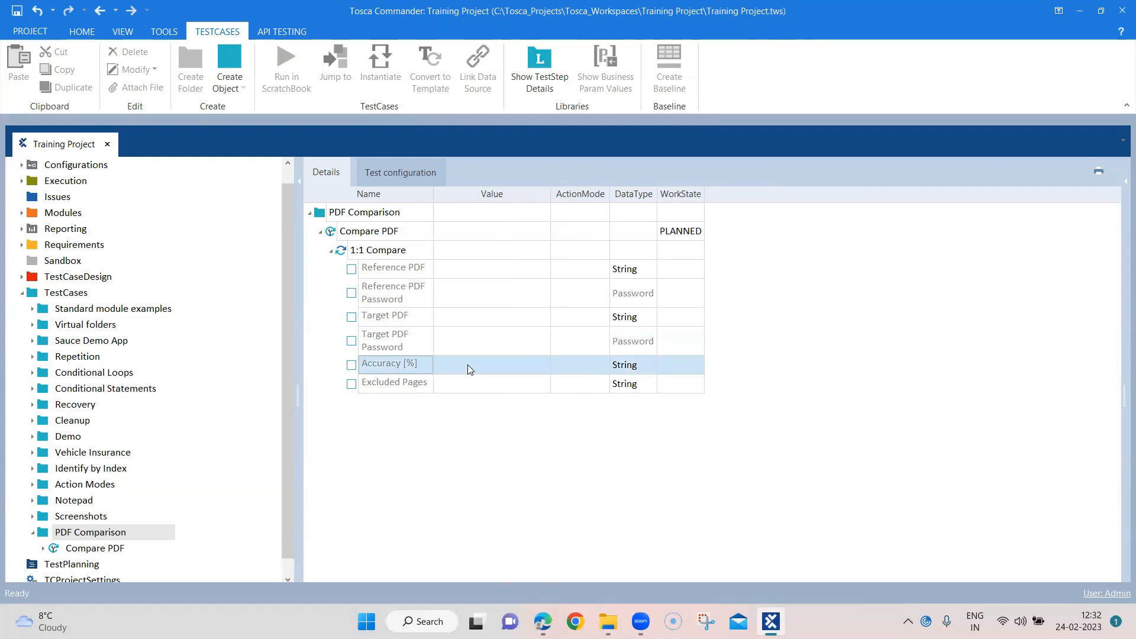
left_click(579, 365)
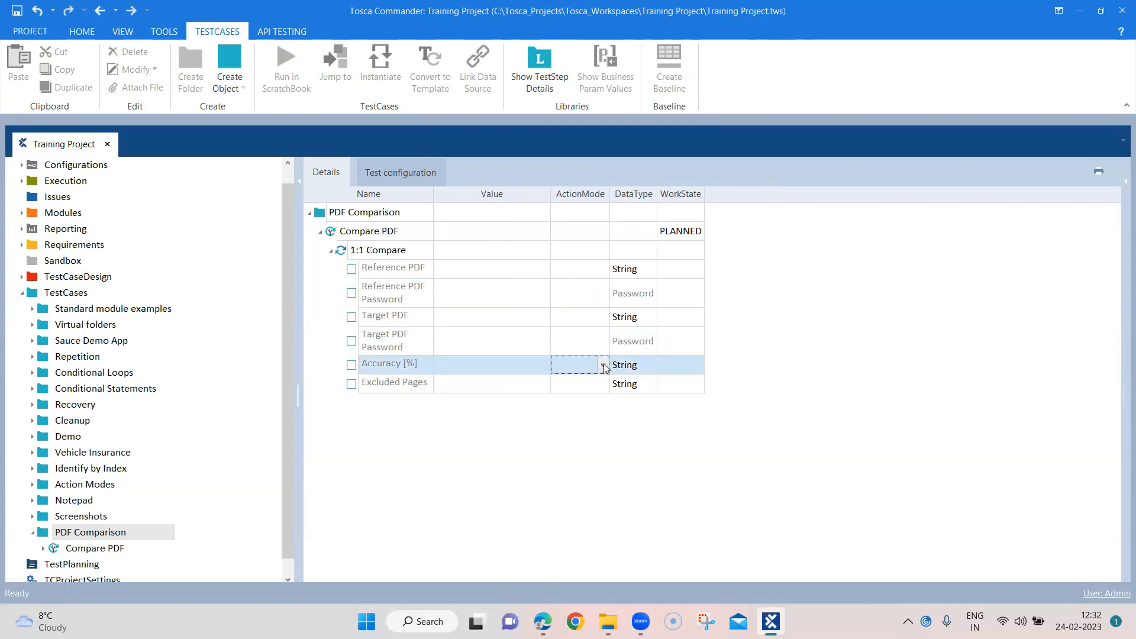
left_click(490, 364)
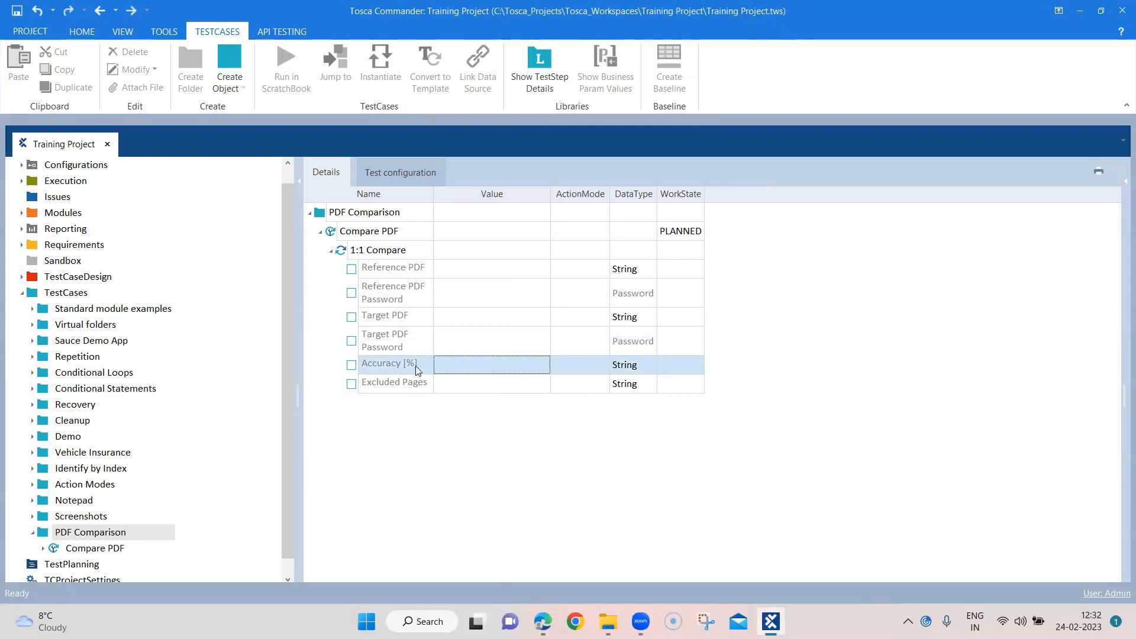
mouse_move(397, 370)
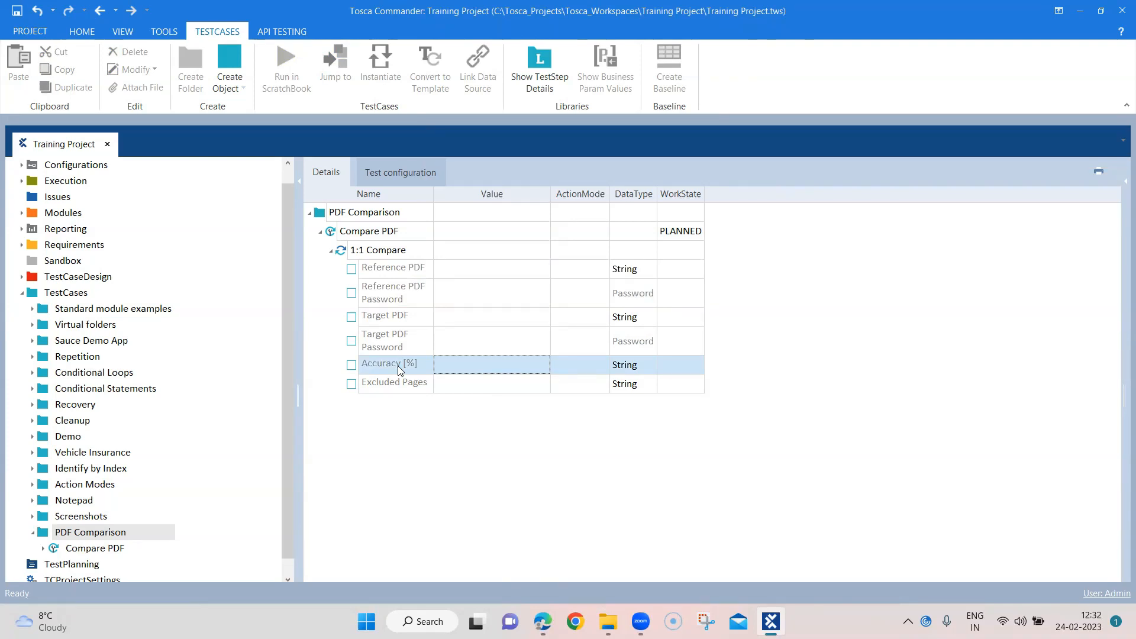
mouse_move(559, 375)
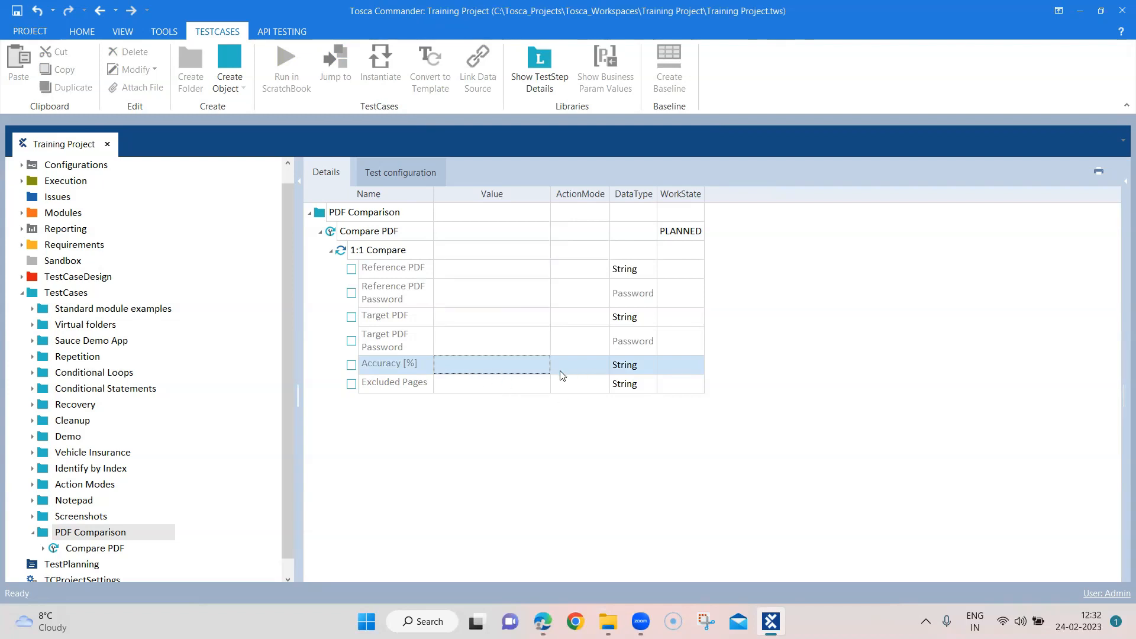
mouse_move(475, 373)
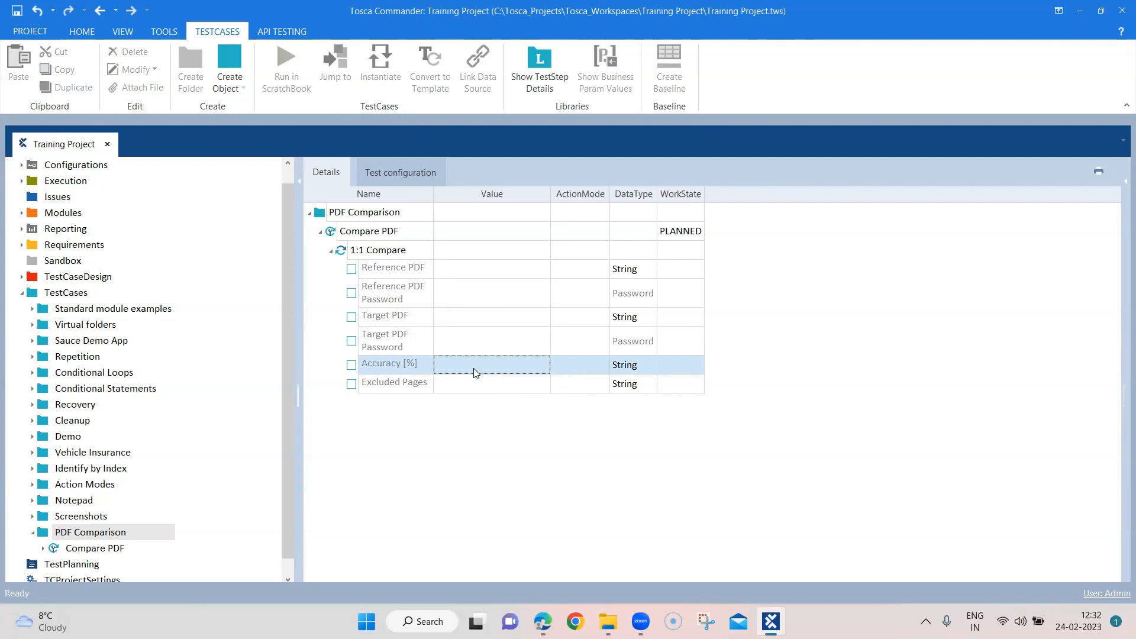
mouse_move(479, 421)
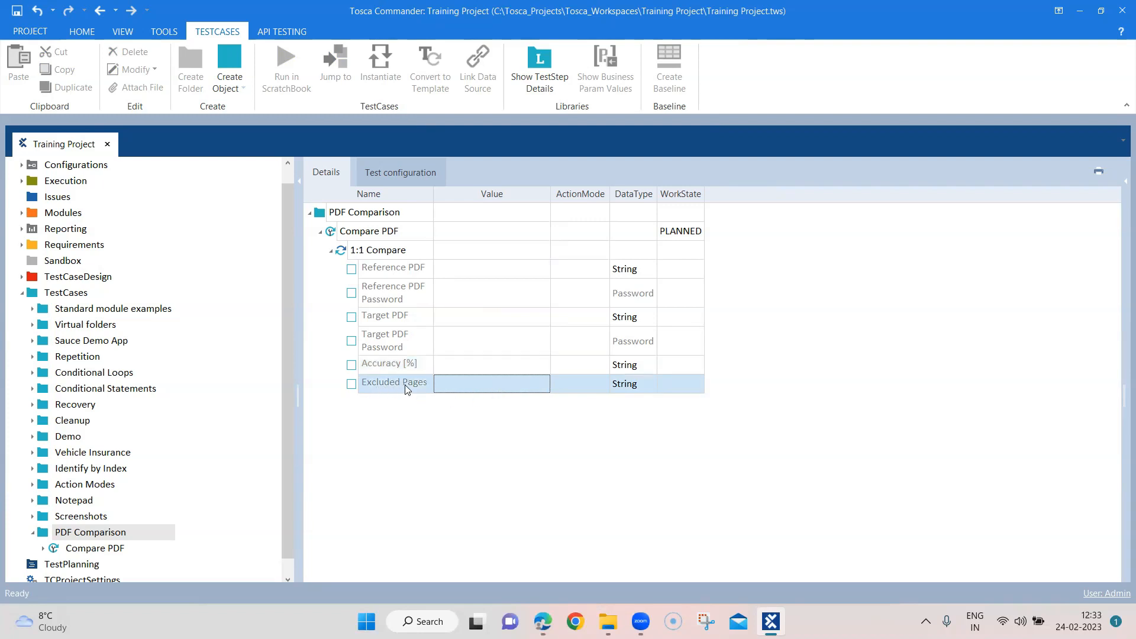
left_click(490, 383)
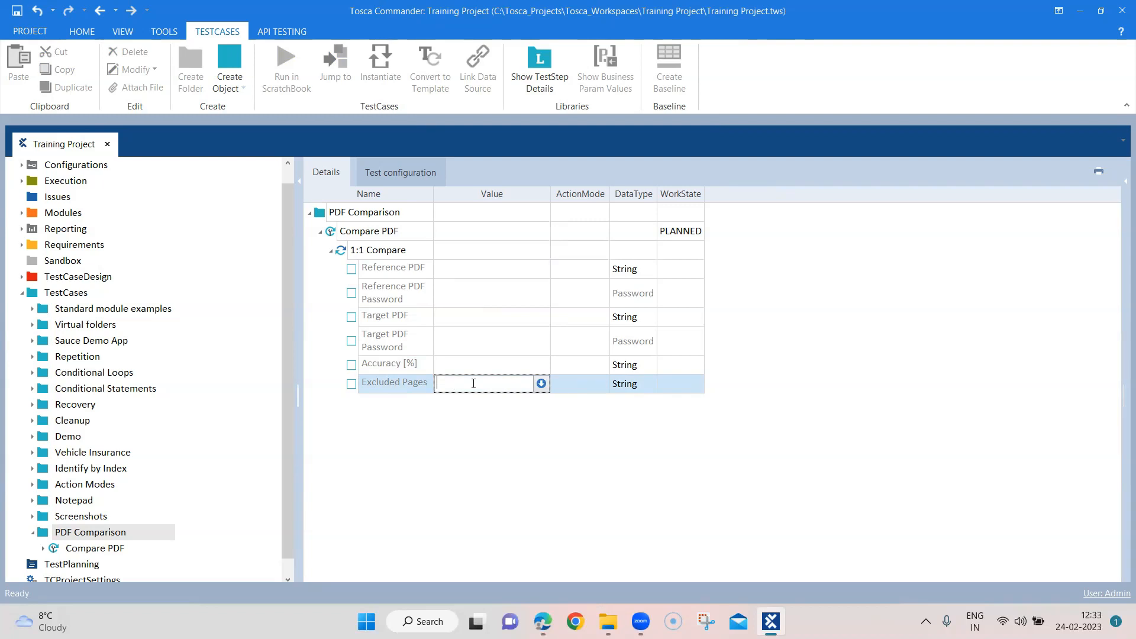
mouse_move(485, 294)
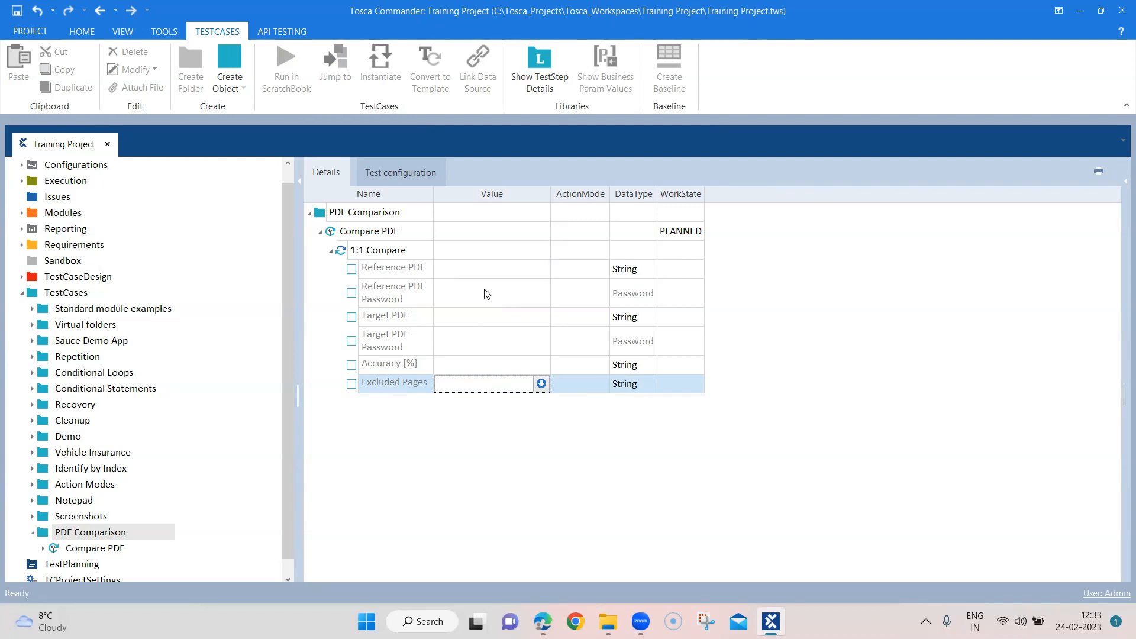
- Enter C:\Training\Tricentis_Insurance_Quote.pdf as the Reference PDF value
left_click(491, 269)
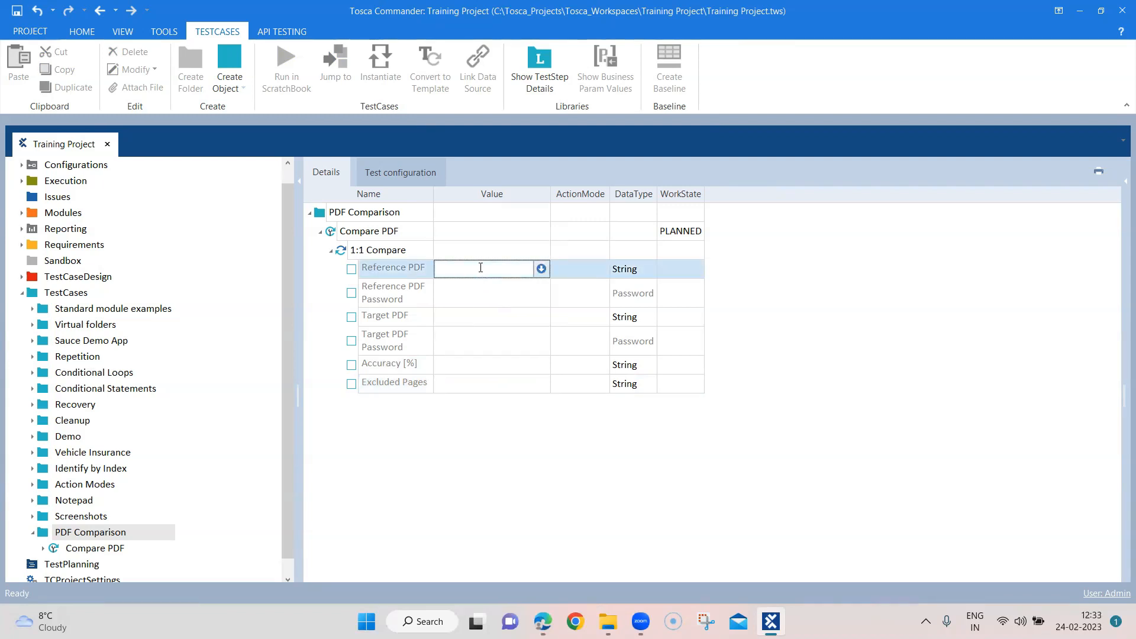
mouse_move(504, 272)
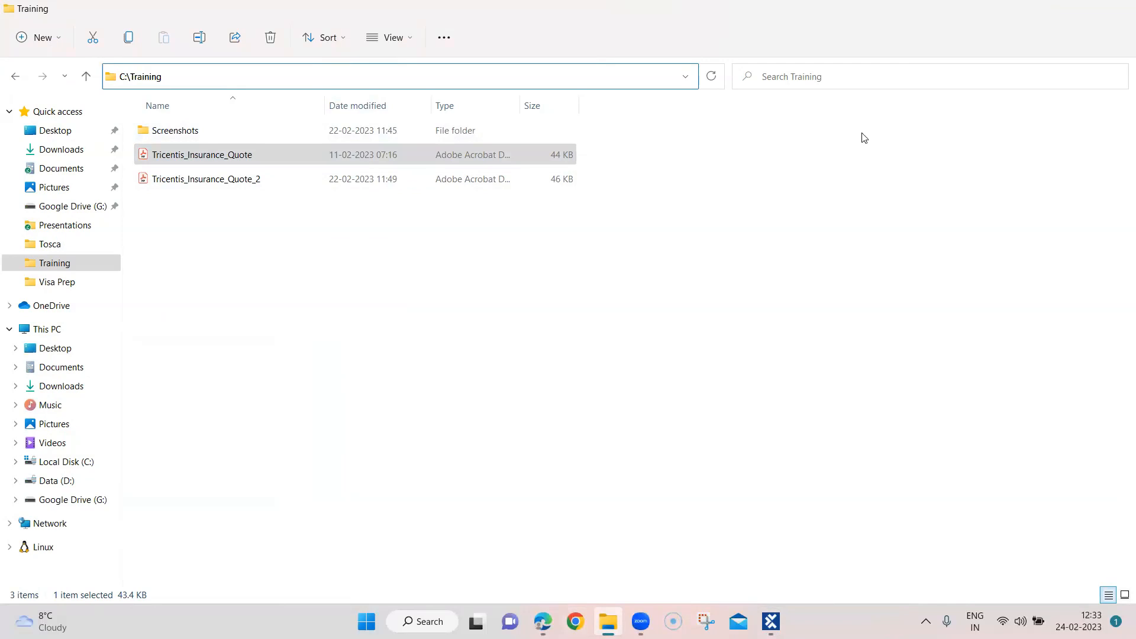
left_click(770, 621)
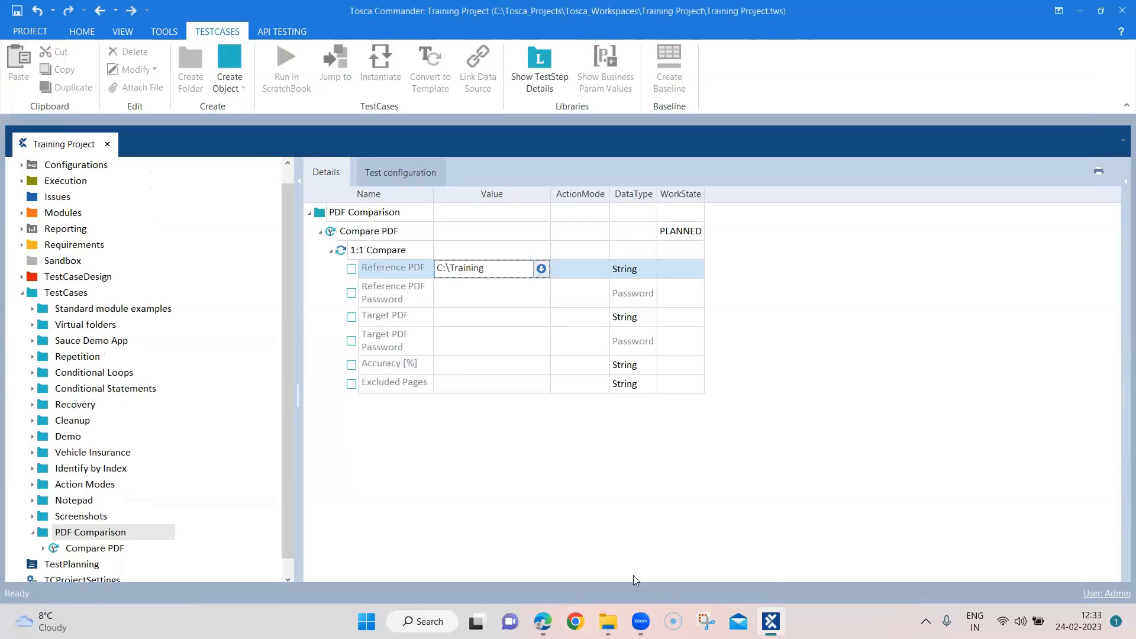
left_click(541, 269)
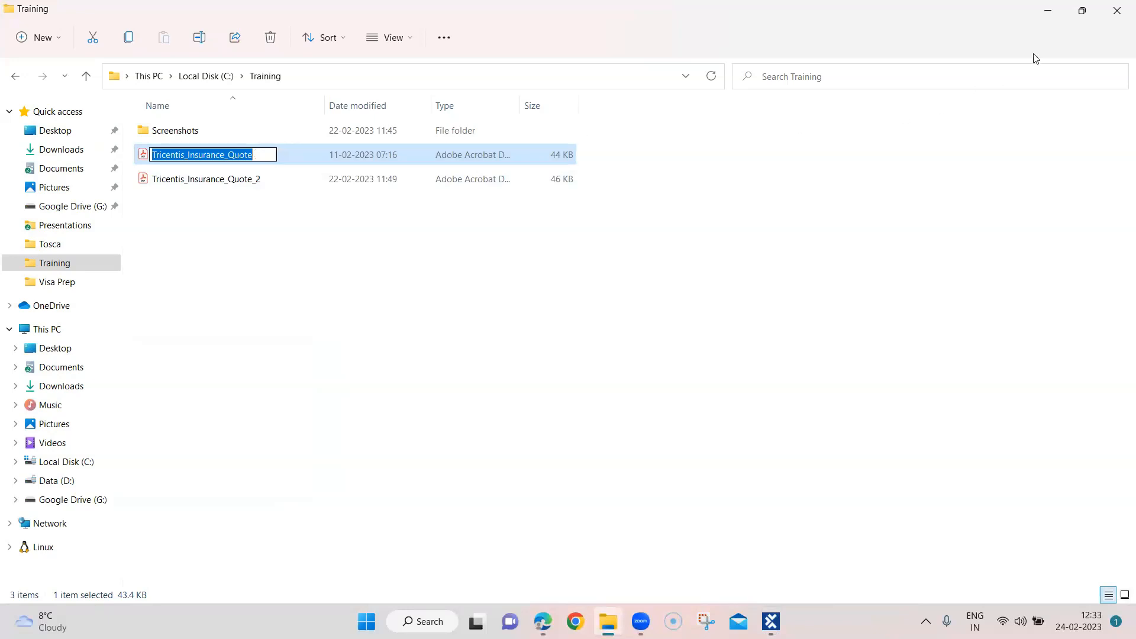
left_click(769, 621)
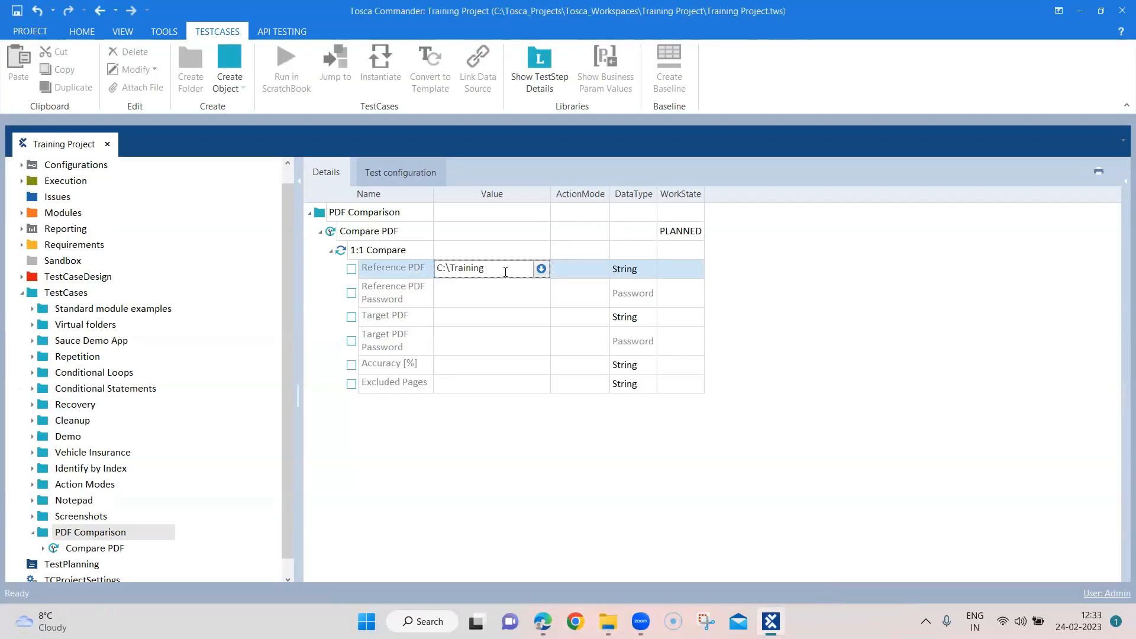
type("\\")
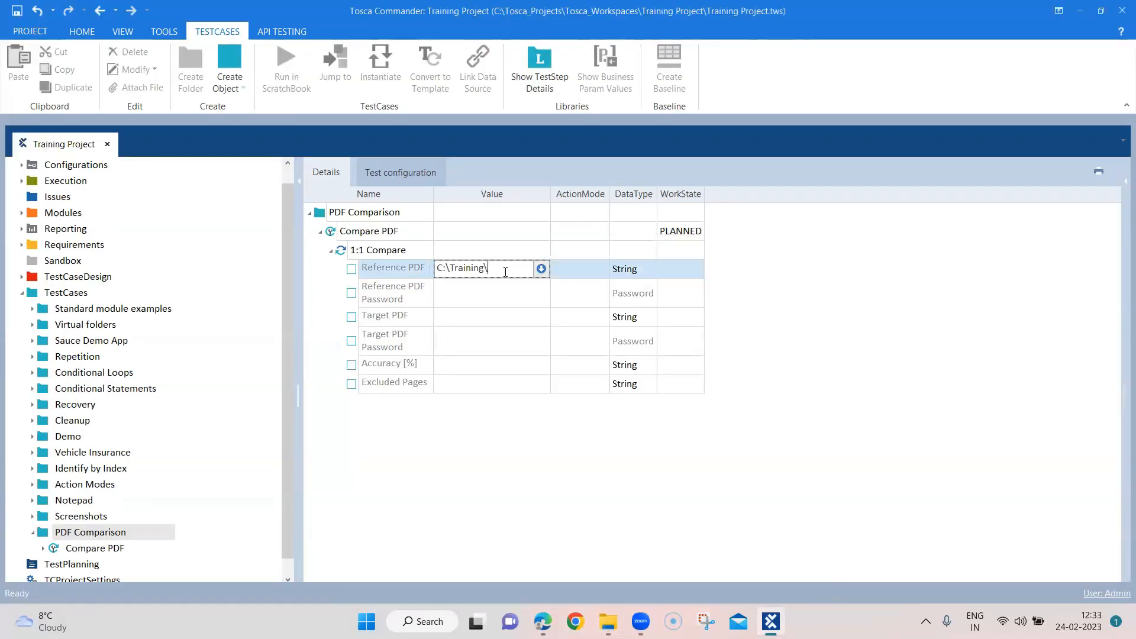
type("Quote.p")
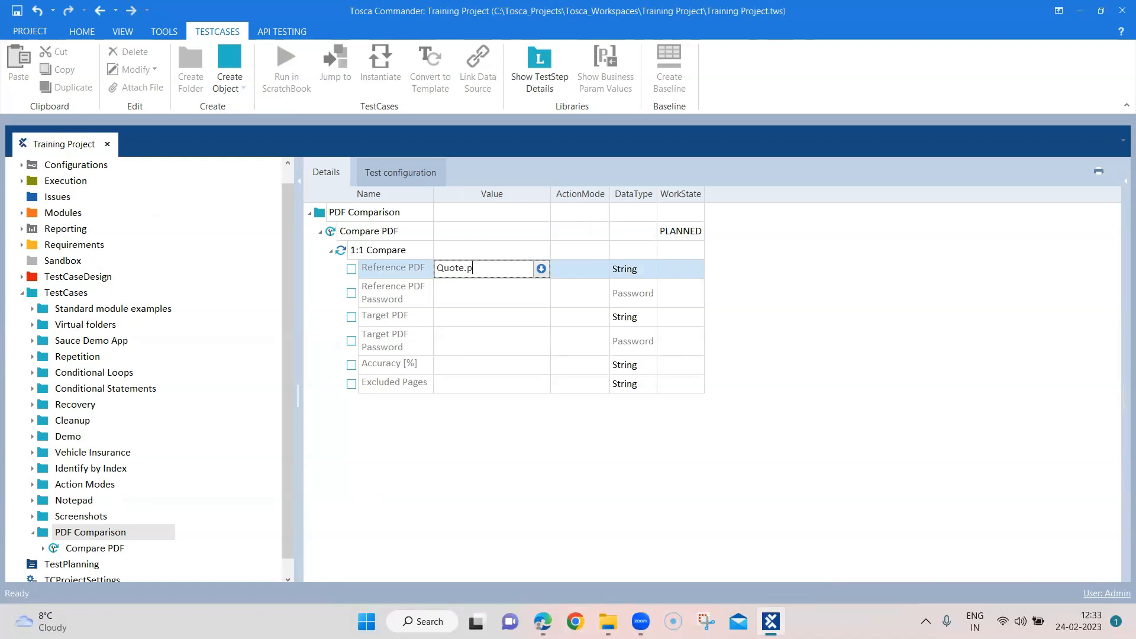
type("df")
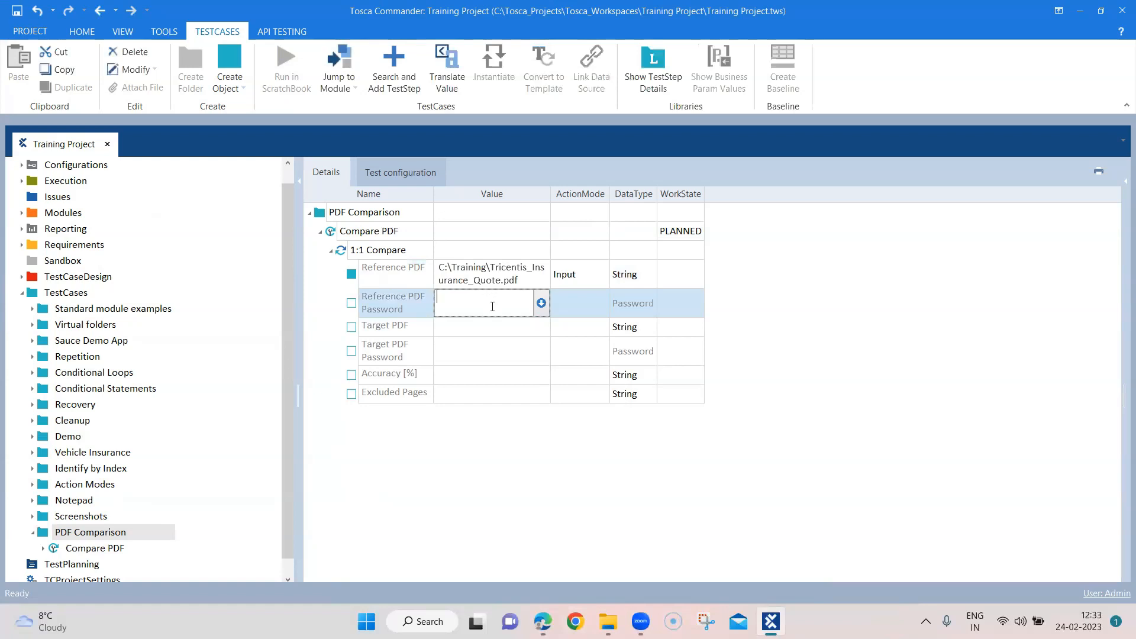
left_click(491, 326)
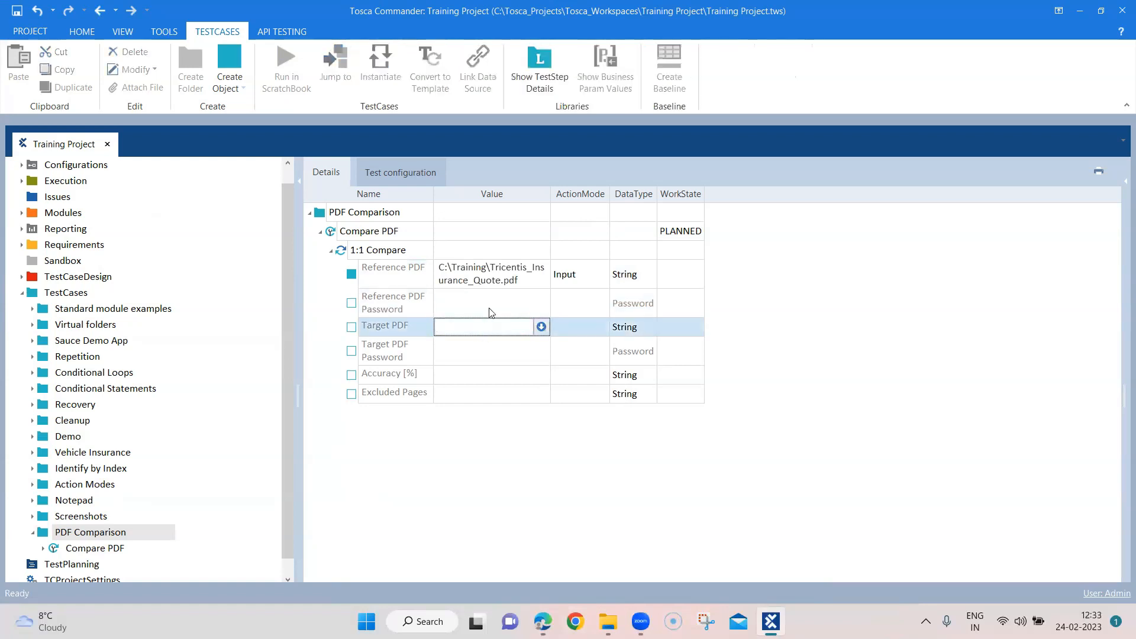
- Enter C:\Training\Tricentis_Insurance_Quote_2.pdf as the Target PDF value
left_click(491, 273)
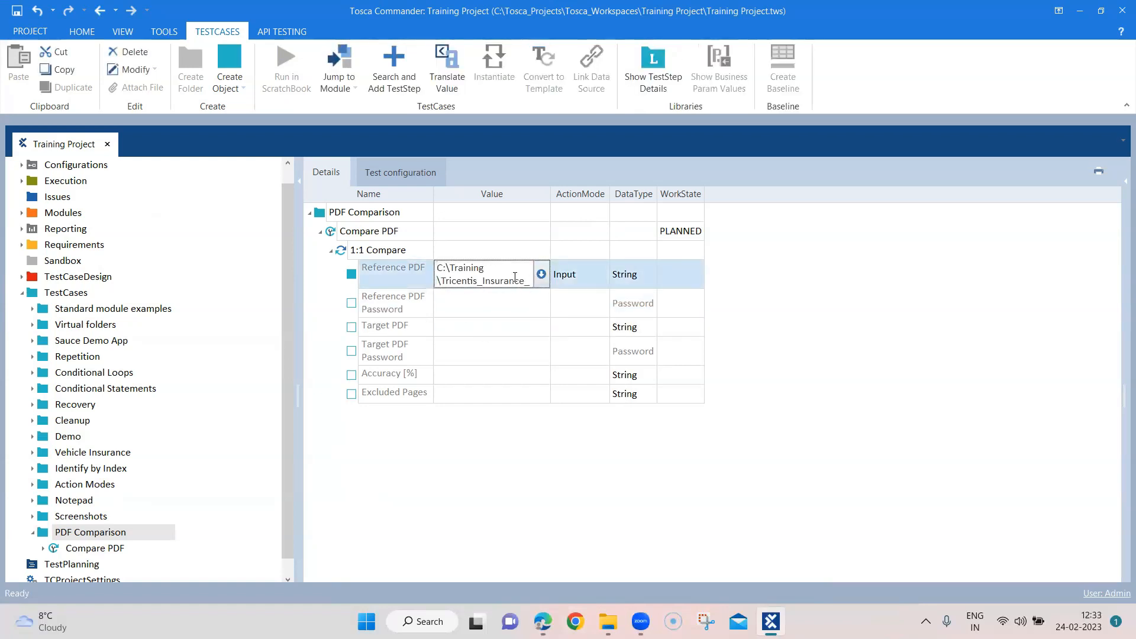
left_click(485, 327)
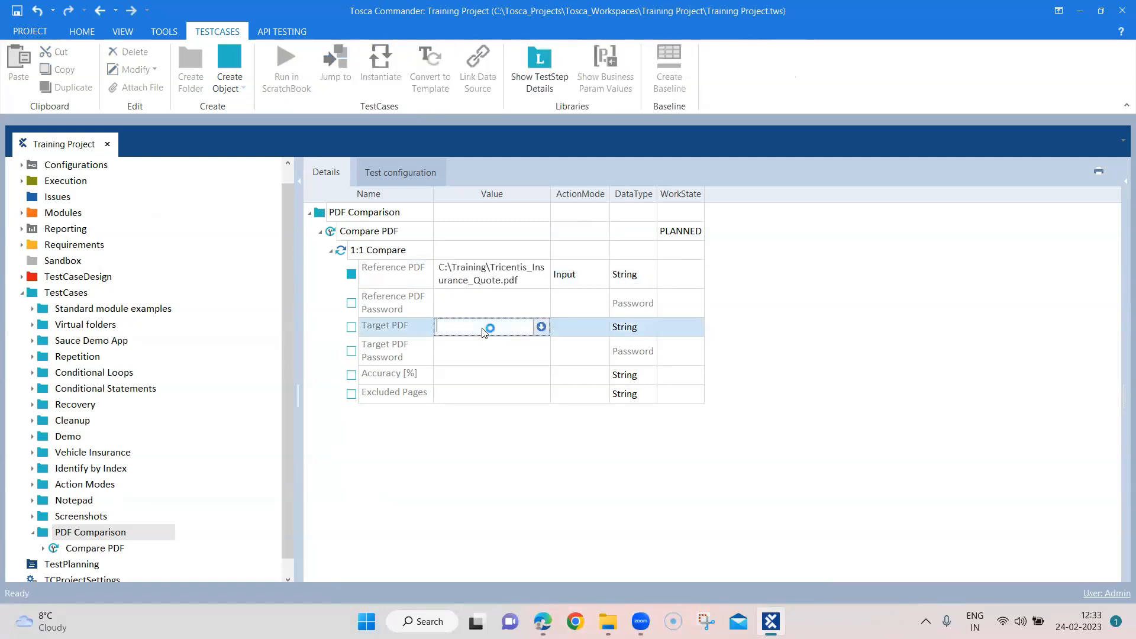
type("Quote.pdf")
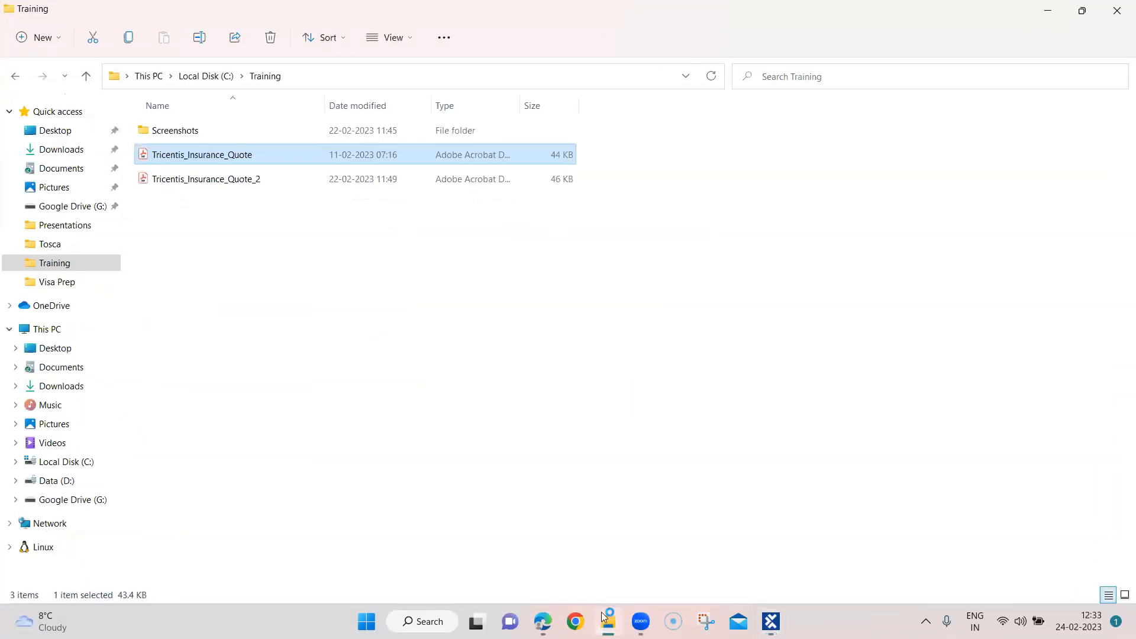
left_click(770, 621)
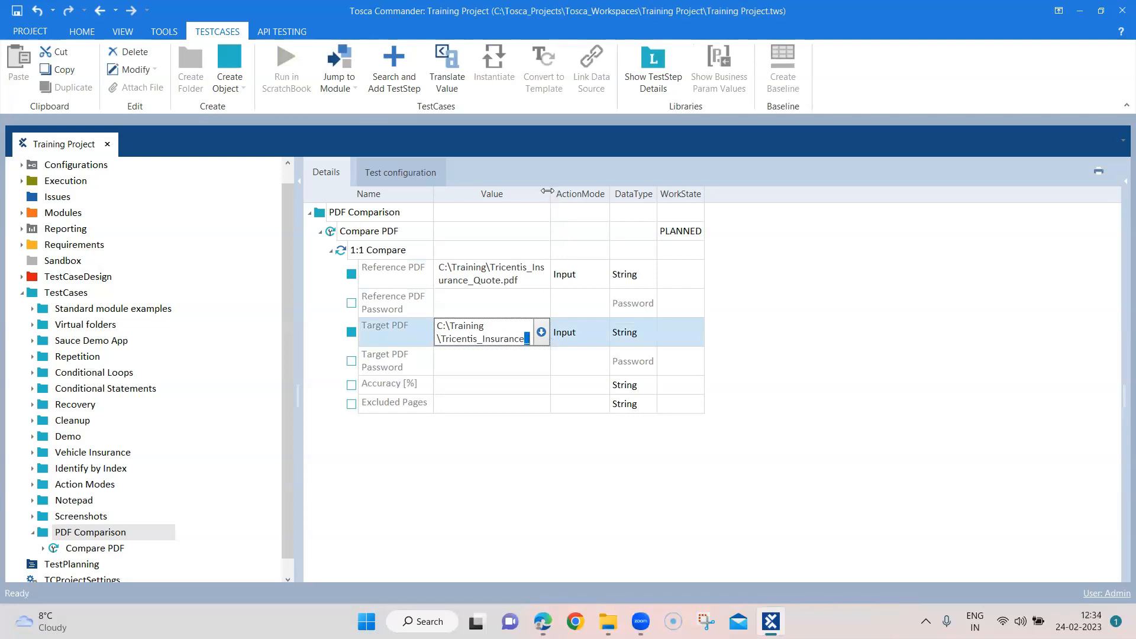
type("_Quote2.pdf")
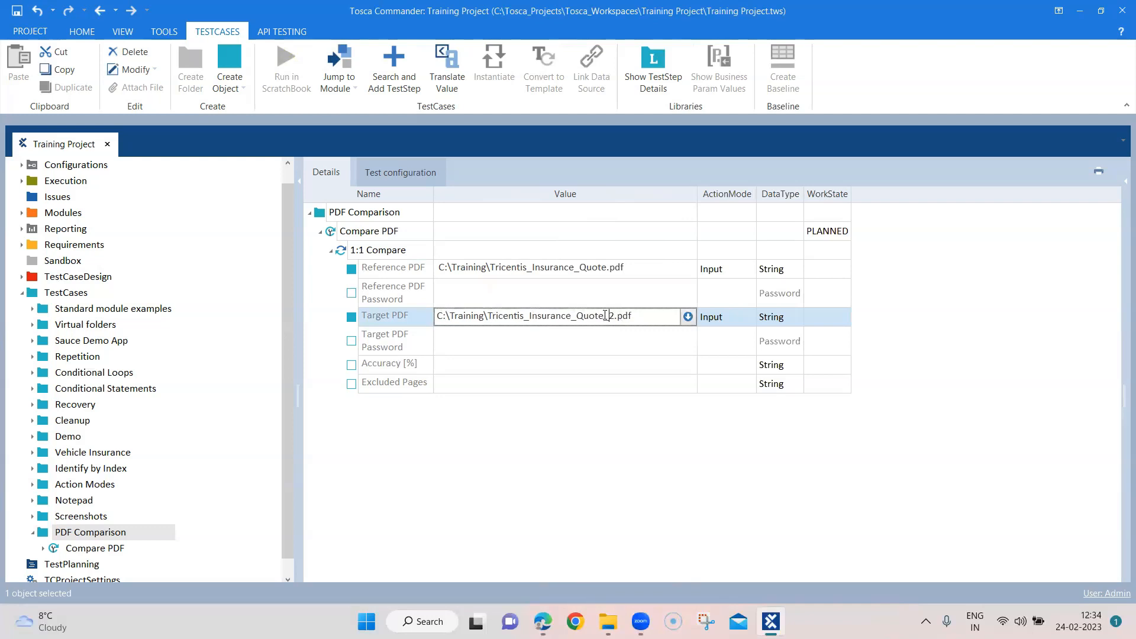
left_click(564, 363)
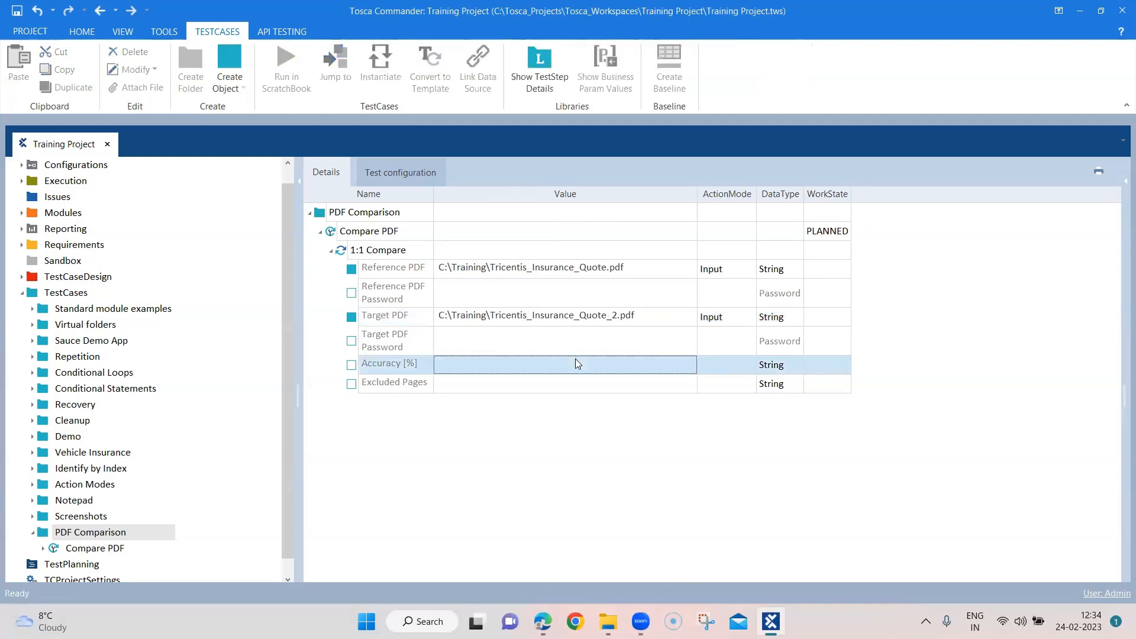
- Set Accuracy [%] to 80 and Excluded Pages to 1;3-4;5
left_click(563, 364)
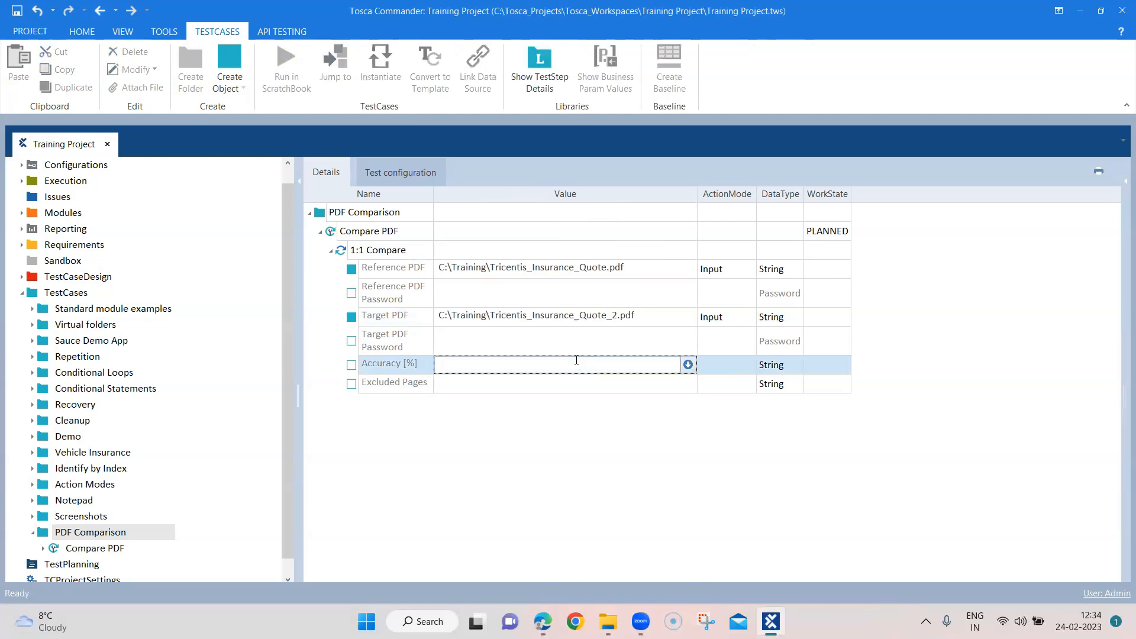
type("80")
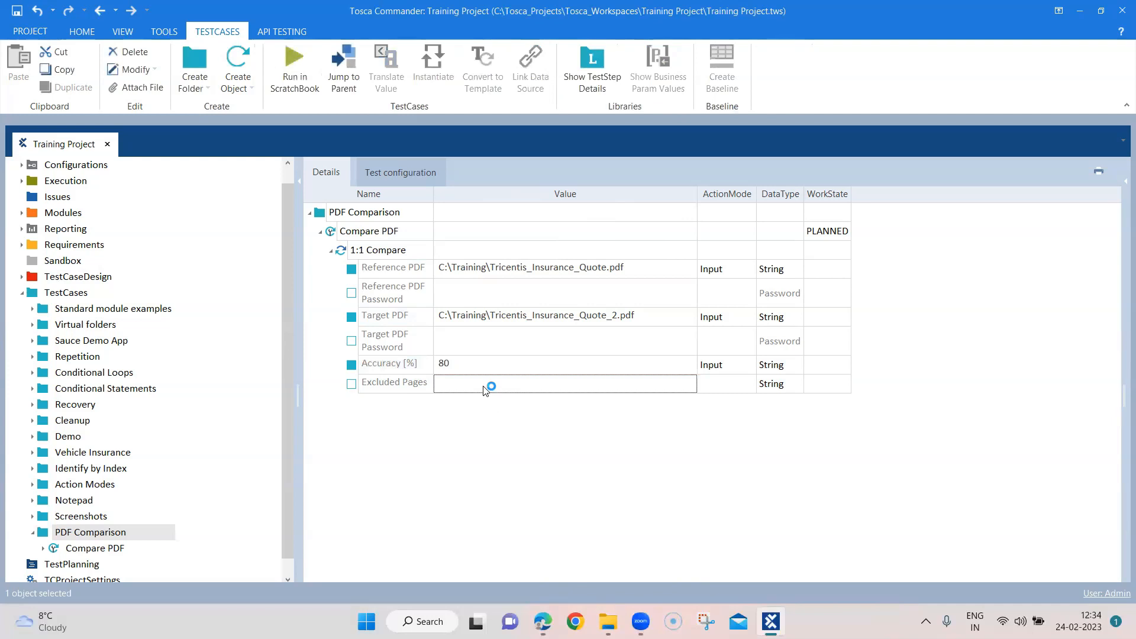
left_click(564, 383)
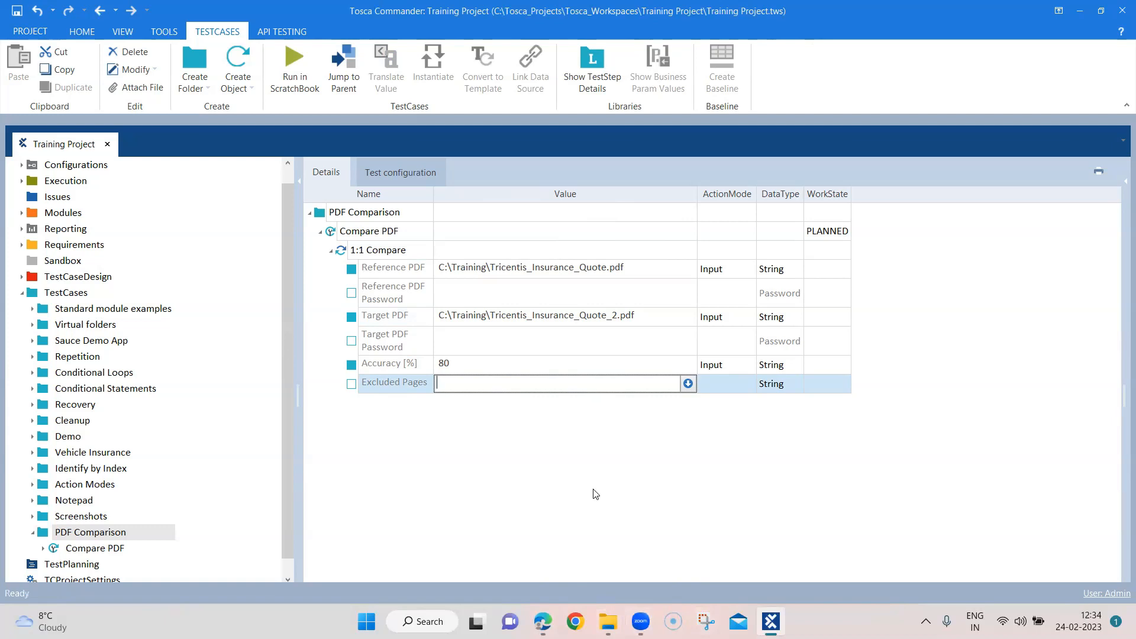
type("1")
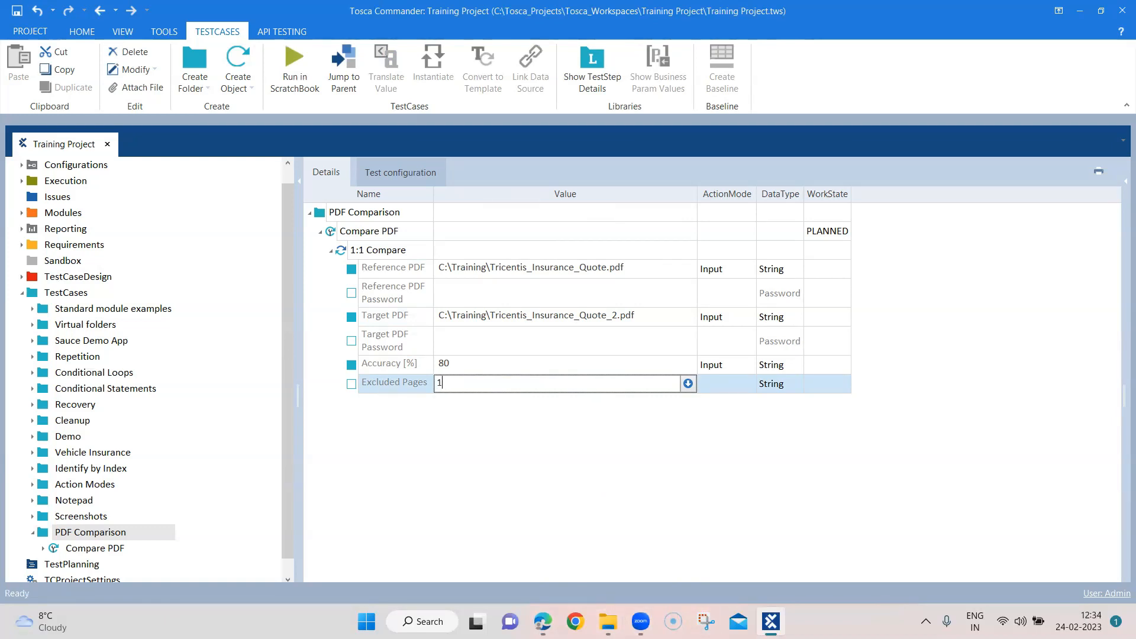
type(";3")
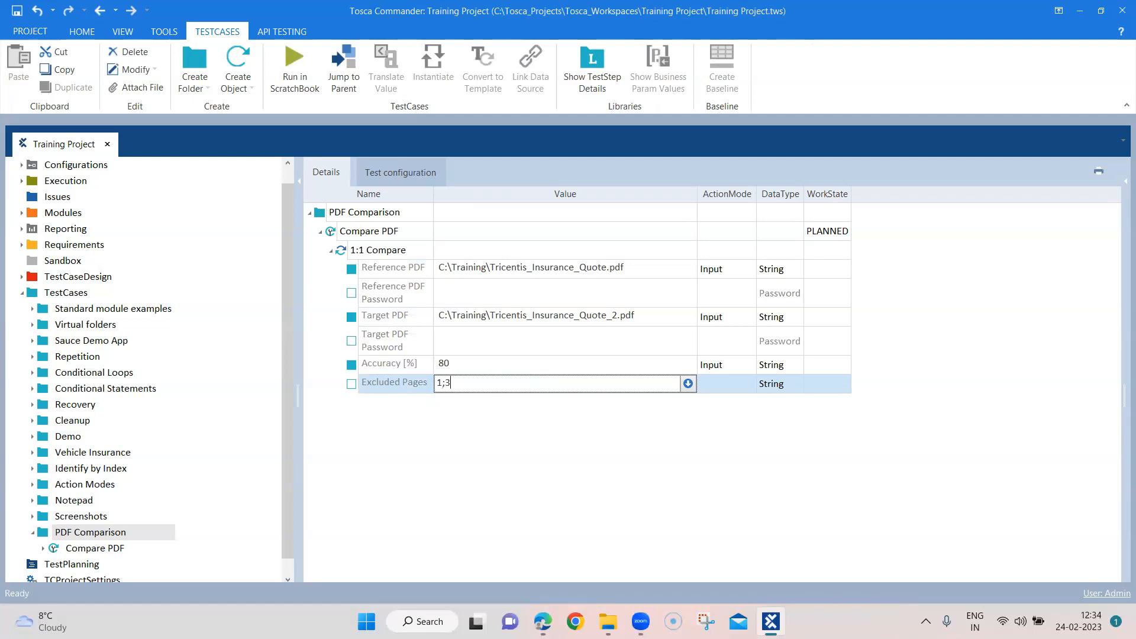
type("-4;")
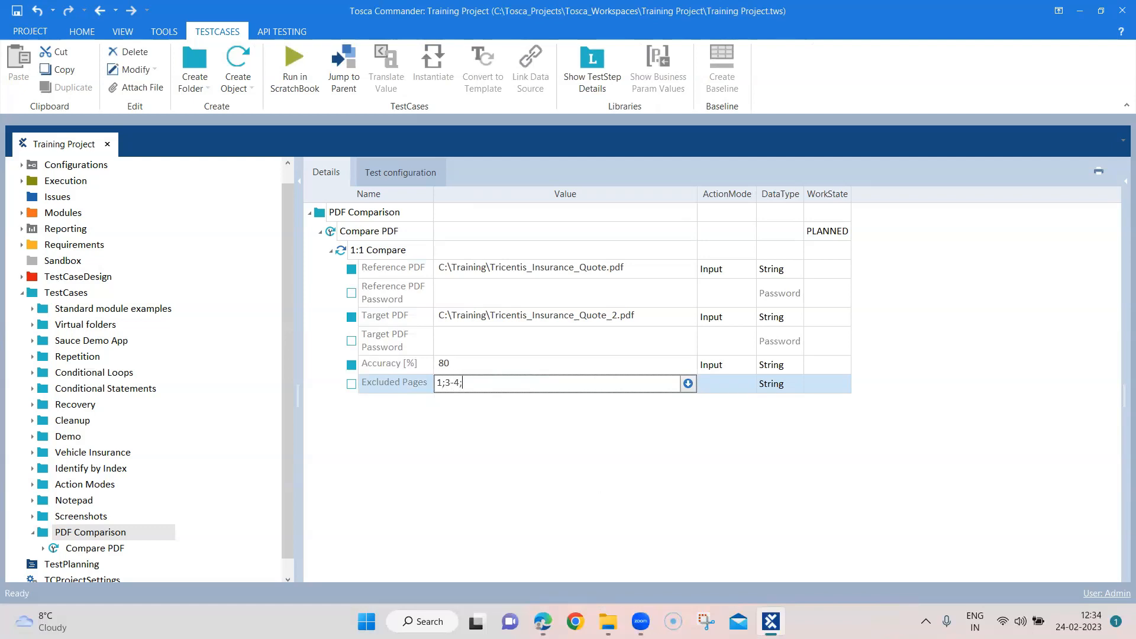
type("5")
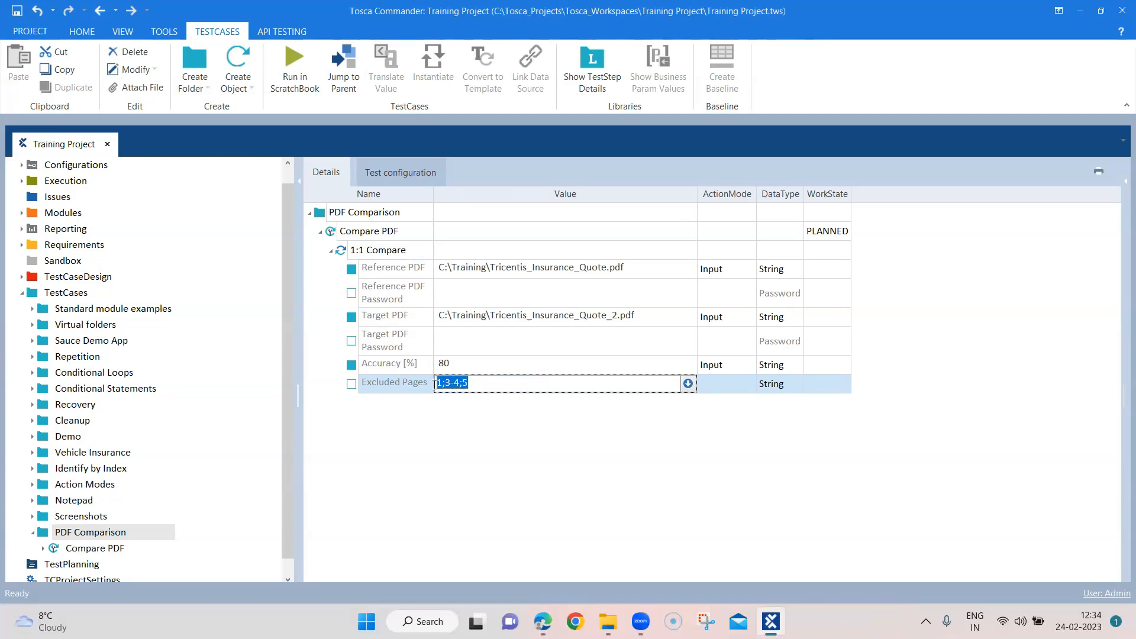
- Delete the Excluded Pages value so all pages are compared at 80% accuracy
key("Delete")
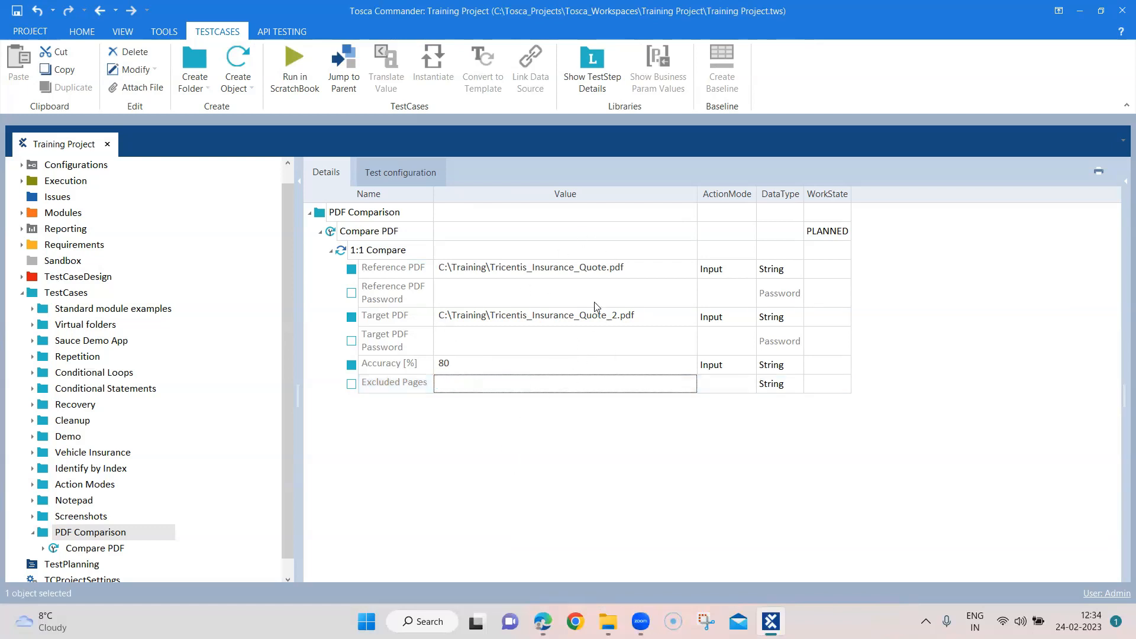
mouse_move(517, 282)
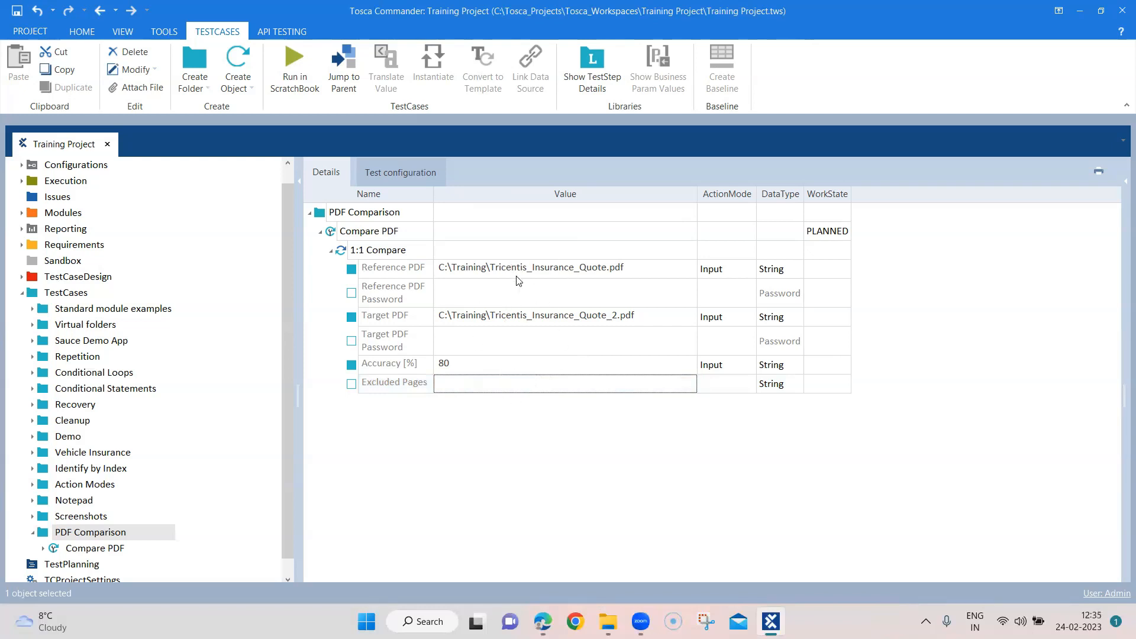
mouse_move(186, 531)
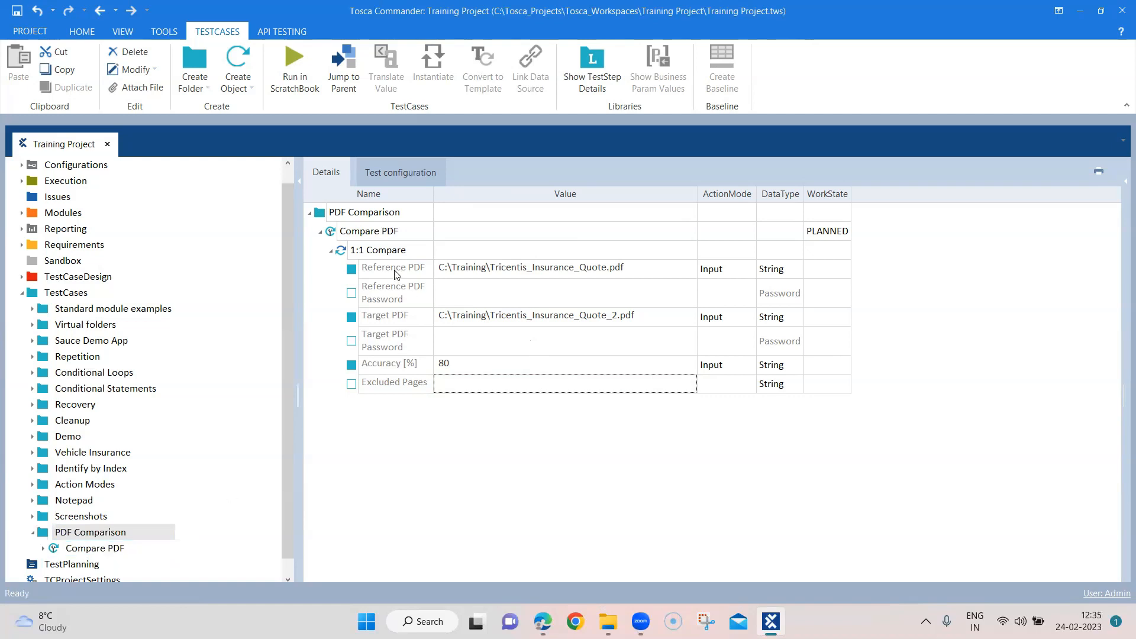
right_click(369, 231)
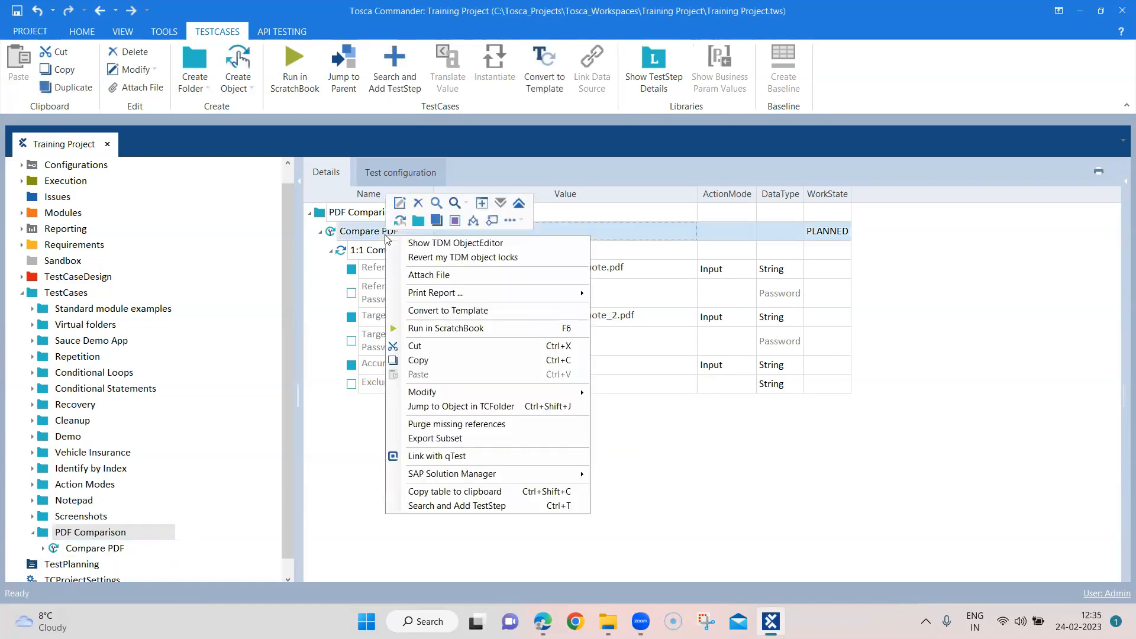
mouse_move(456, 328)
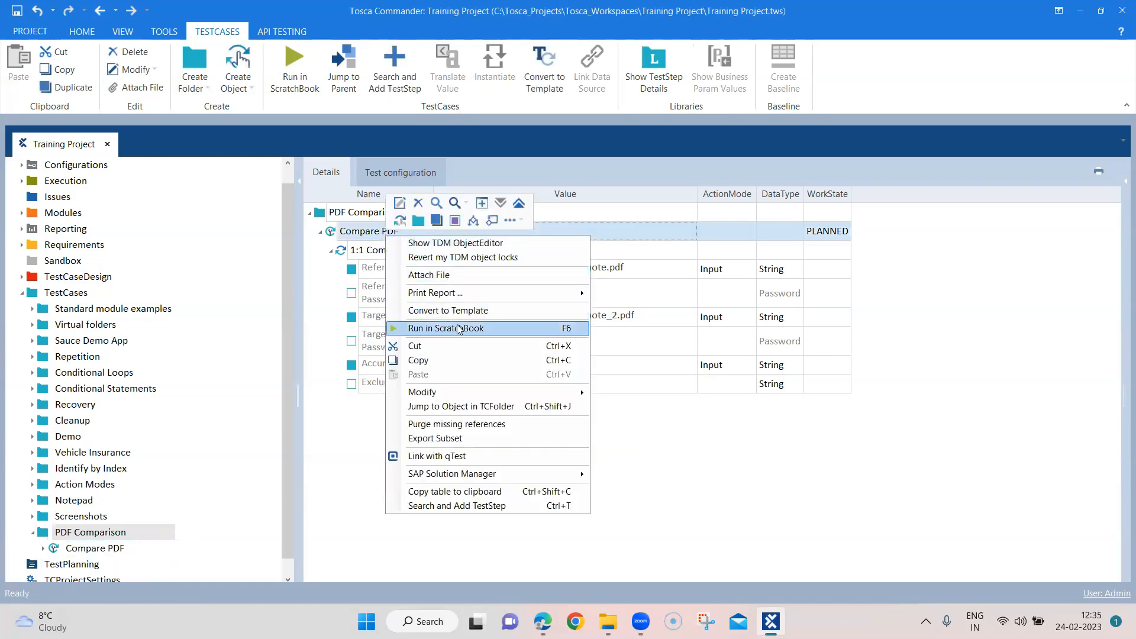
- Run Compare PDF in ScratchBook, read the 80% match success log, and close the results
left_click(446, 327)
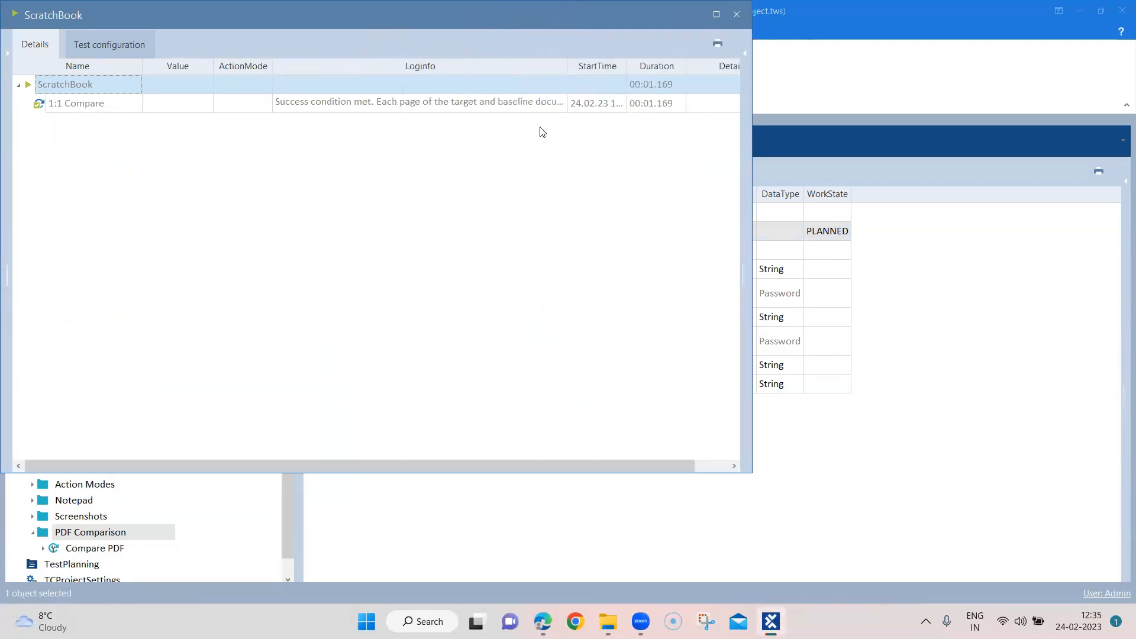
left_click(75, 103)
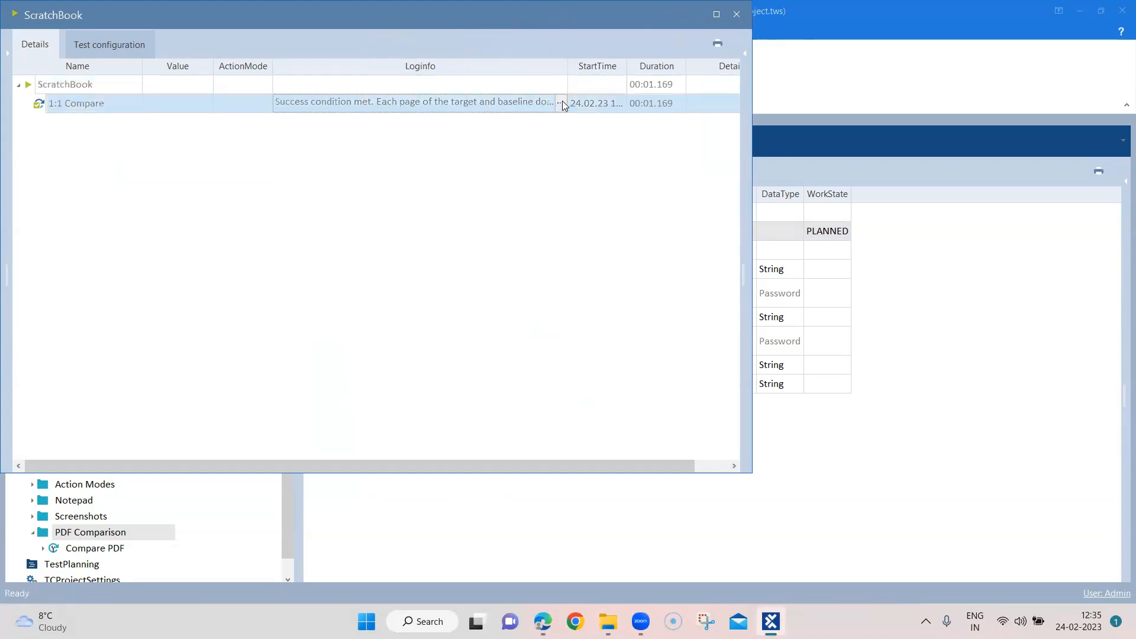
left_click(559, 103)
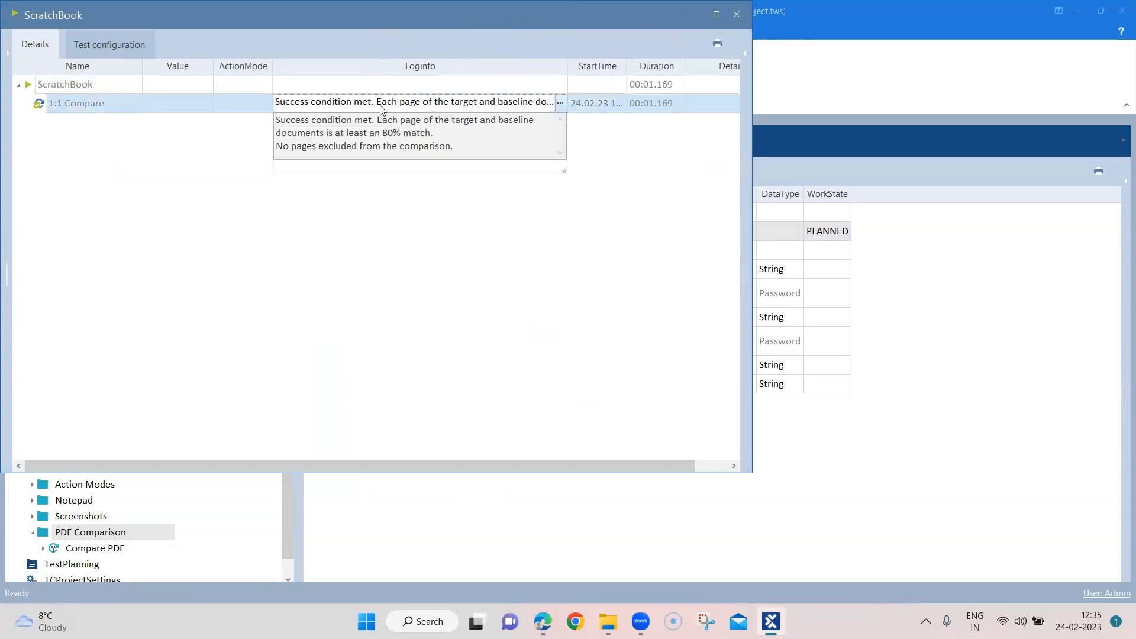
mouse_move(395, 130)
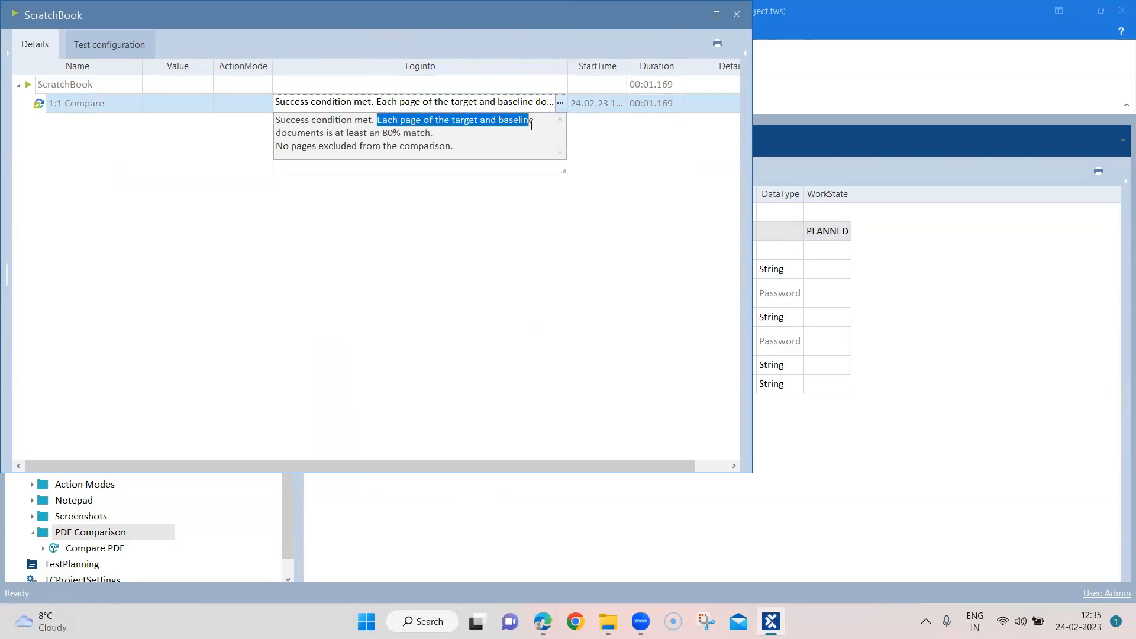
left_click_drag(529, 119, 401, 132)
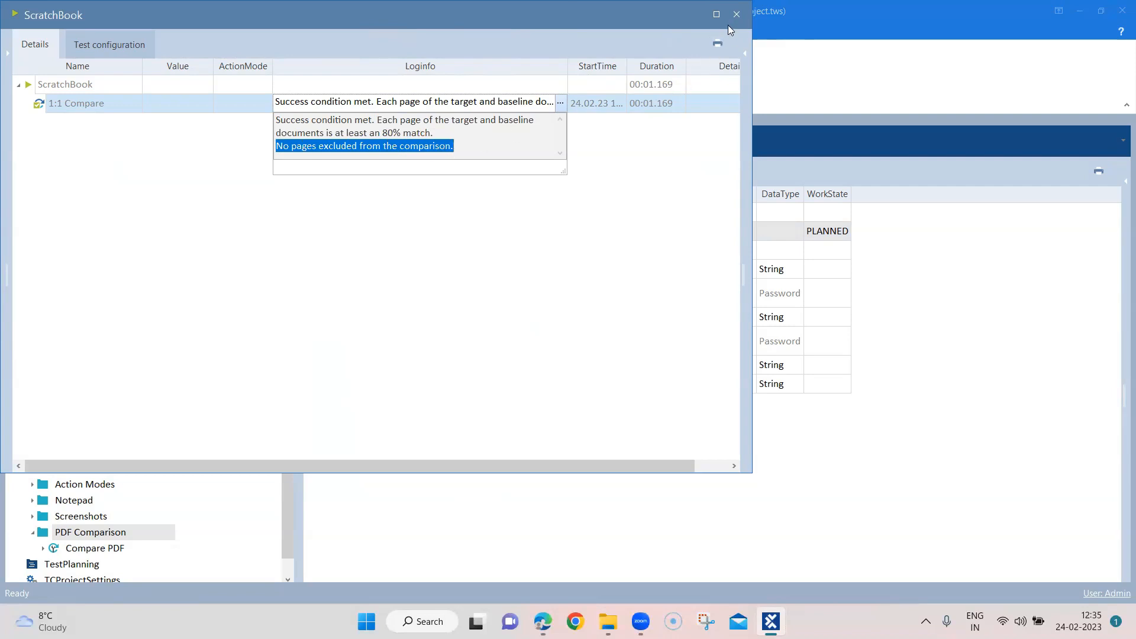
left_click(736, 14)
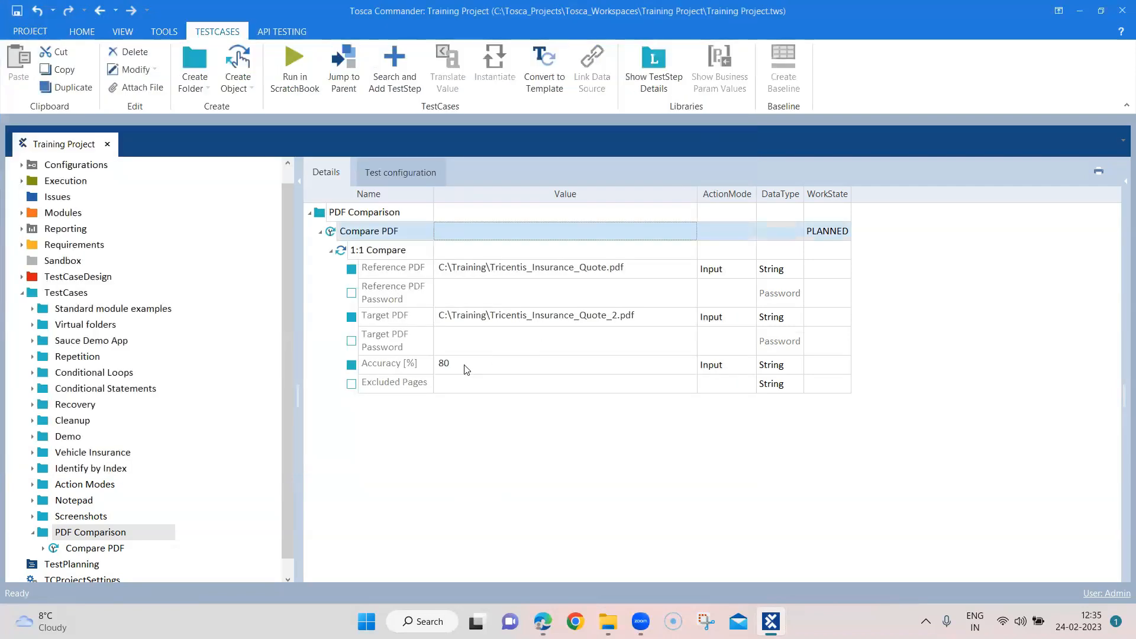
- Change the Accuracy [%] value from 80 to 100 and bring up the test case's context menu
double_click(444, 363)
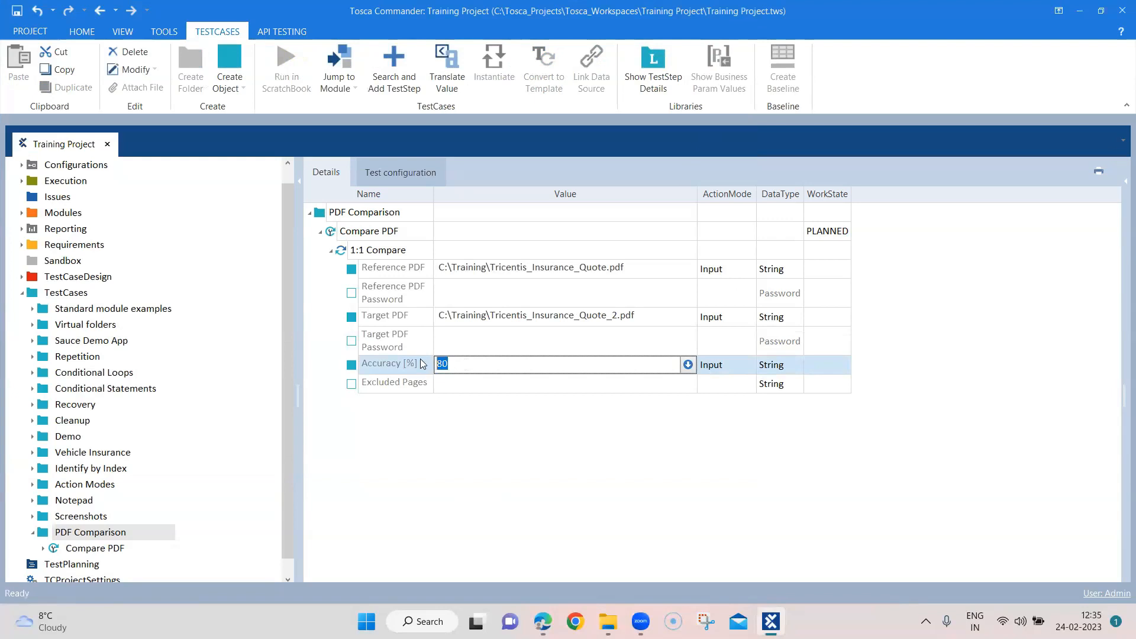
type("100")
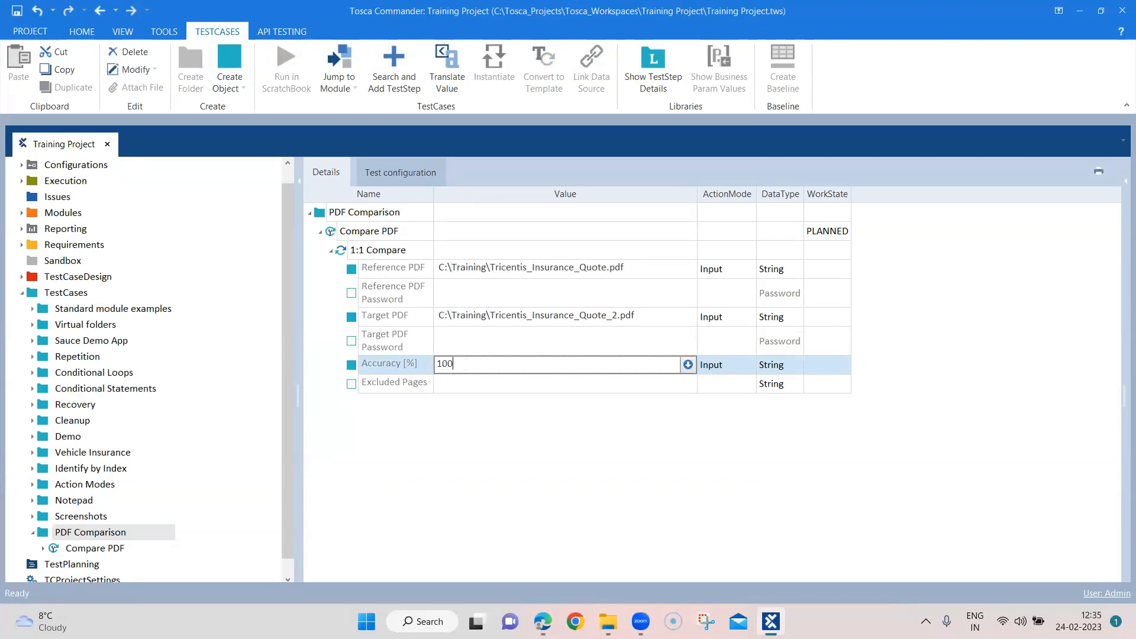
left_click(481, 414)
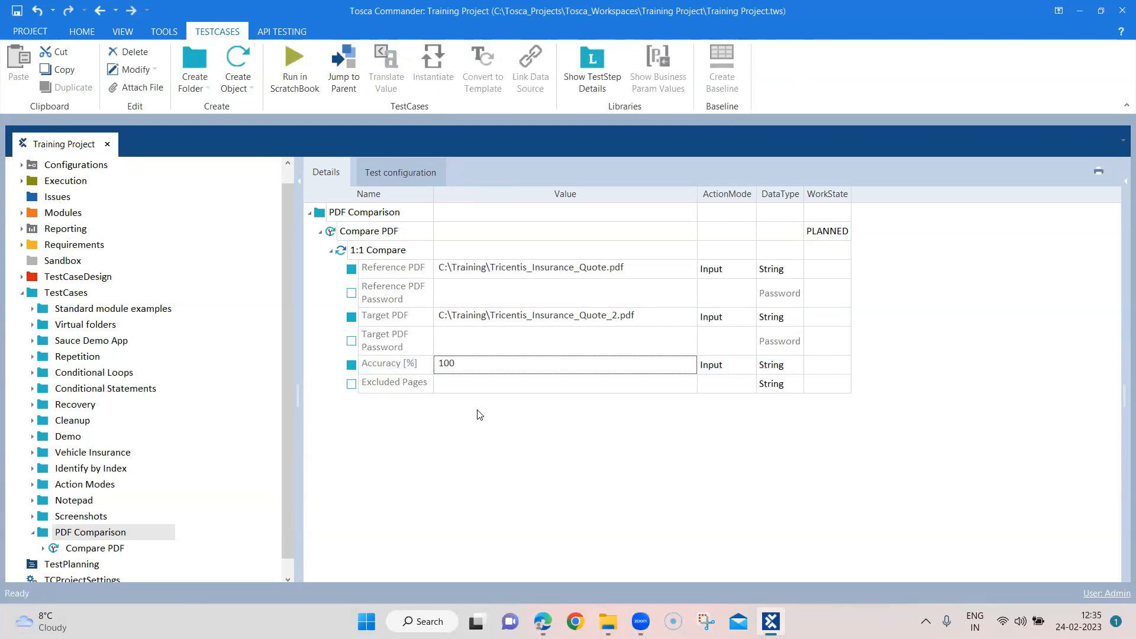
right_click(369, 231)
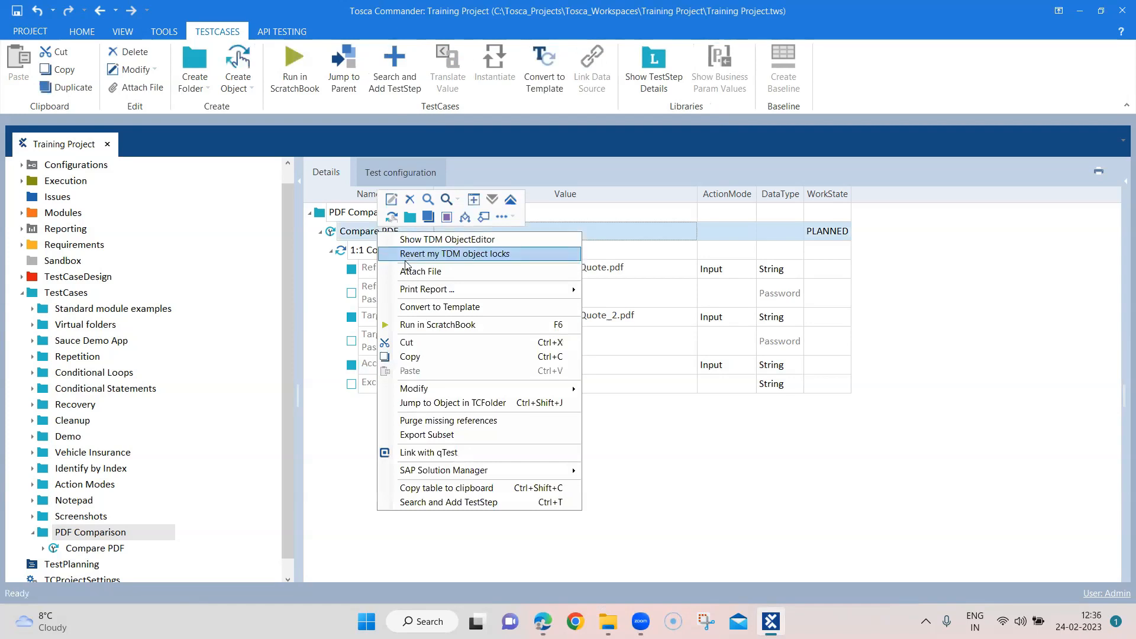
- Run Compare PDF in ScratchBook at 100% and view the failure log showing page 1 at 99.2% with five mismatching areas
left_click(437, 324)
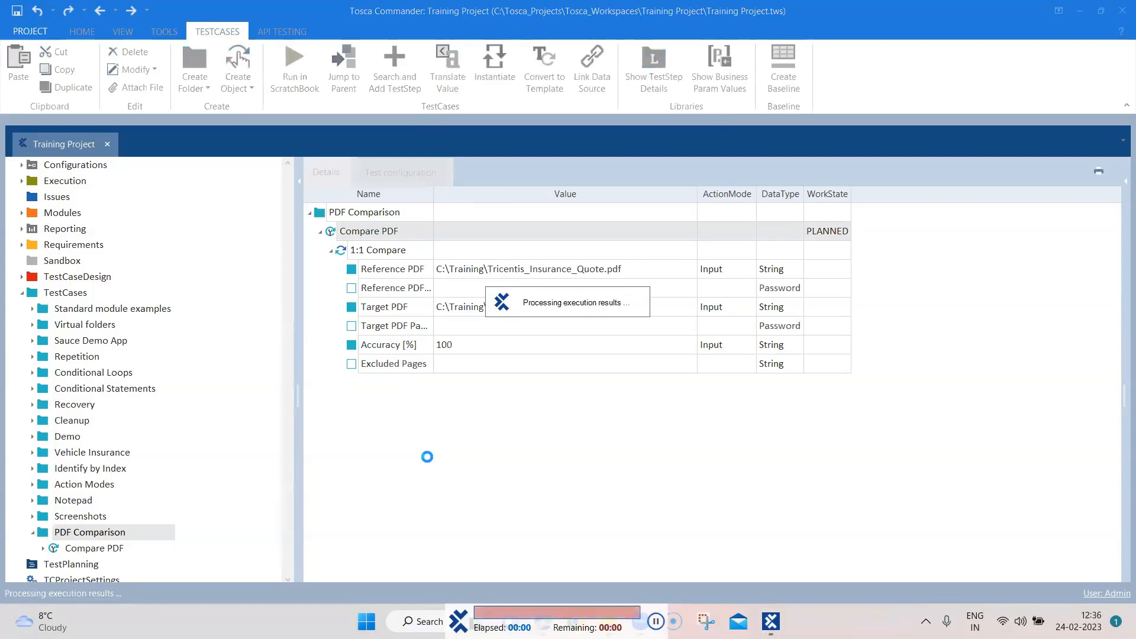
left_click(295, 69)
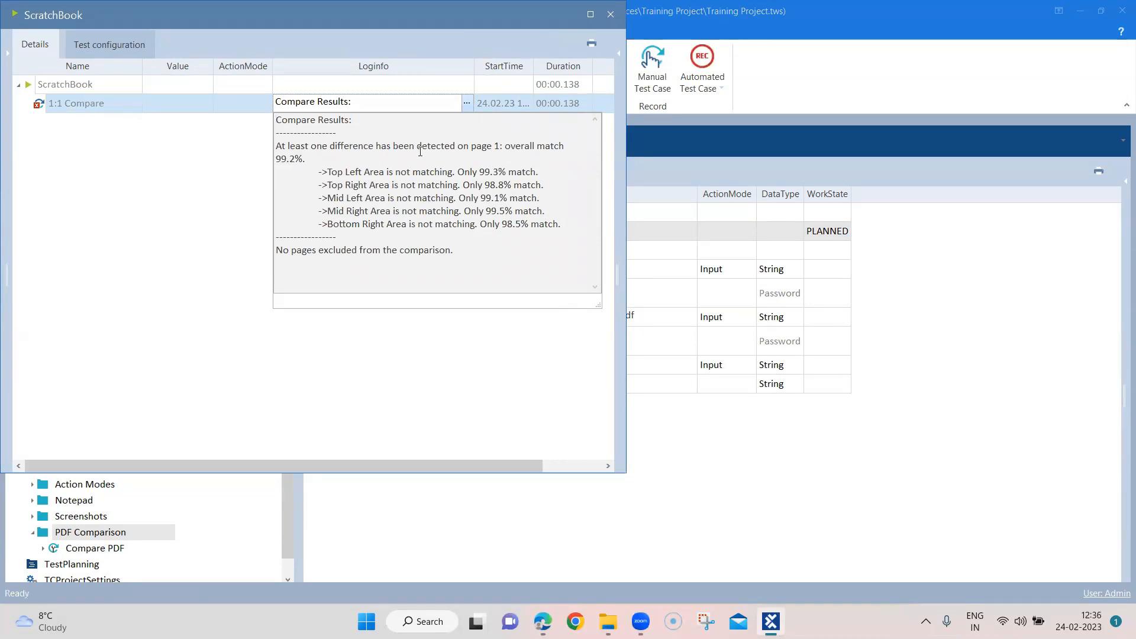
mouse_move(353, 174)
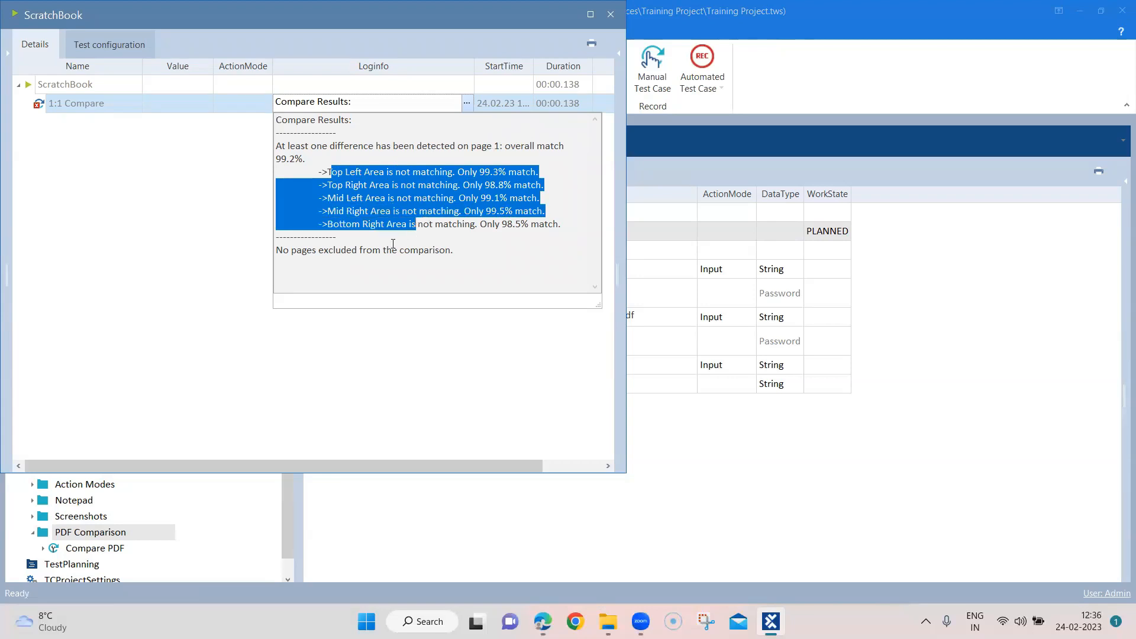
mouse_move(519, 256)
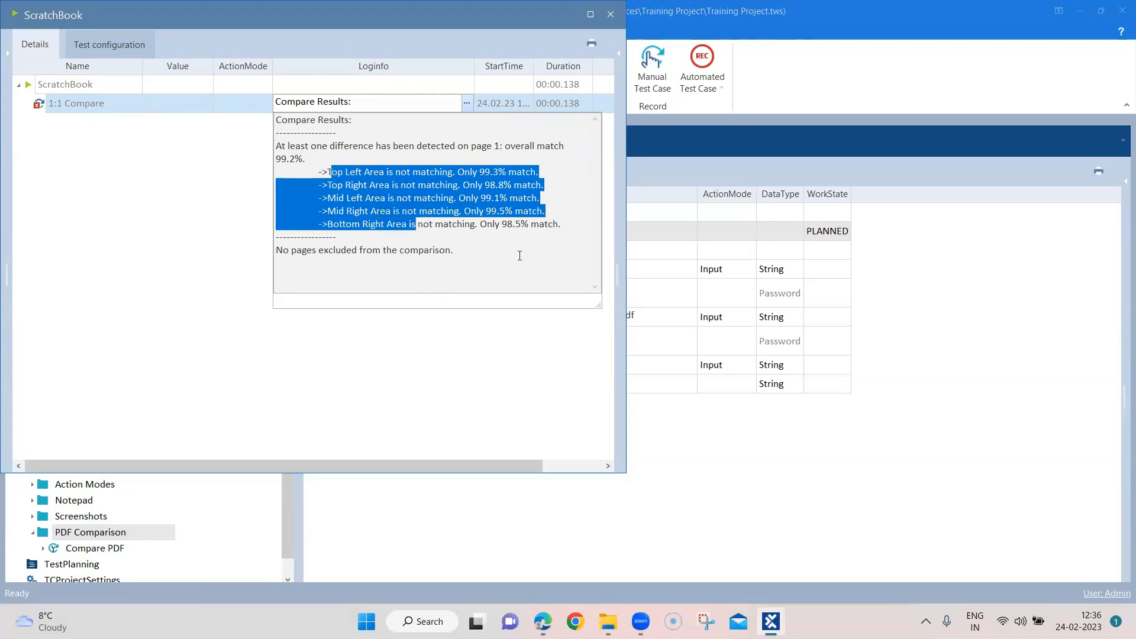
left_click(419, 201)
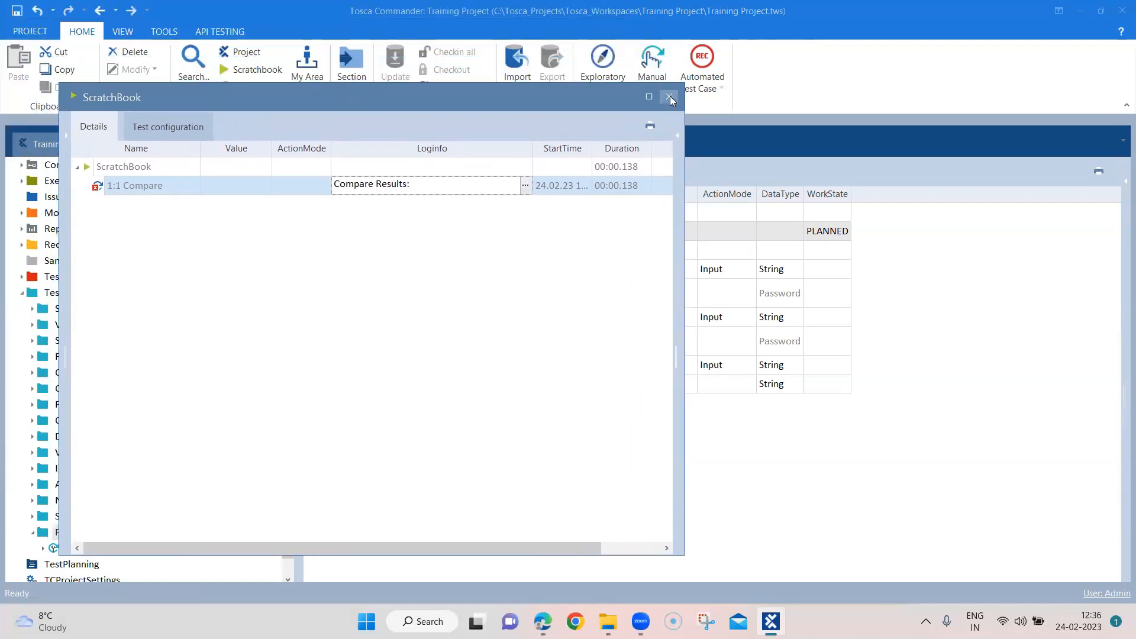
mouse_move(667, 98)
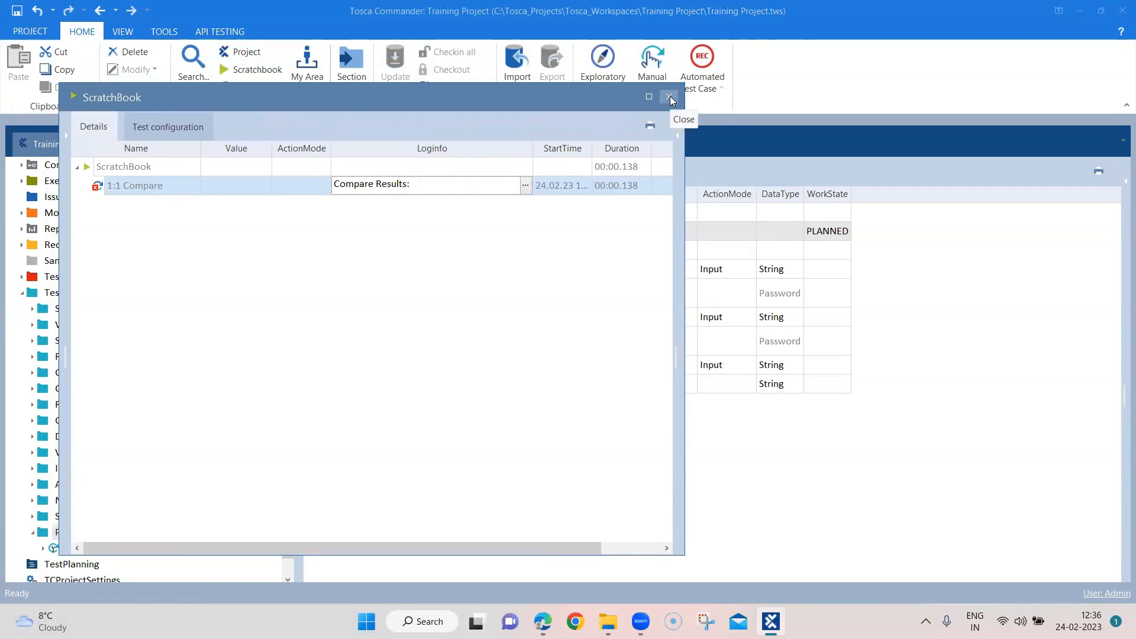
- Close the ScratchBook results window, returning to the Compare PDF test case at 100% accuracy
left_click(667, 97)
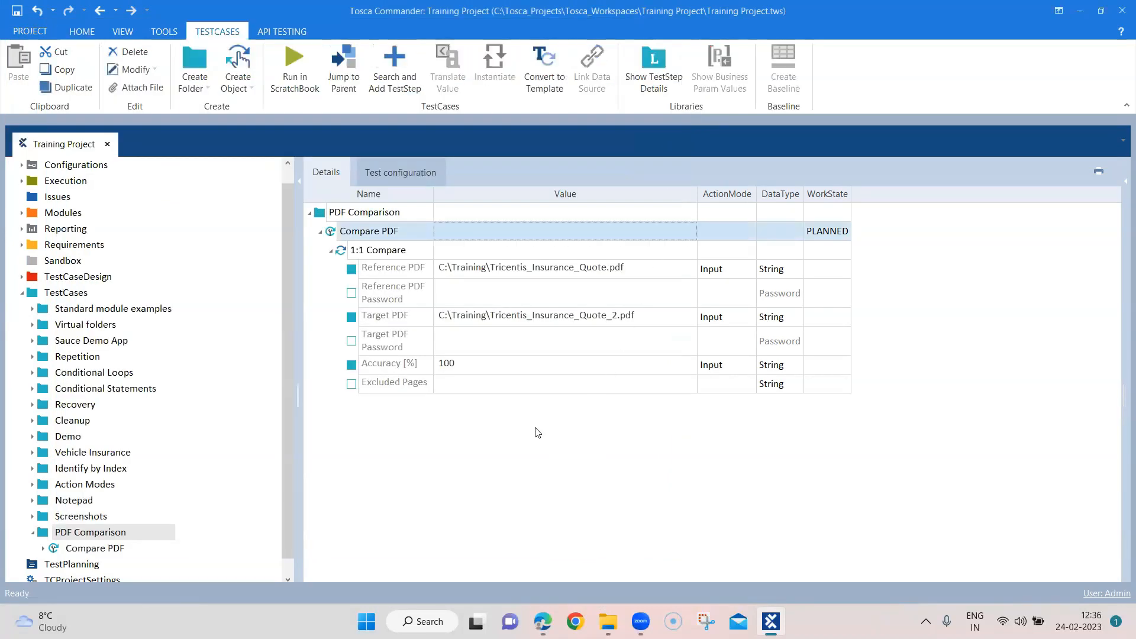
mouse_move(549, 457)
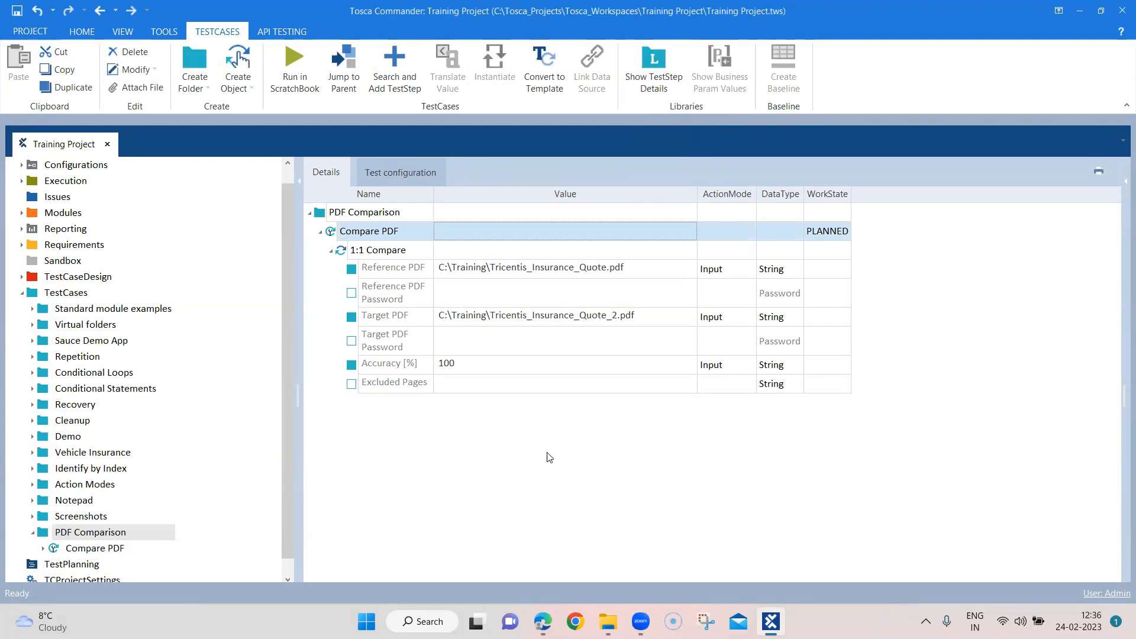
mouse_move(650, 524)
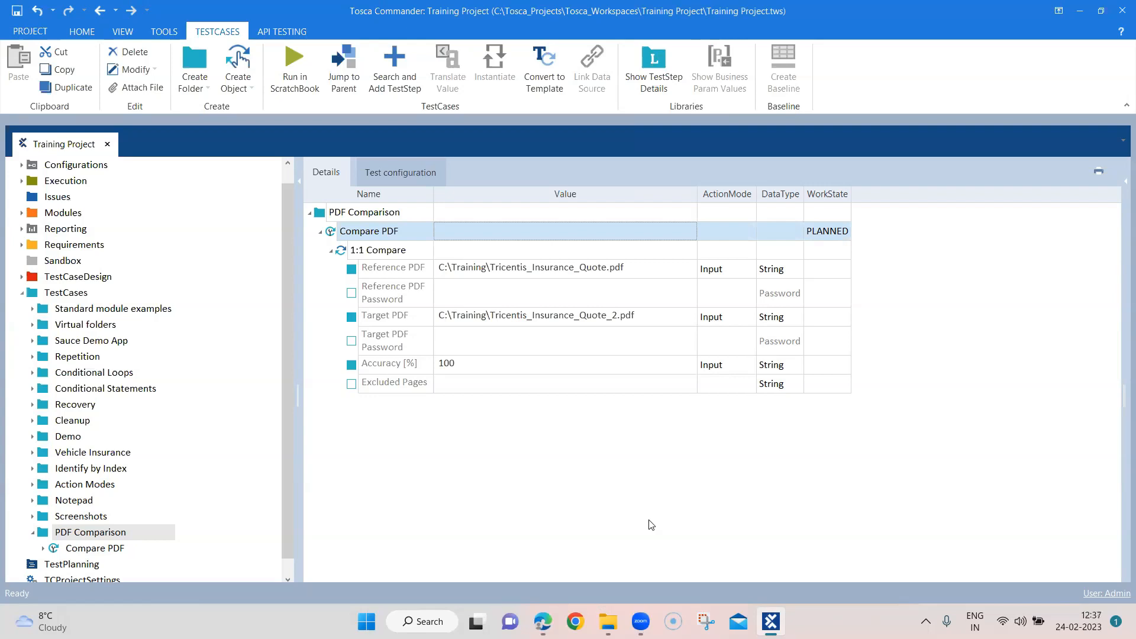
mouse_move(392, 260)
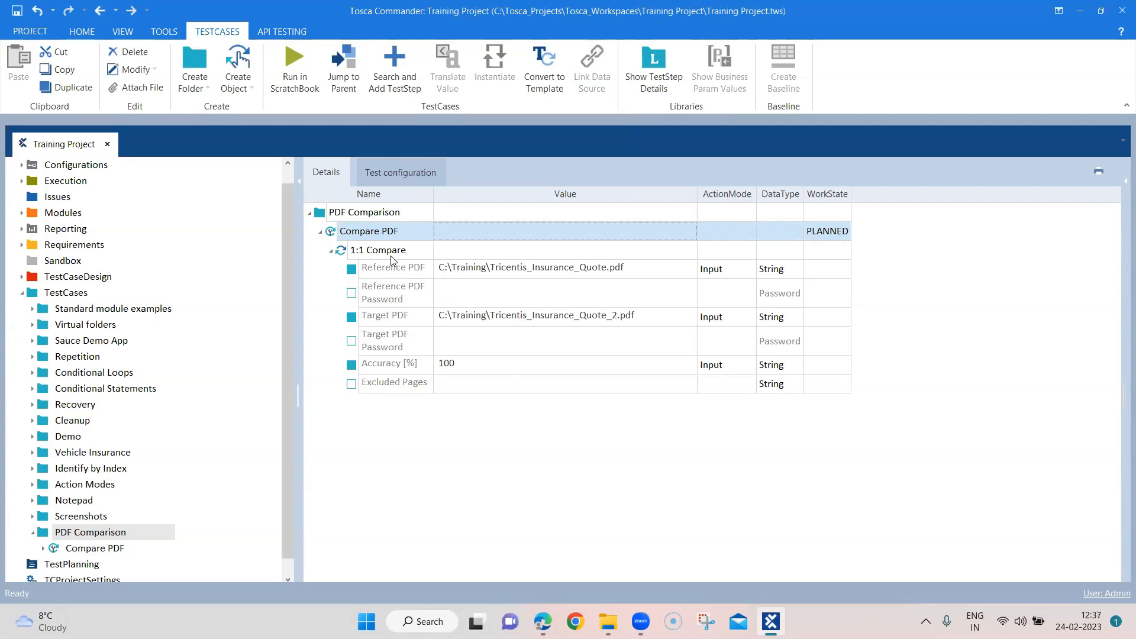
mouse_move(489, 292)
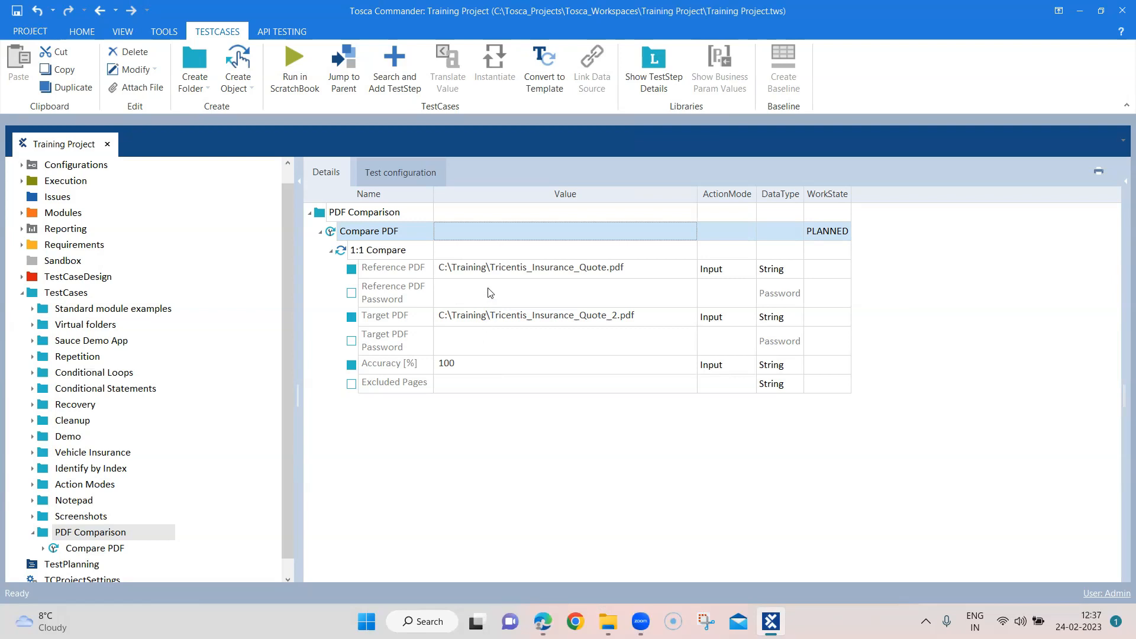
mouse_move(451, 375)
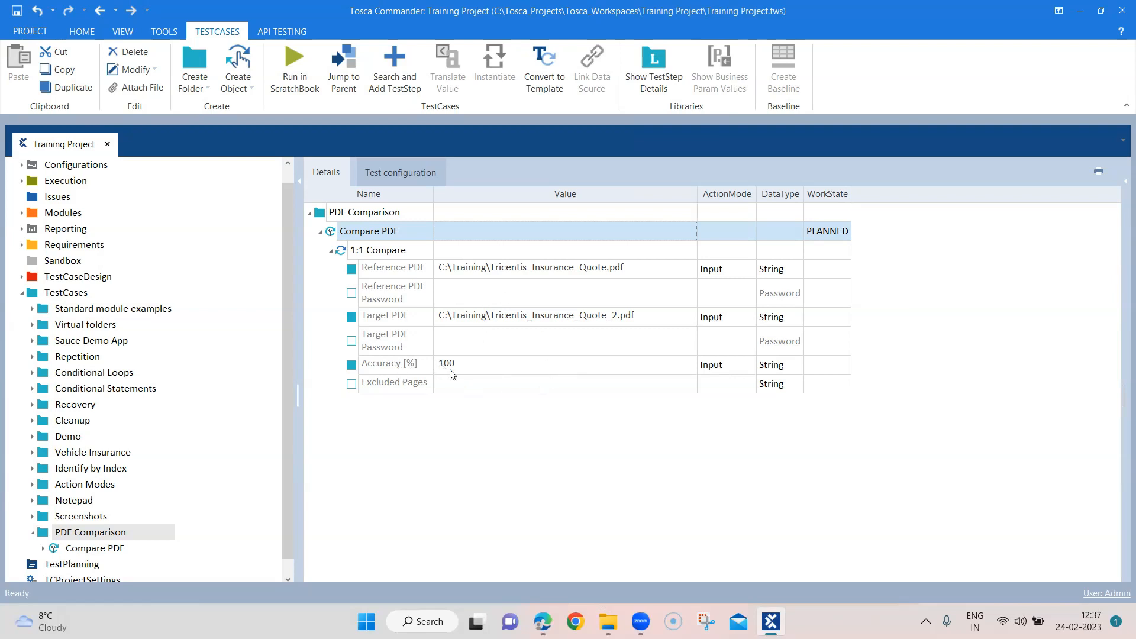
mouse_move(456, 389)
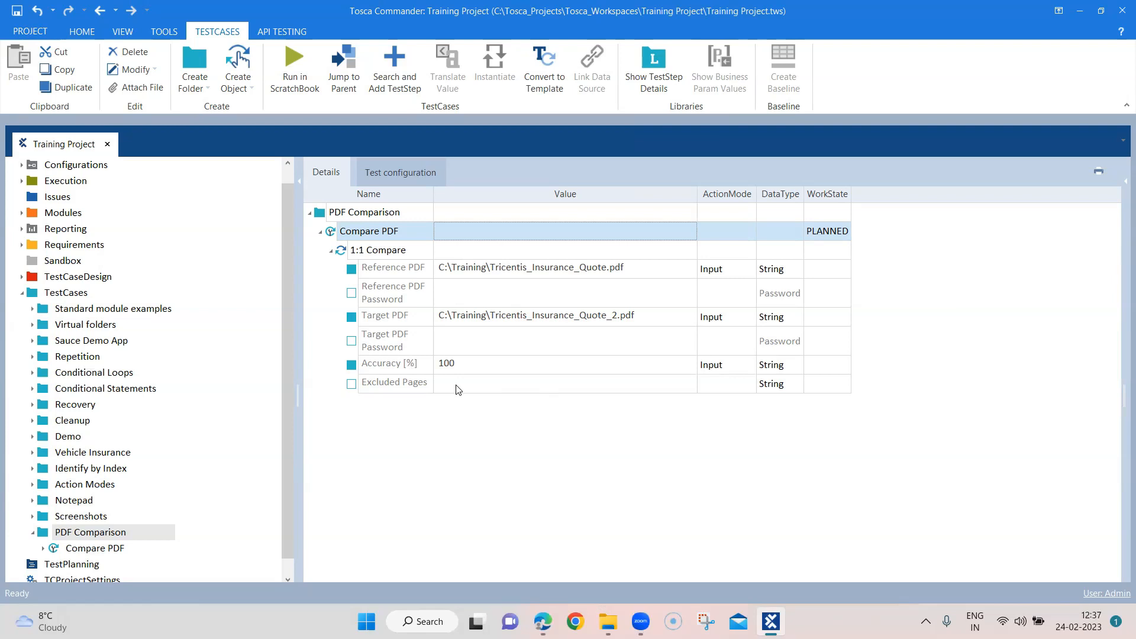
mouse_move(693, 498)
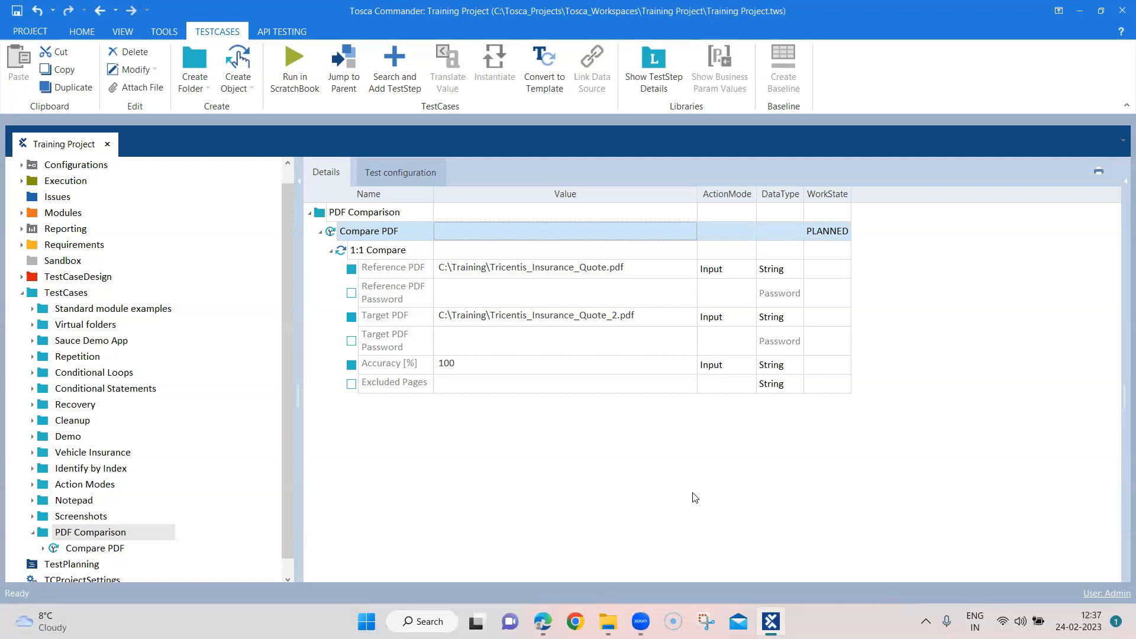
mouse_move(411, 255)
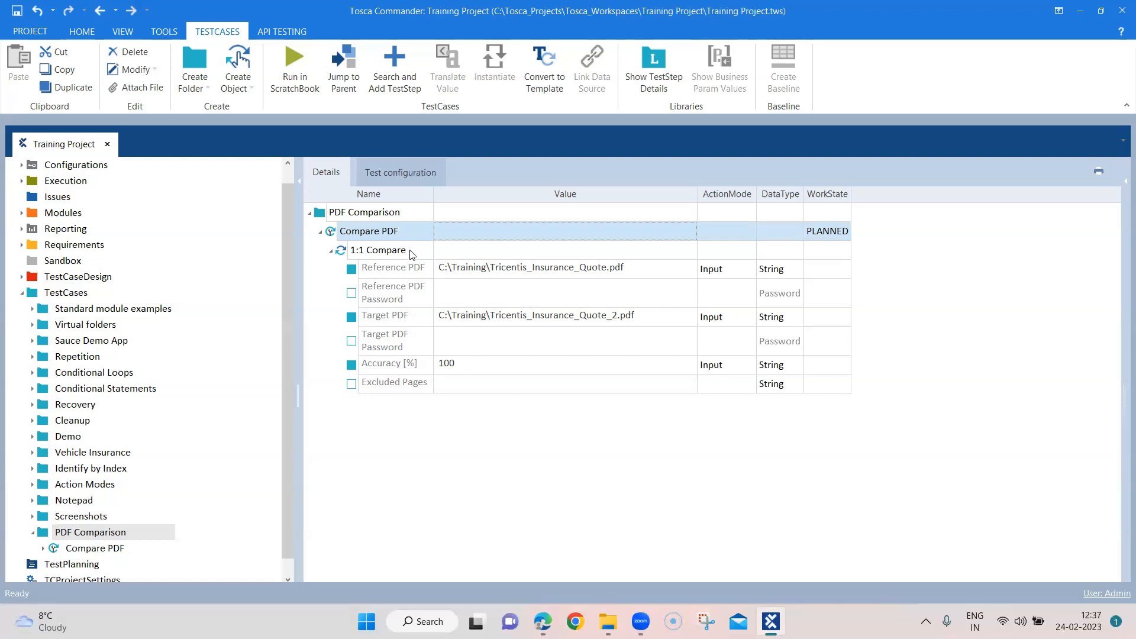
mouse_move(423, 279)
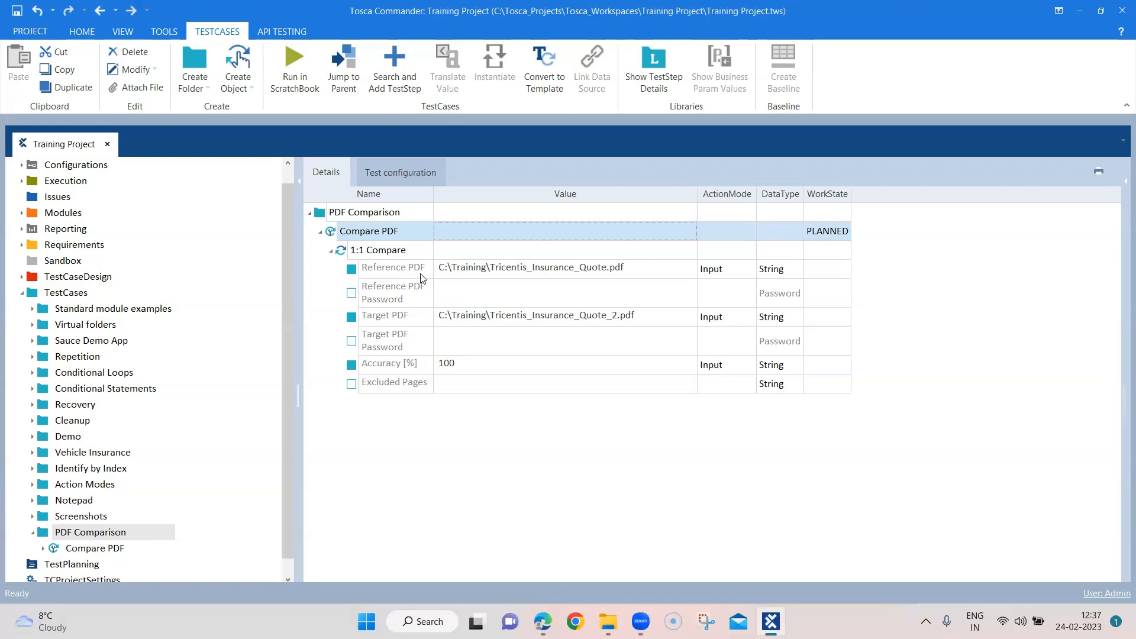
mouse_move(572, 516)
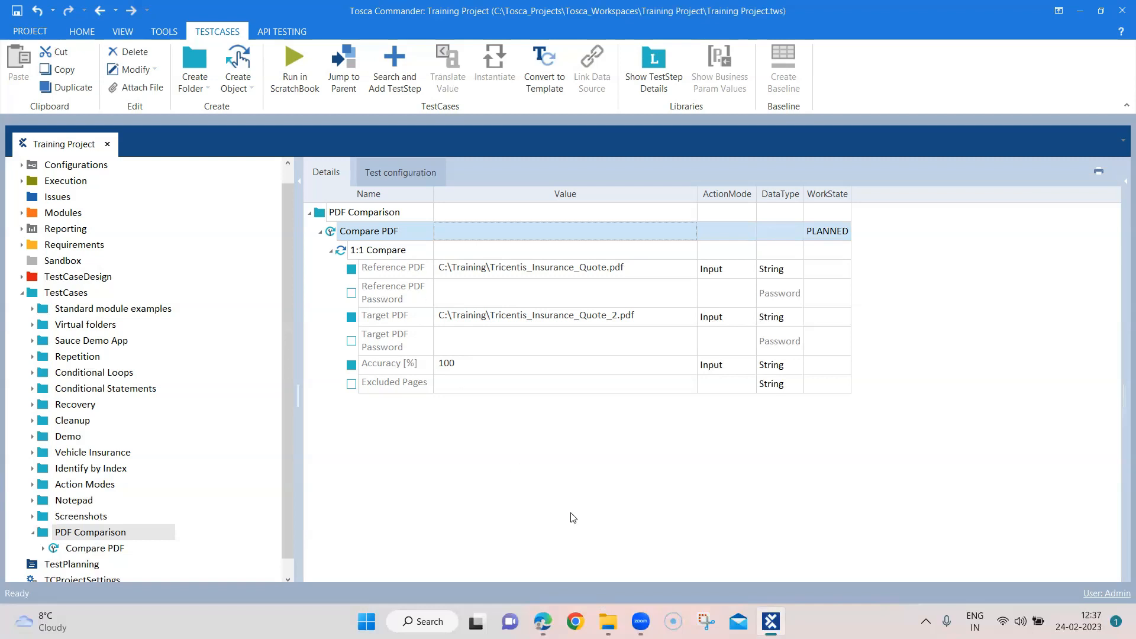